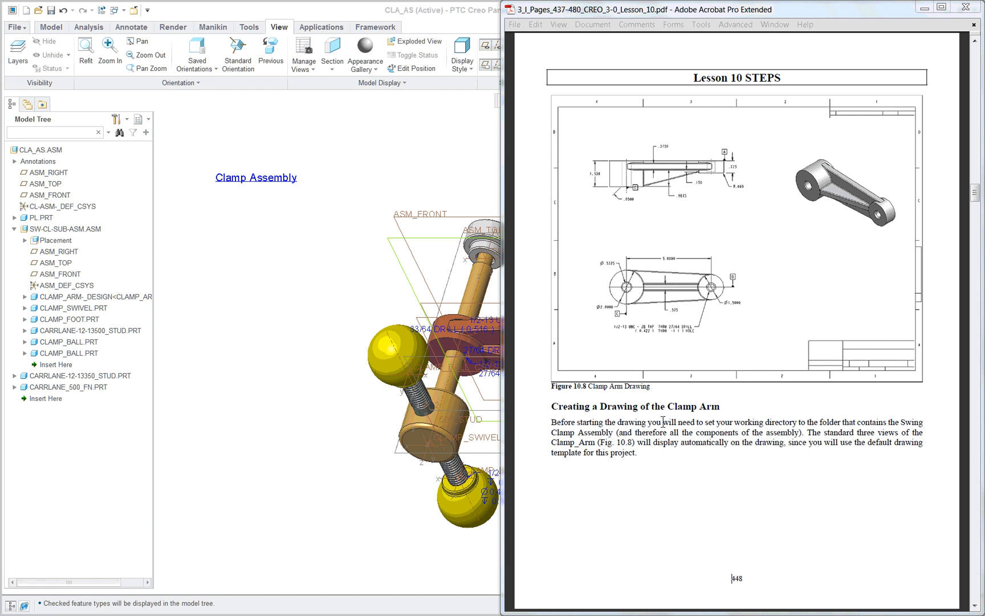
pyautogui.moveTo(653, 474)
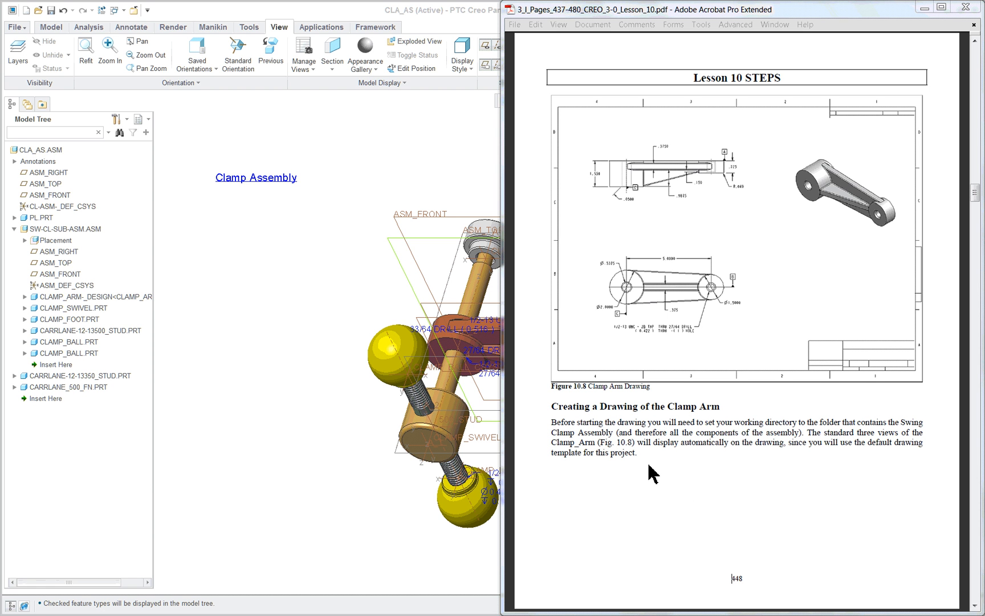
pyautogui.moveTo(294, 244)
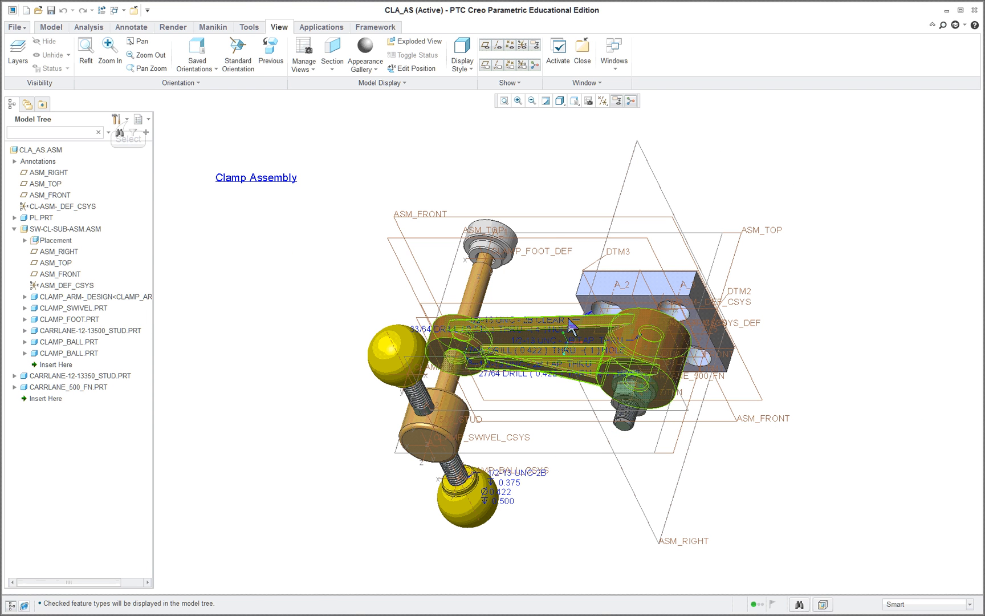
pyautogui.click(117, 119)
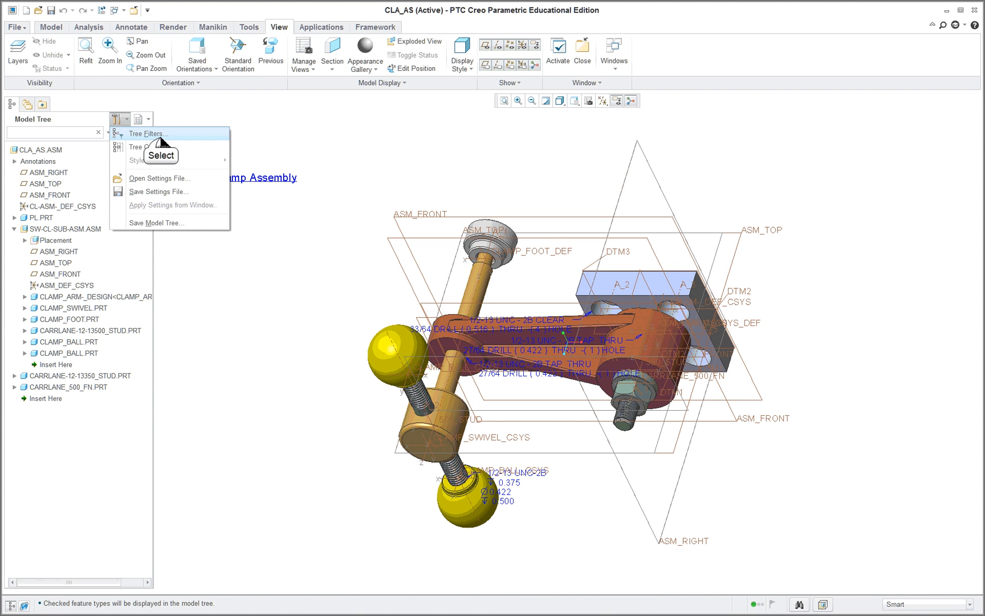
pyautogui.click(149, 134)
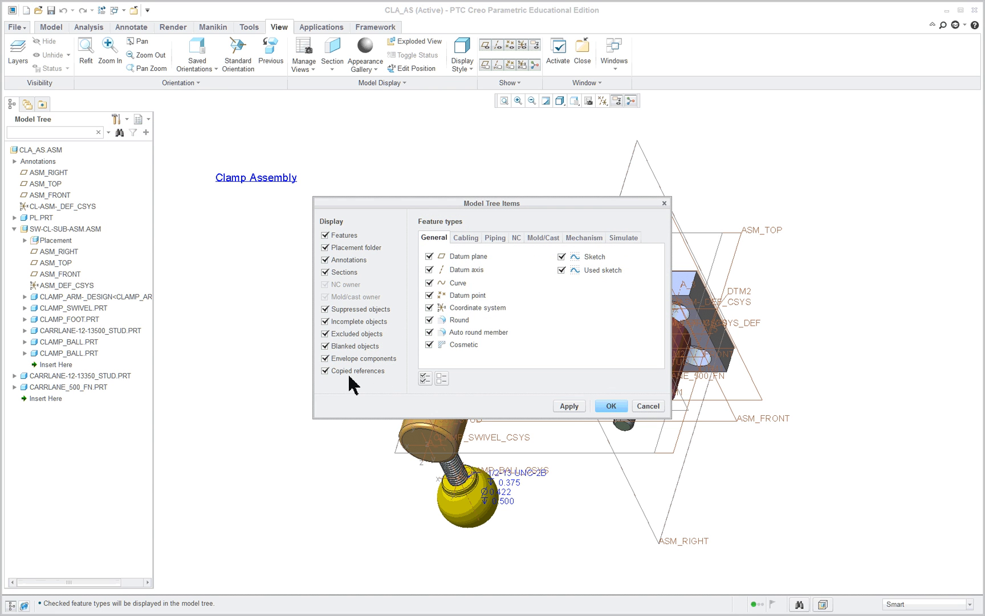
pyautogui.moveTo(635, 418)
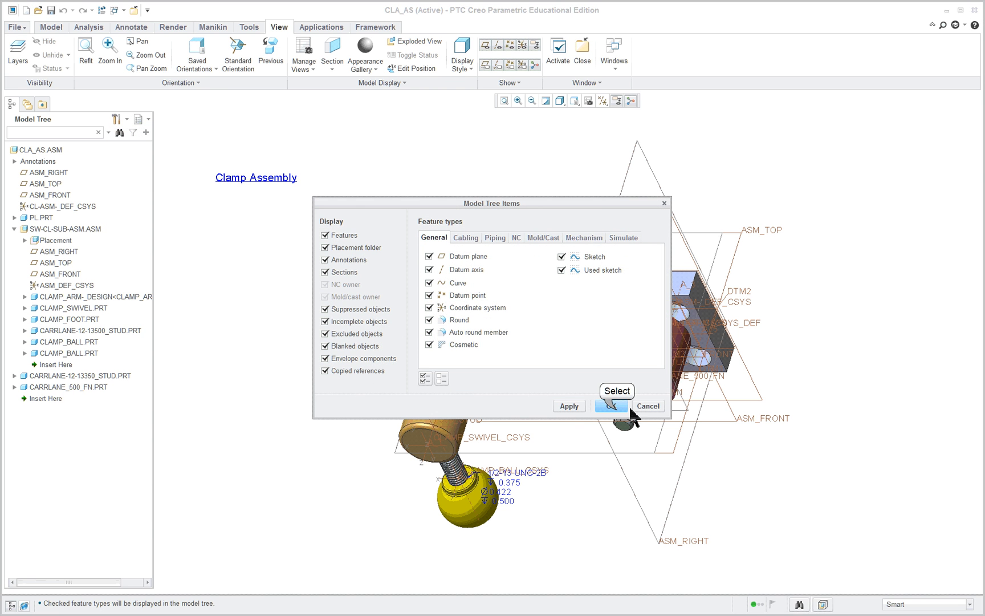
pyautogui.click(568, 404)
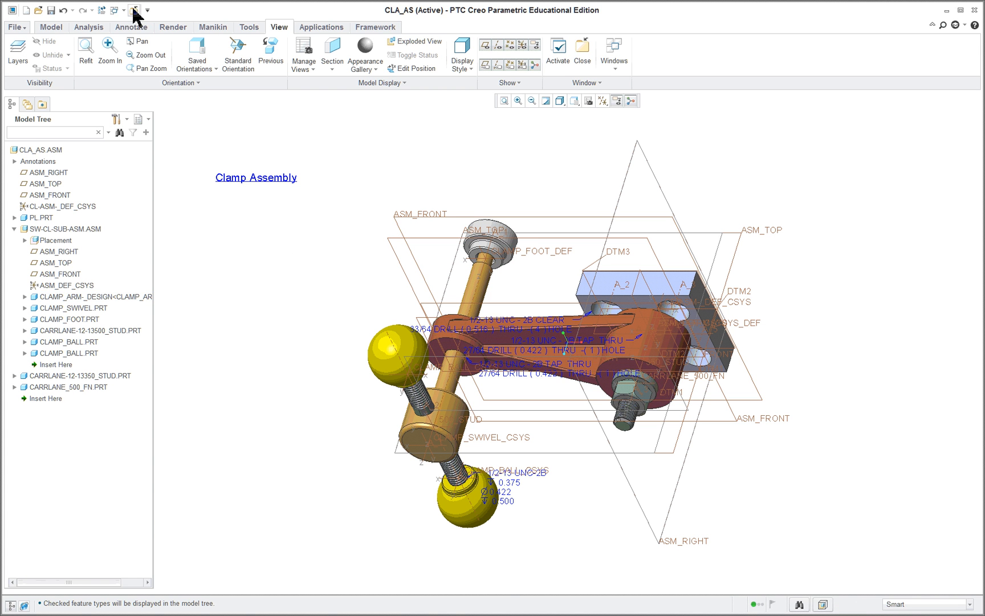
pyautogui.moveTo(133, 10)
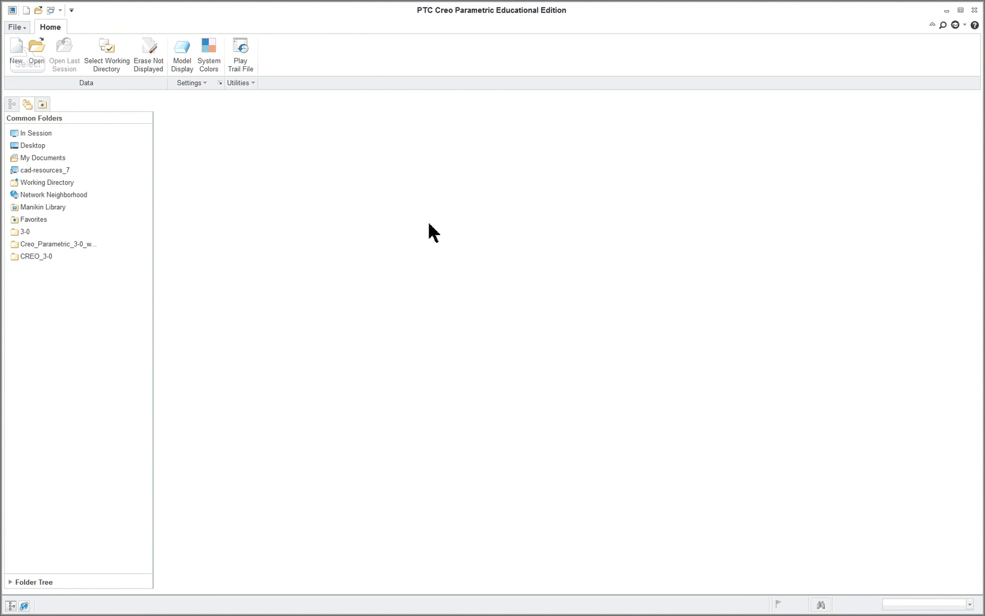
# - Start a new drawing file named sw_cl and confirm its creation
pyautogui.click(15, 53)
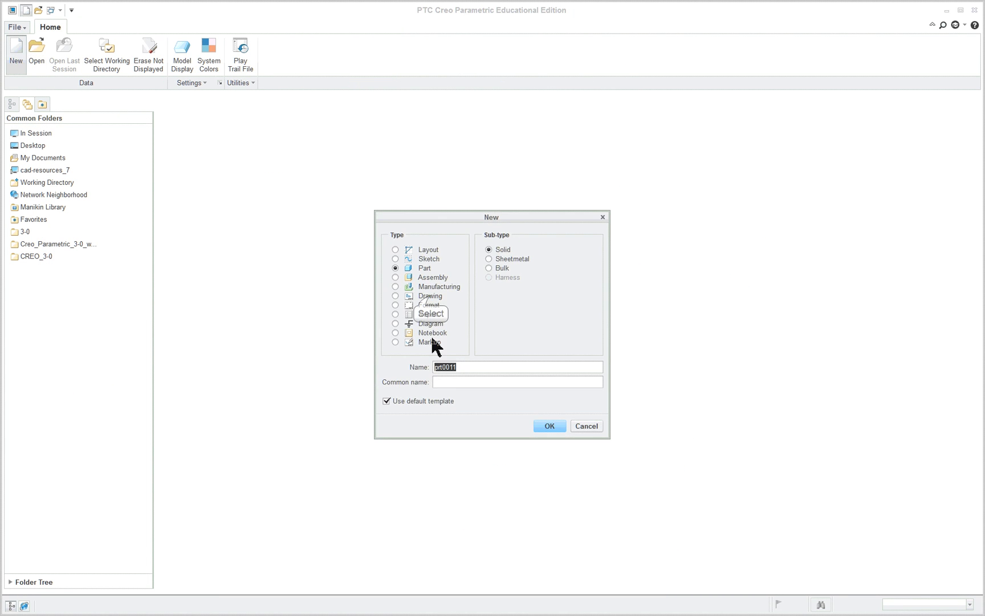
pyautogui.click(396, 296)
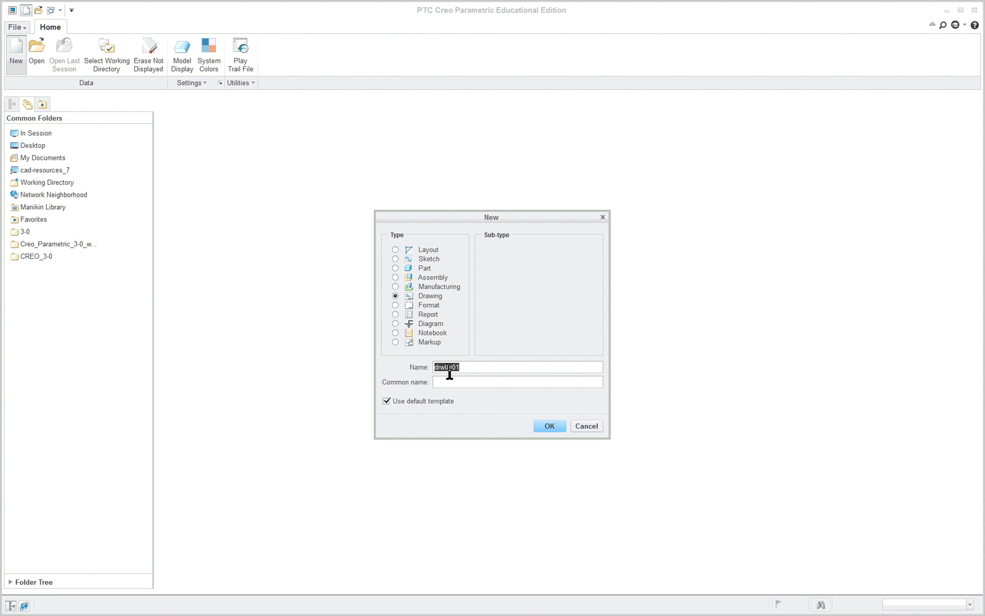
pyautogui.write('sw')
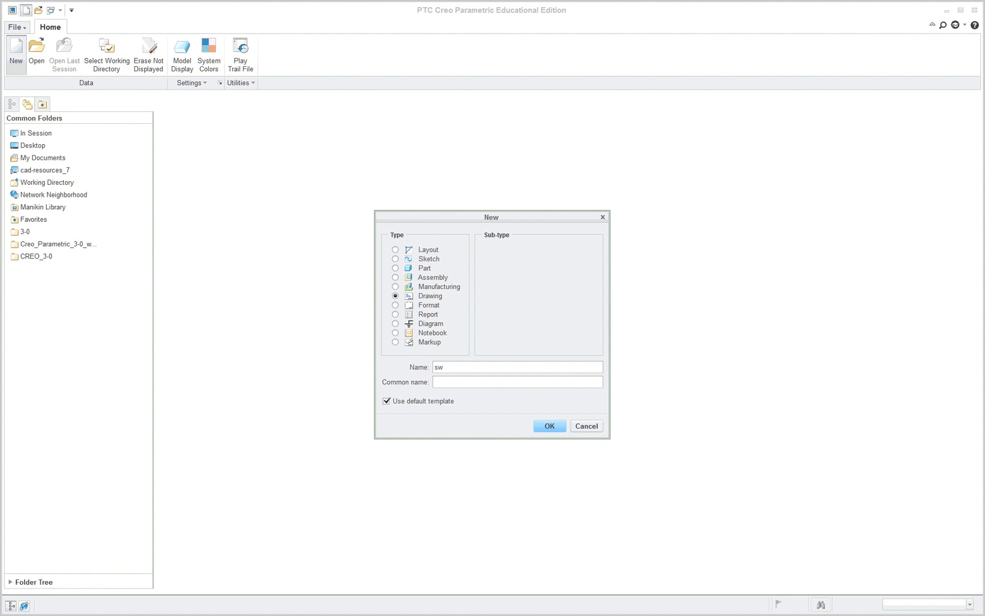
pyautogui.write('_cl')
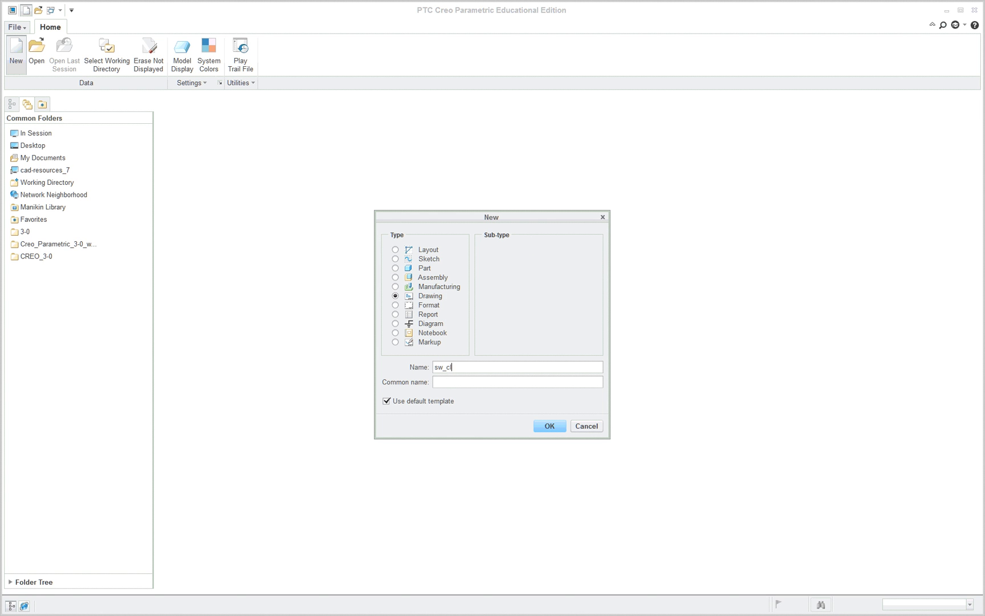
pyautogui.moveTo(452, 418)
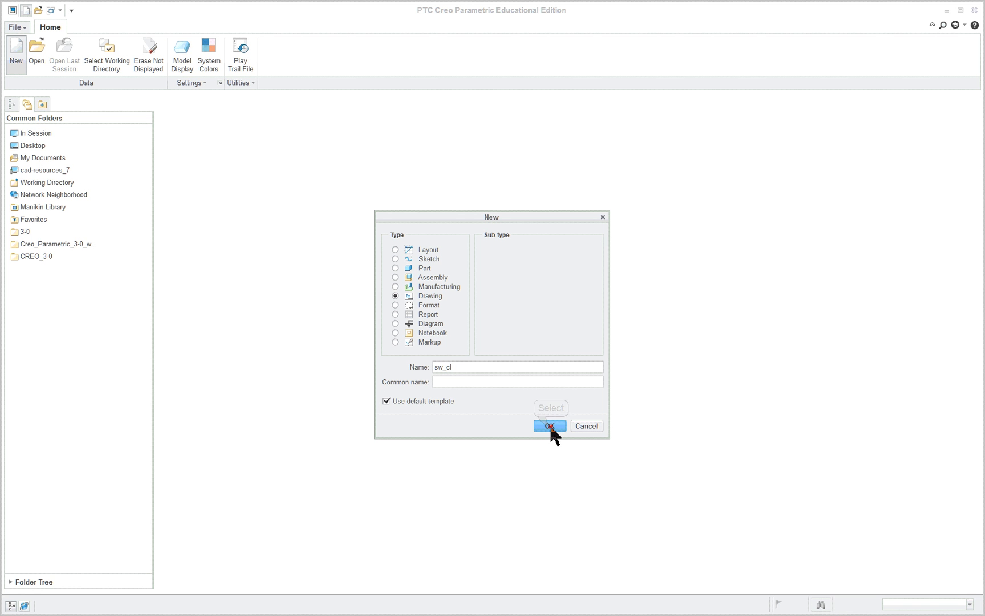
pyautogui.click(550, 427)
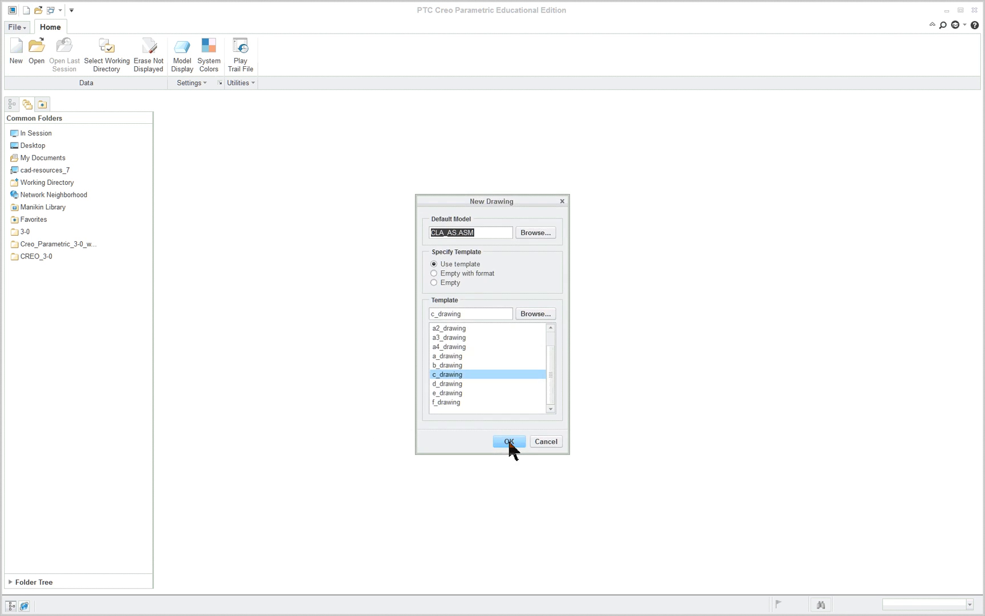
pyautogui.moveTo(519, 451)
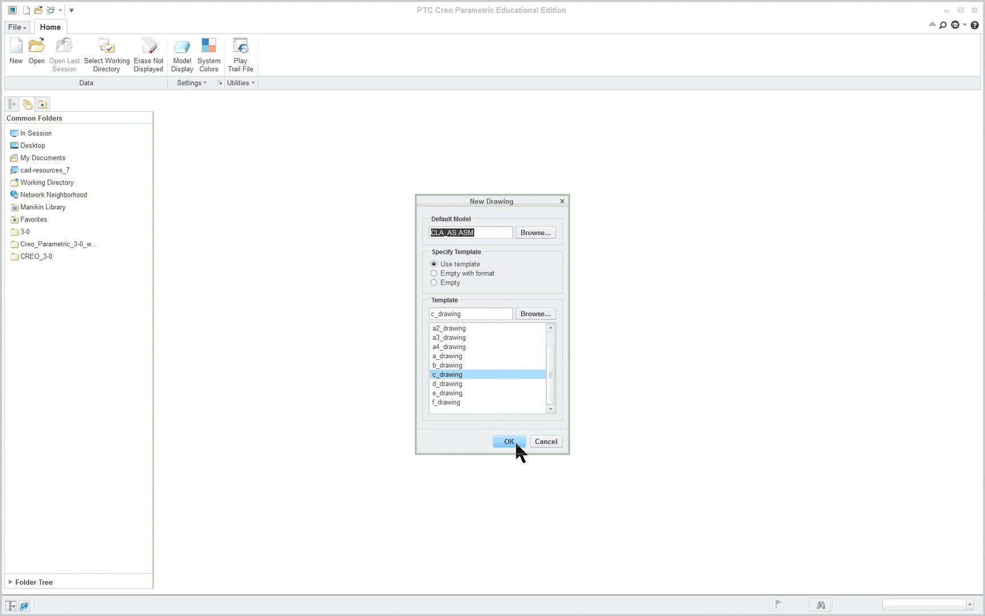
pyautogui.moveTo(491, 245)
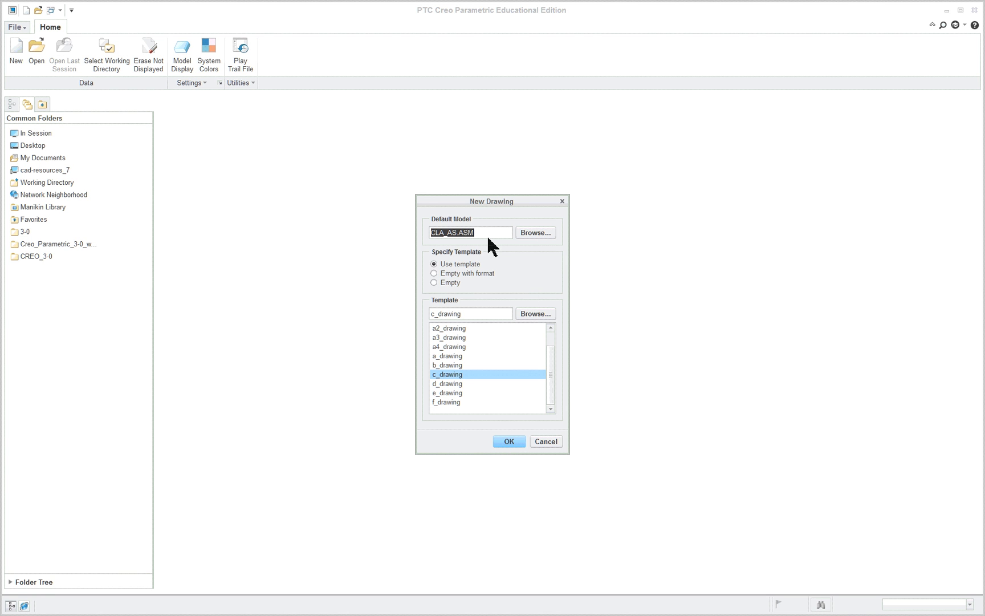
pyautogui.moveTo(466, 235)
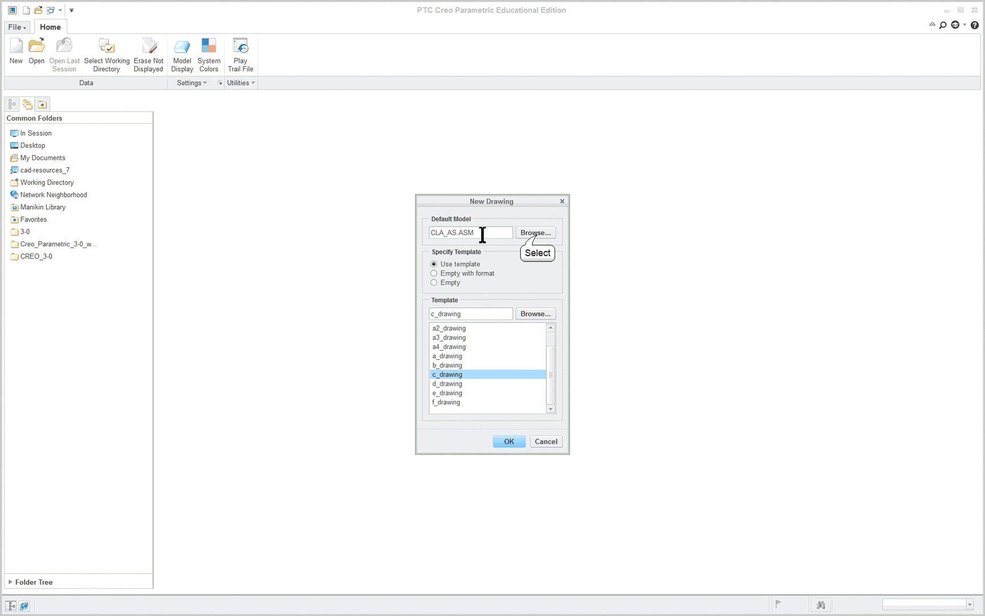
# - Browse for a default model and try a clamp arm design part file
pyautogui.click(535, 232)
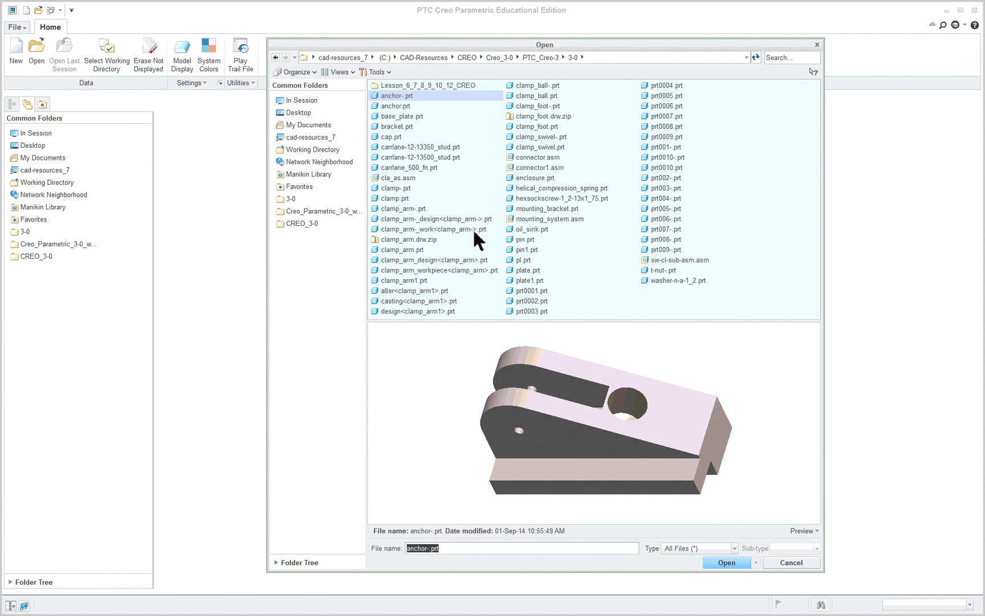
pyautogui.moveTo(420, 229)
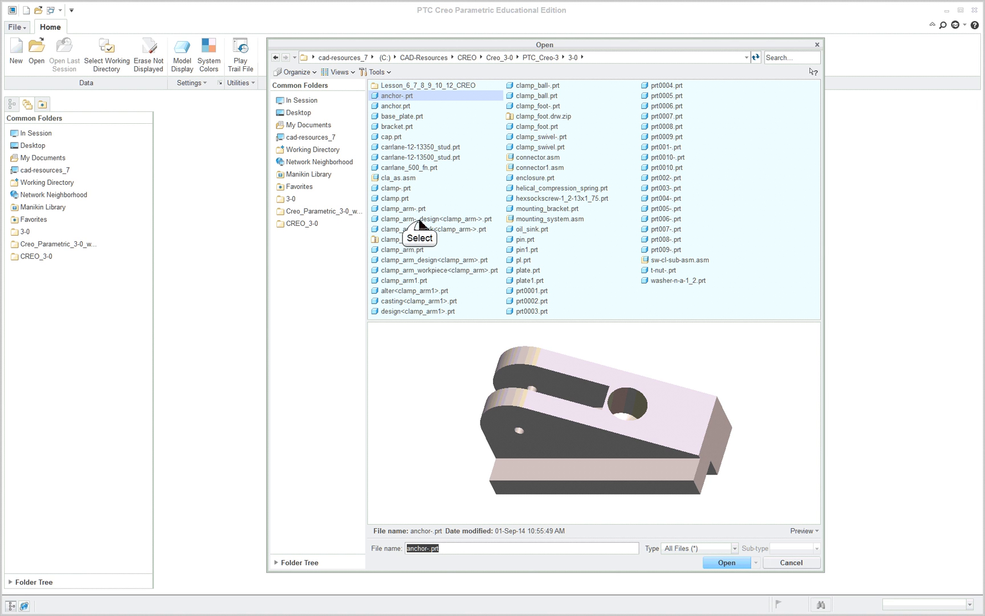
pyautogui.click(433, 219)
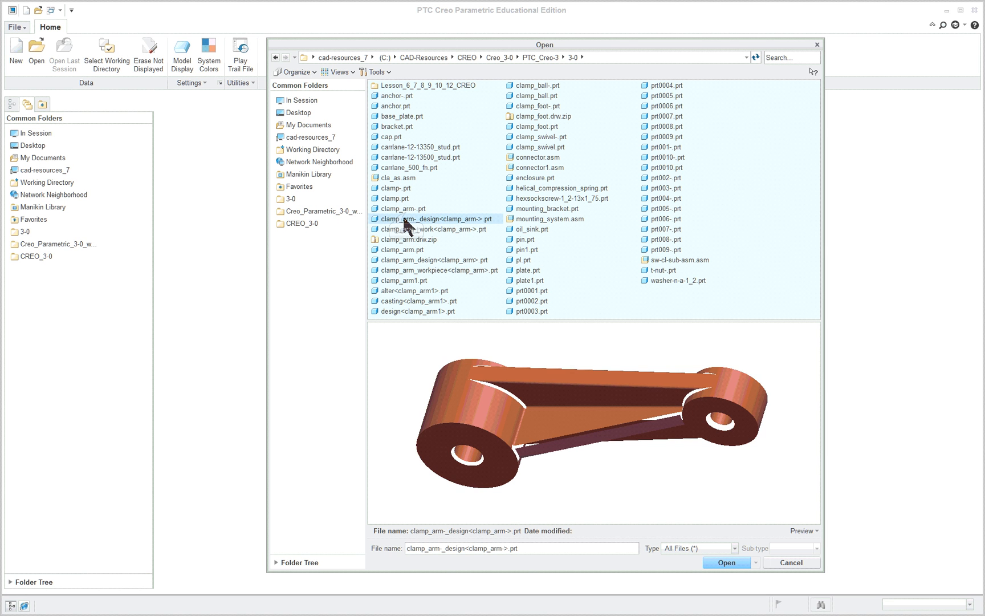
pyautogui.click(403, 208)
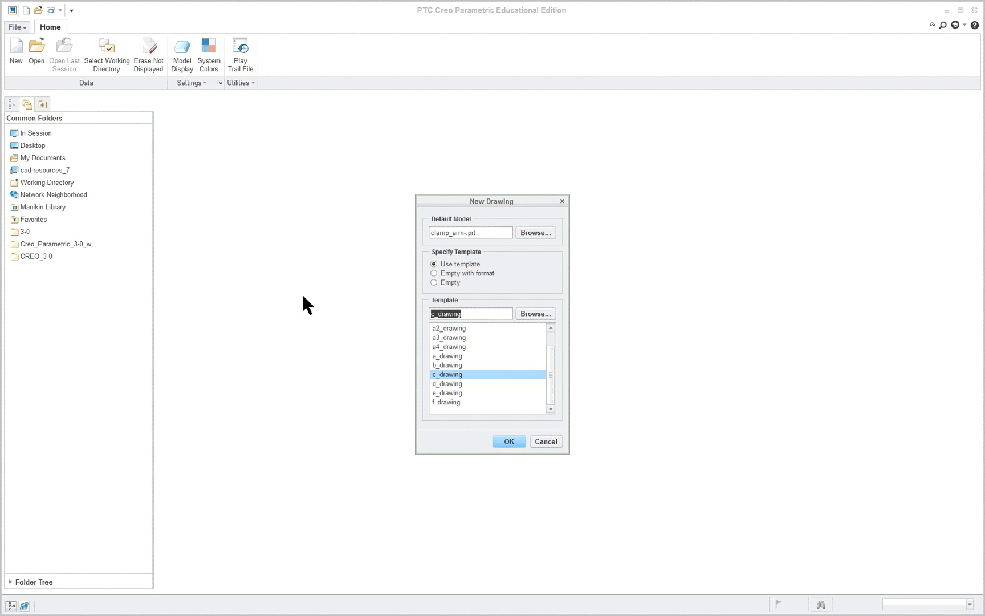
pyautogui.moveTo(503, 235)
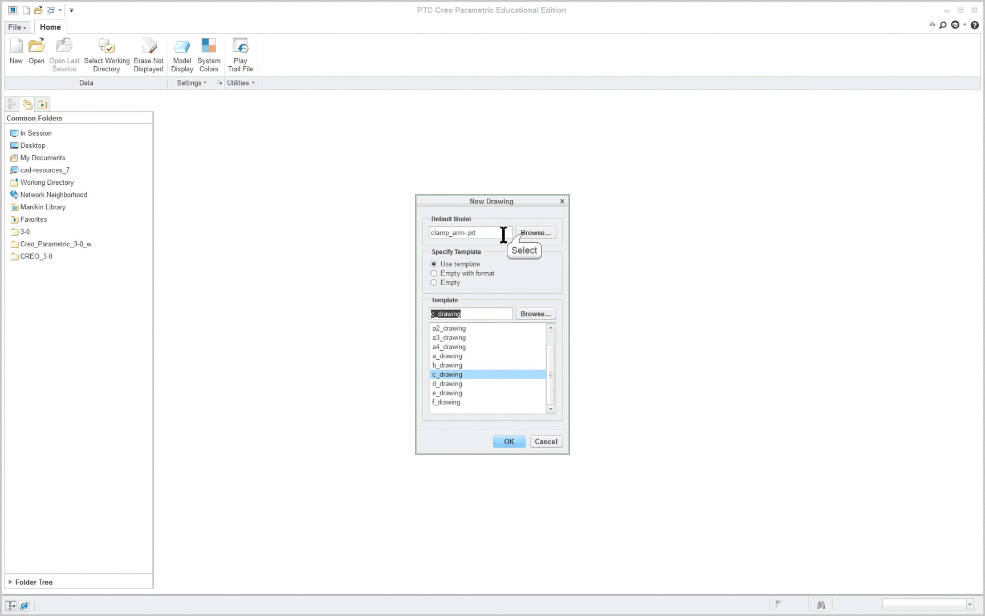
# - Choose clamp_arm_design.prt as the default model and create the drawing with the c_drawing template
pyautogui.click(535, 232)
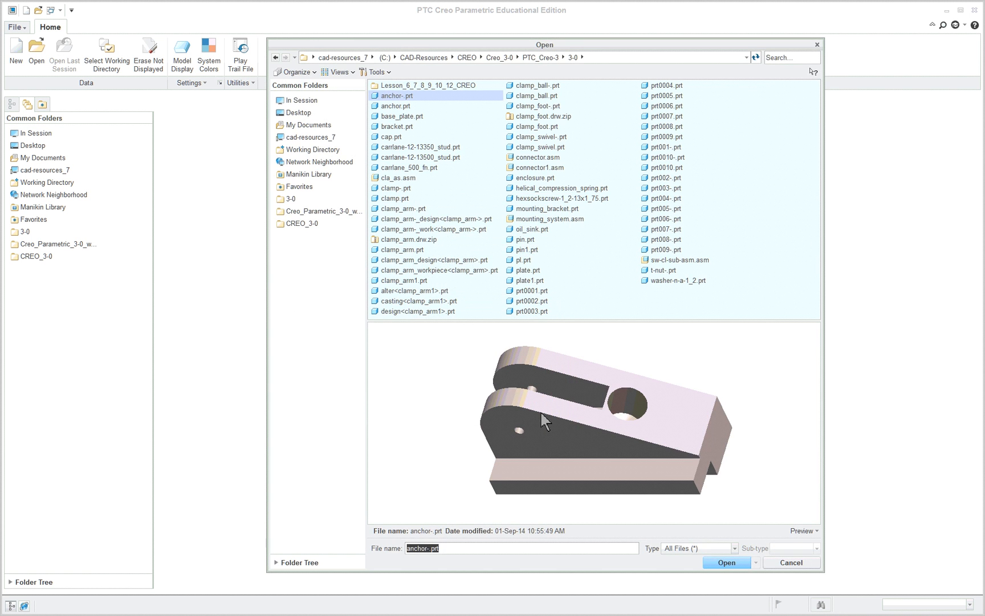
pyautogui.moveTo(440, 267)
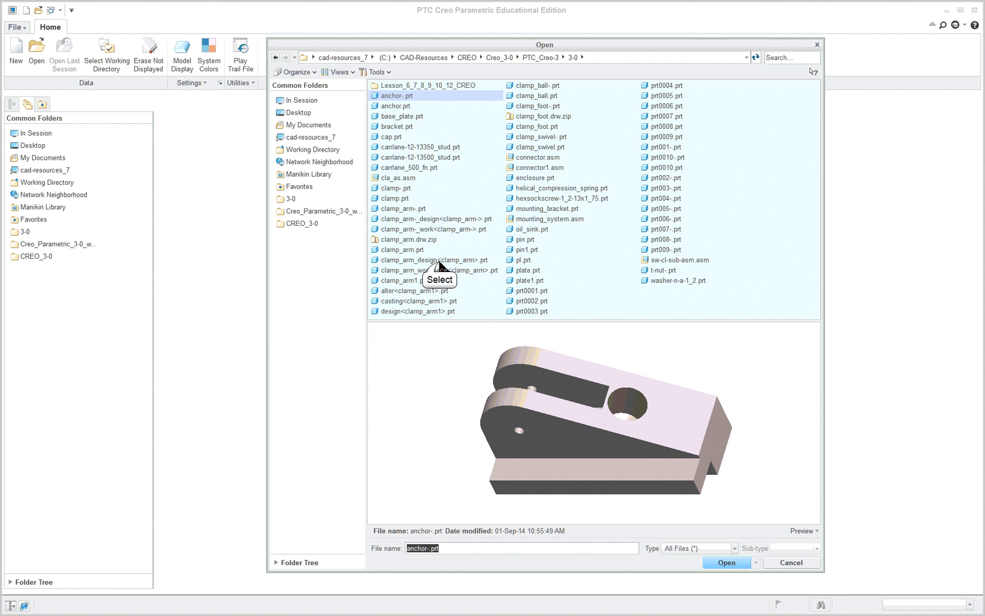
pyautogui.click(435, 260)
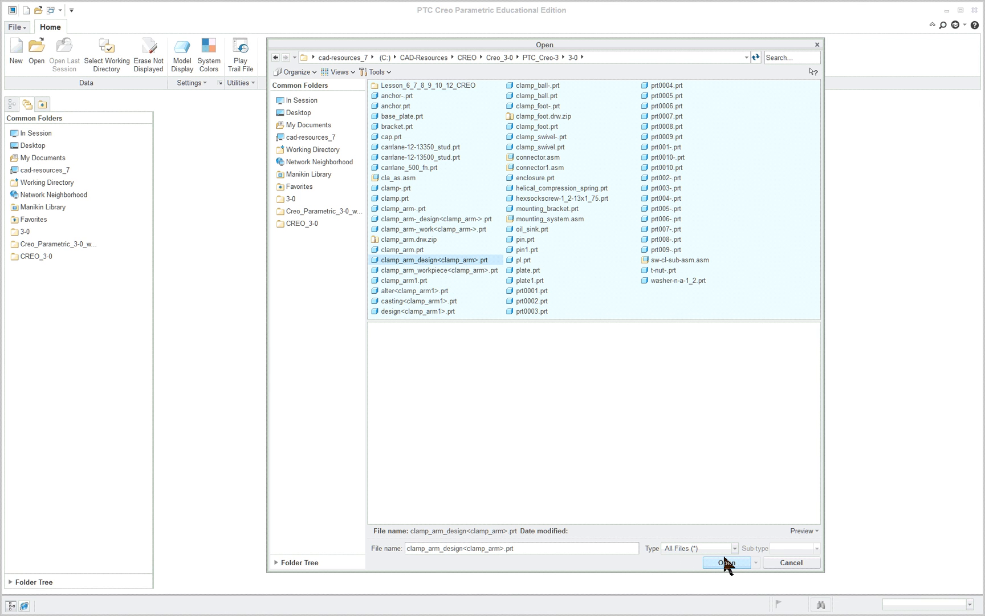
pyautogui.moveTo(726, 562)
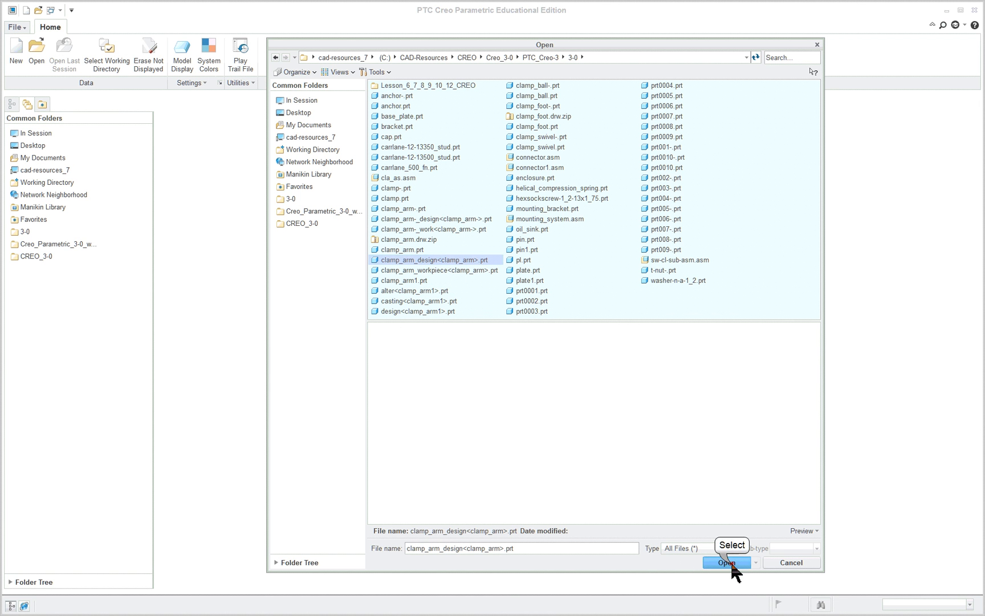
pyautogui.click(727, 562)
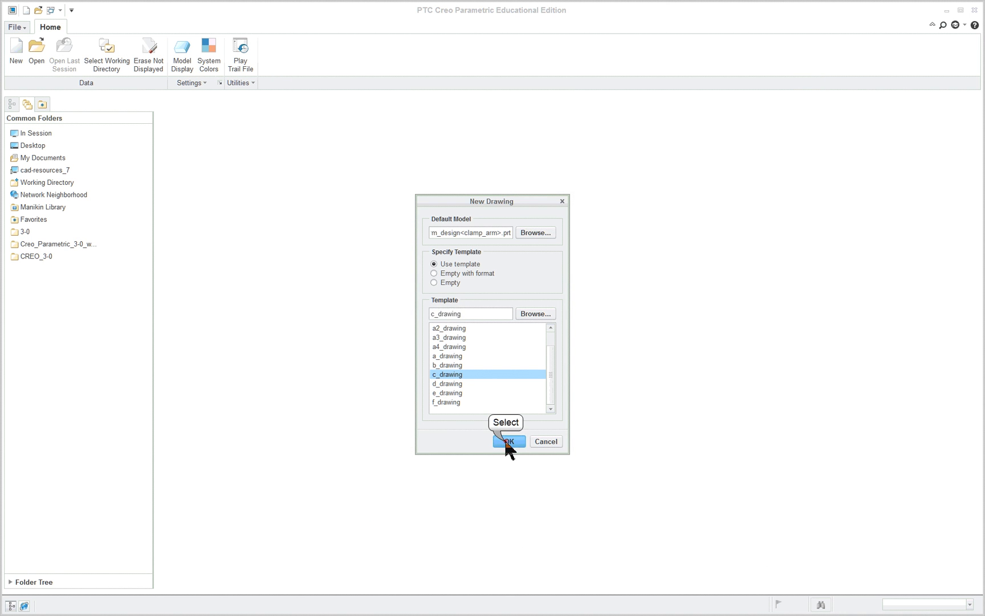
pyautogui.click(507, 441)
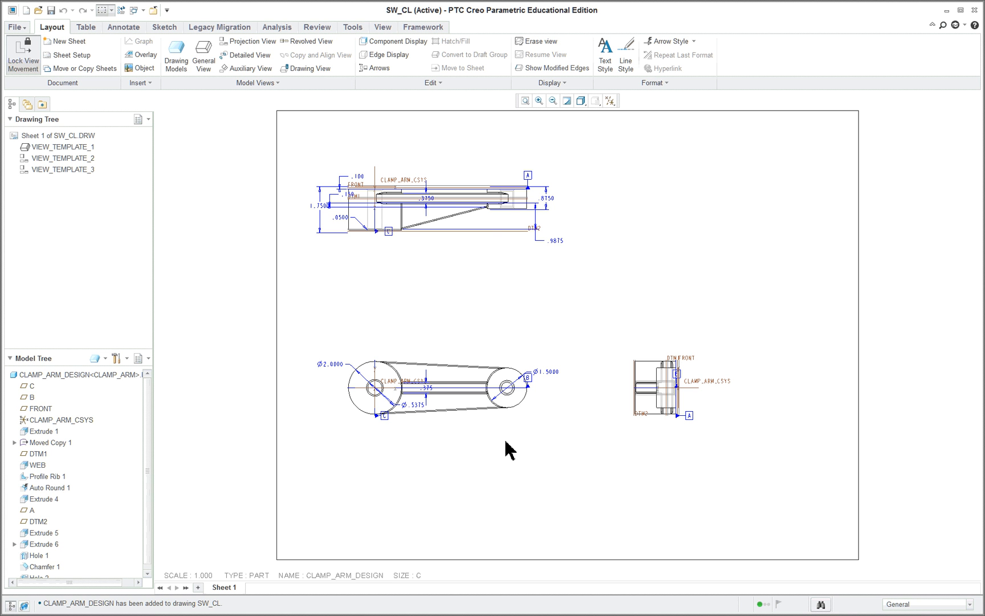
pyautogui.moveTo(443, 144)
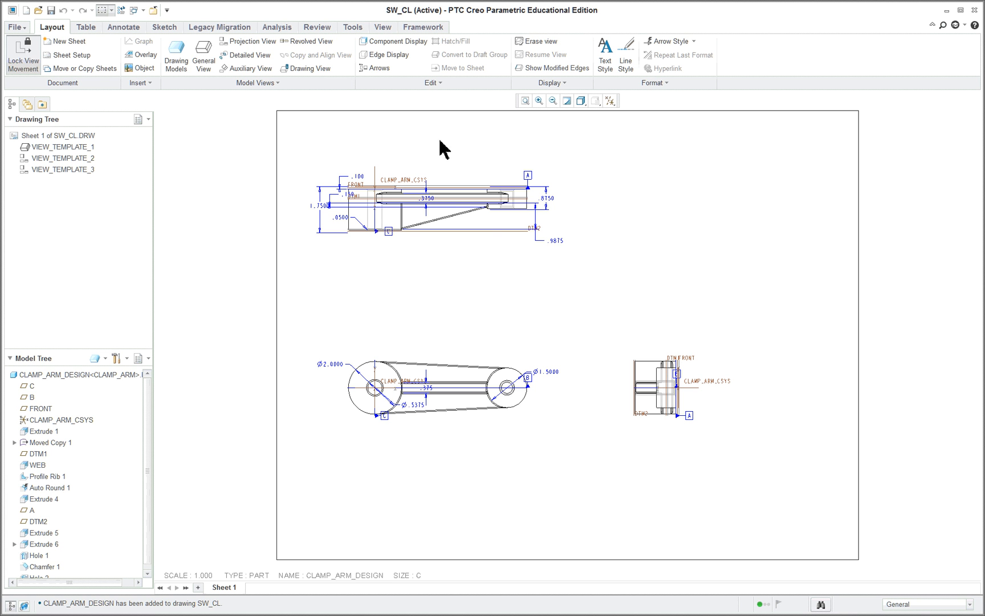
pyautogui.moveTo(712, 521)
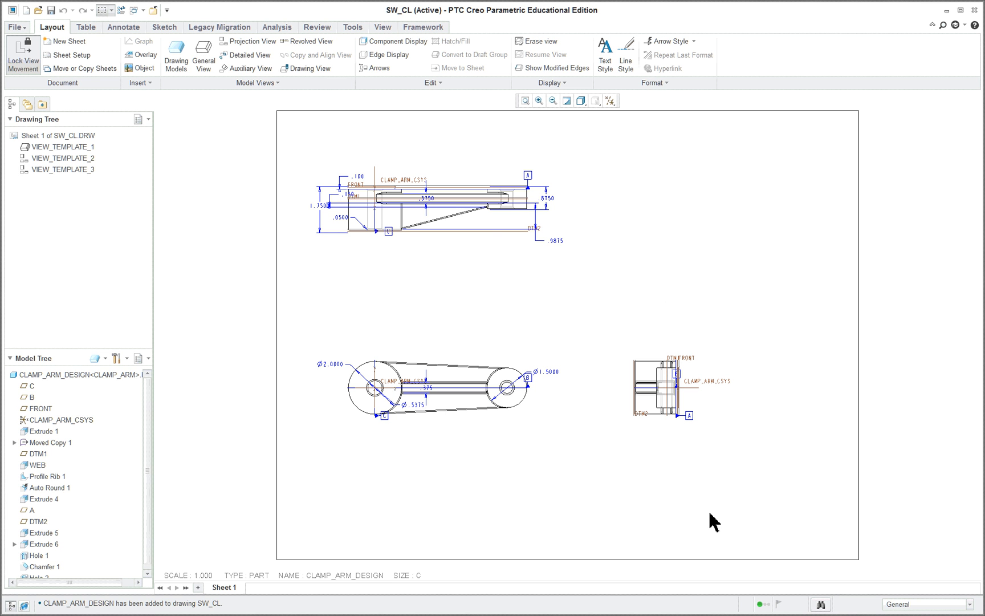
pyautogui.moveTo(328, 274)
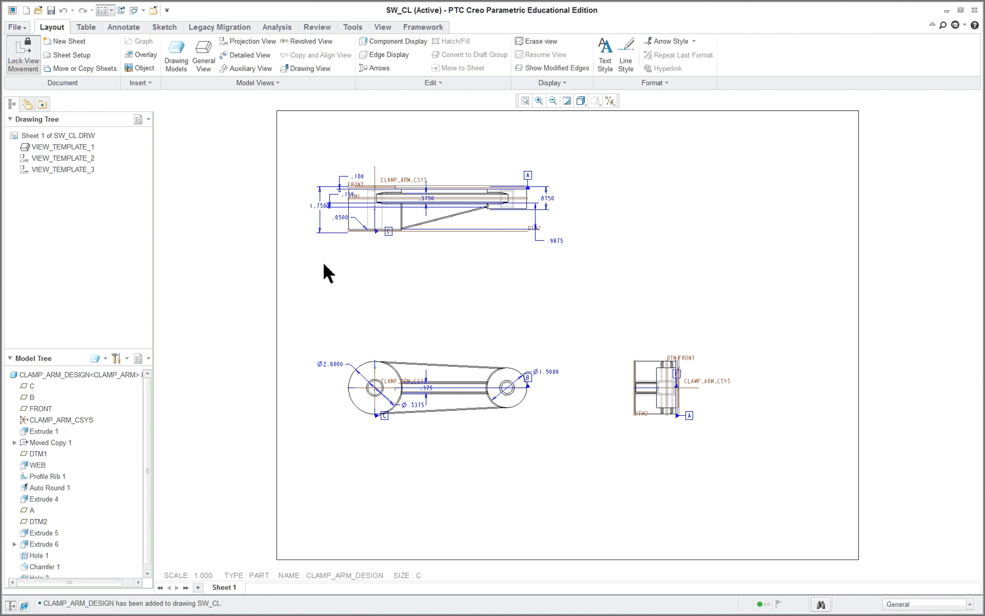
pyautogui.moveTo(321, 279)
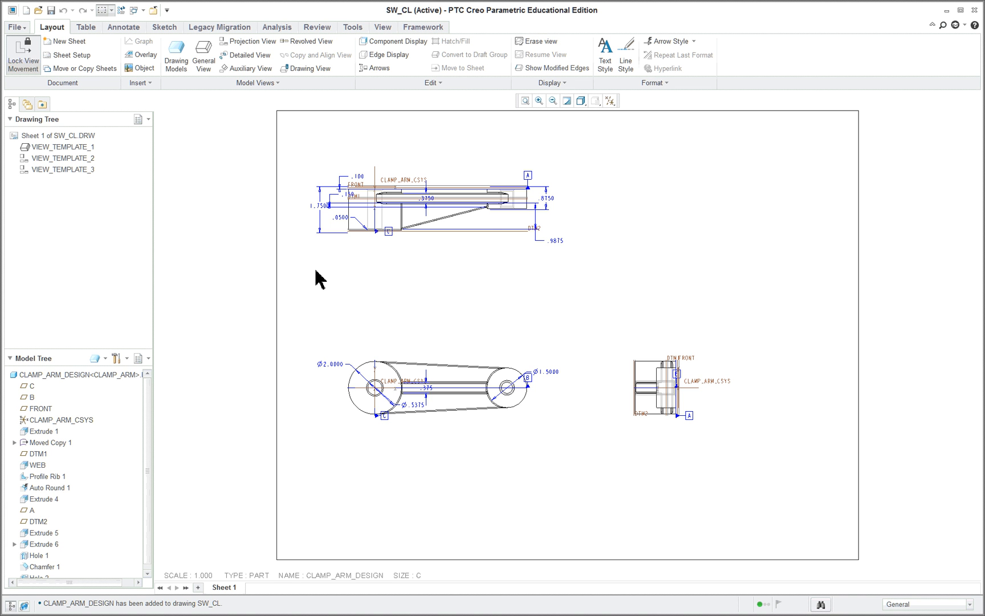
pyautogui.moveTo(115, 362)
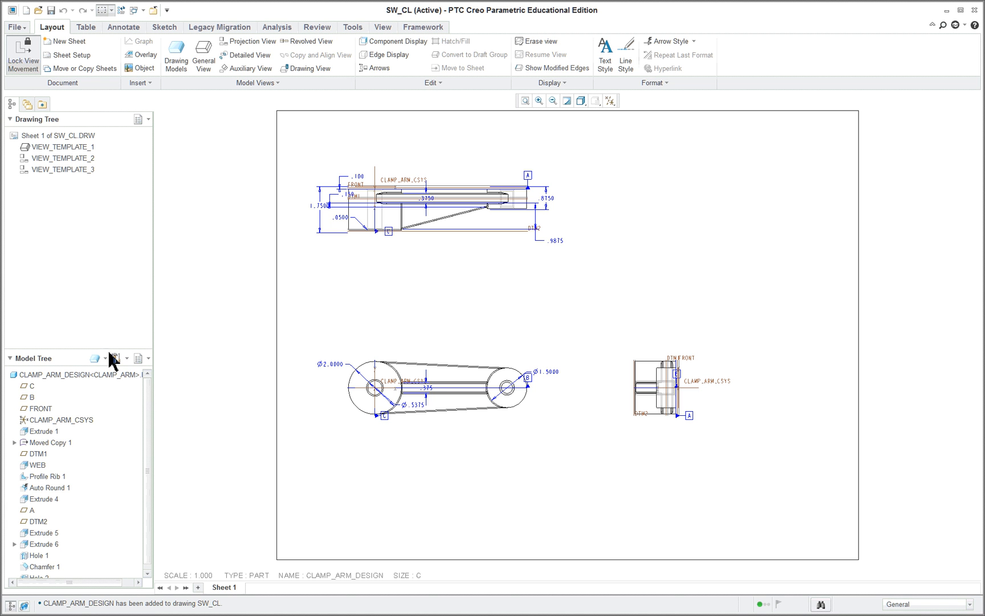
pyautogui.moveTo(58, 467)
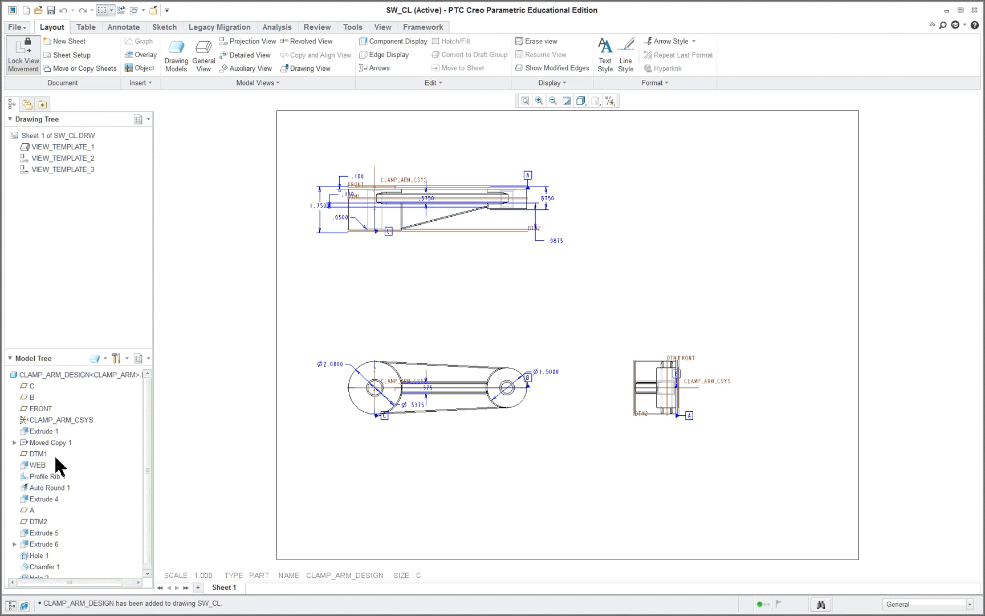
pyautogui.moveTo(520, 459)
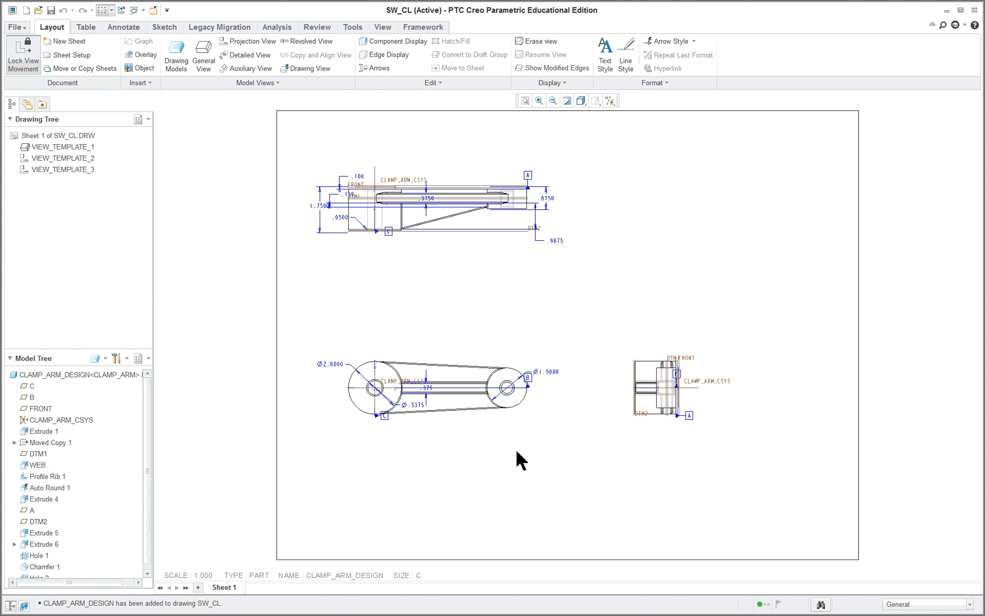
pyautogui.click(415, 421)
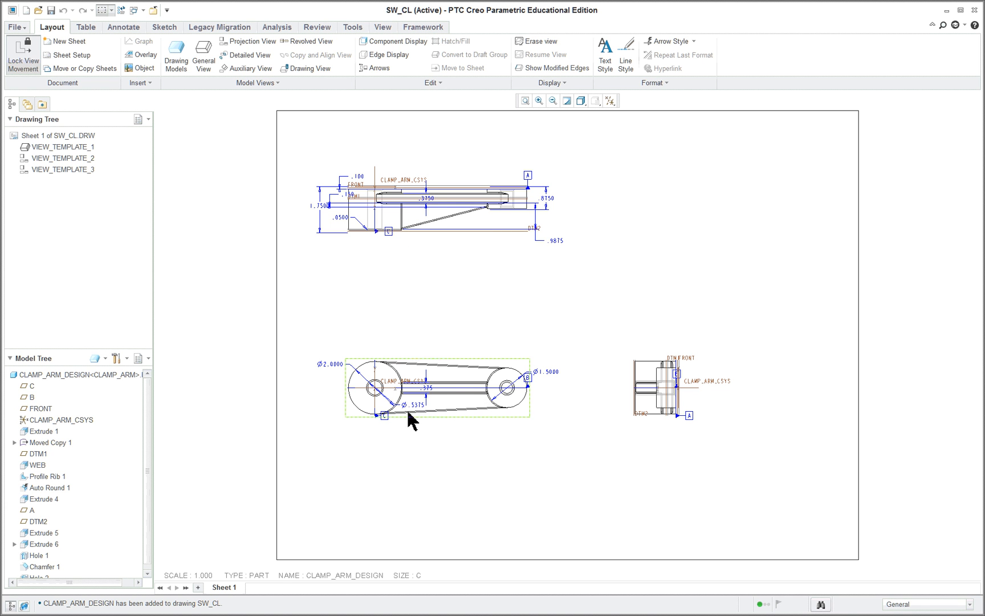
pyautogui.click(447, 489)
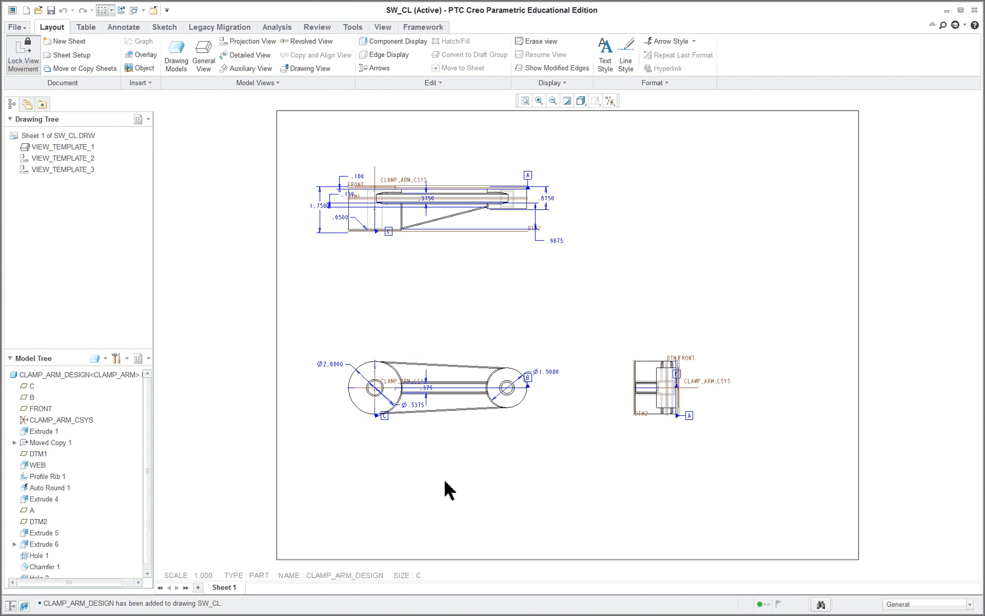
pyautogui.moveTo(81, 405)
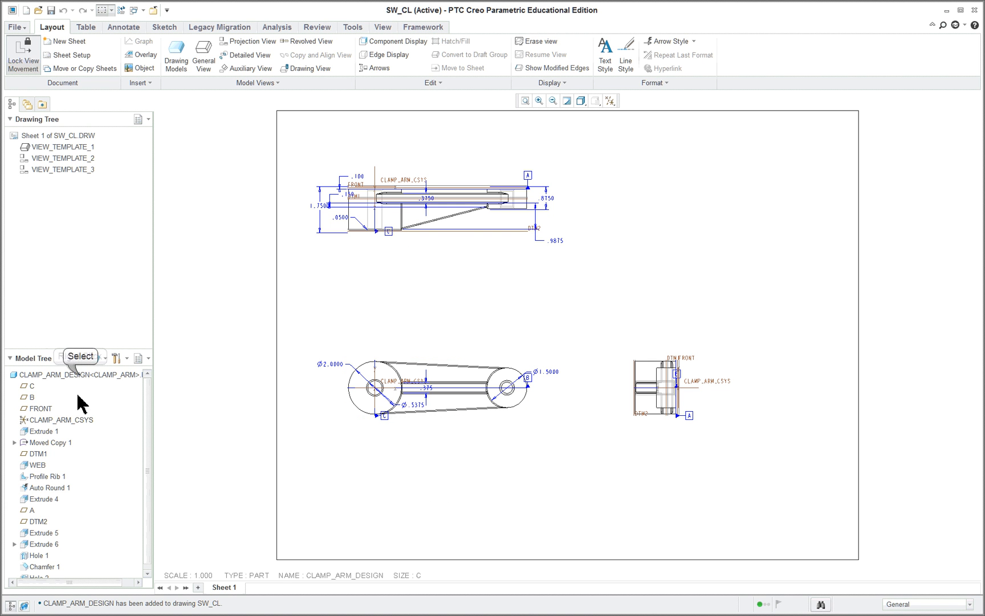
pyautogui.rightClick(75, 374)
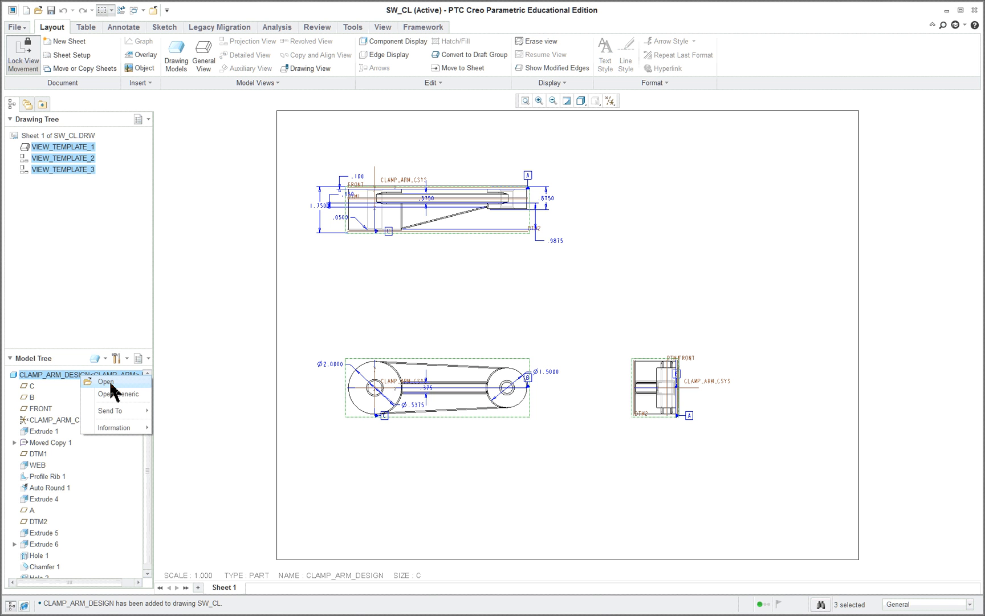
pyautogui.moveTo(109, 393)
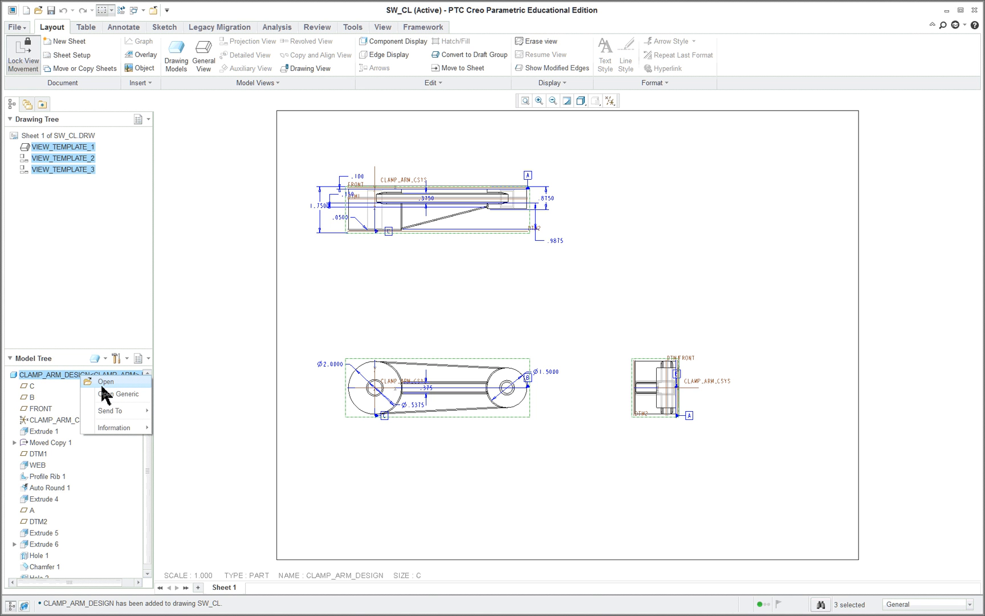
pyautogui.moveTo(122, 397)
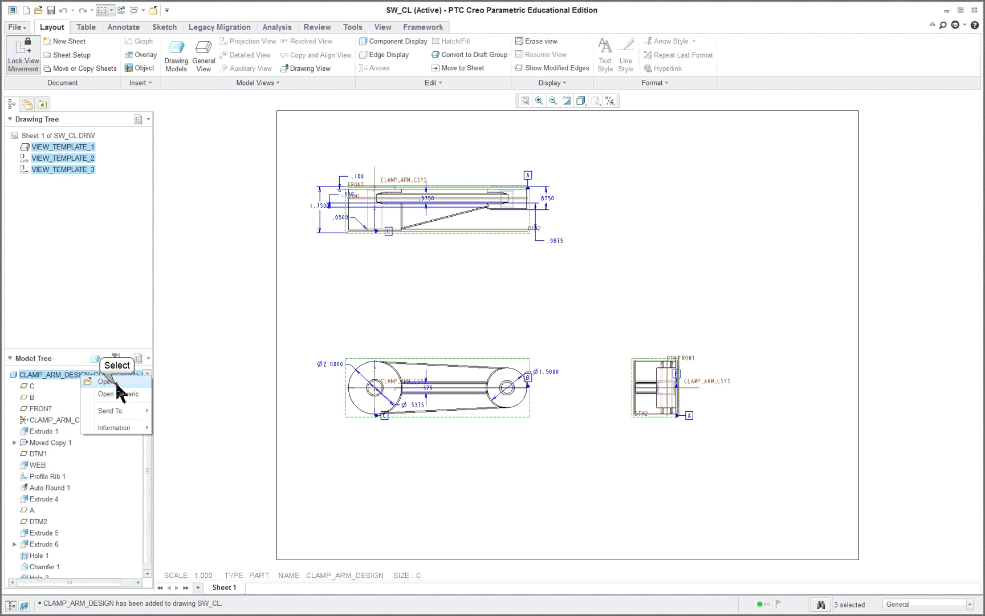
pyautogui.click(106, 381)
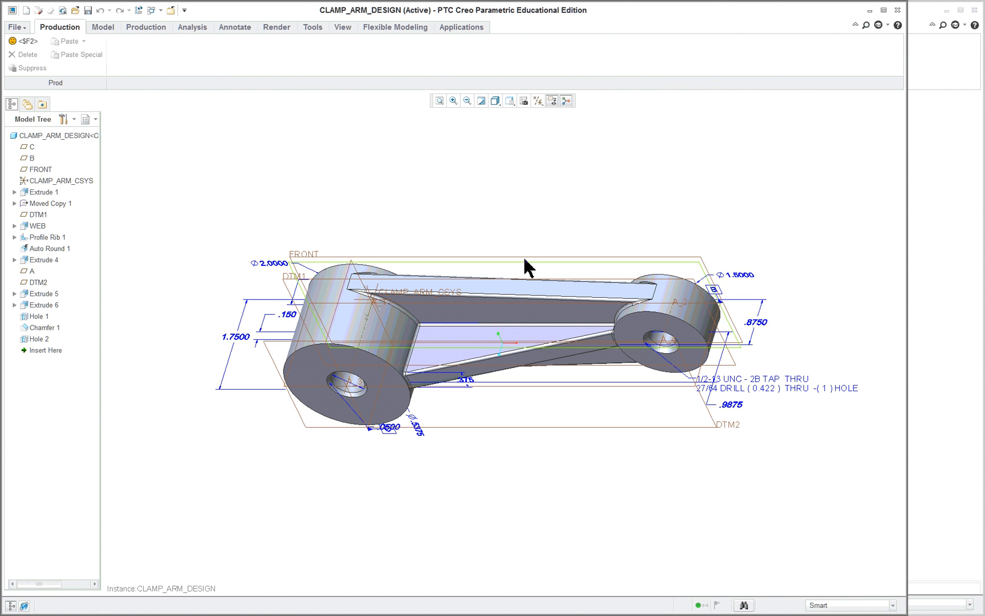
pyautogui.click(509, 100)
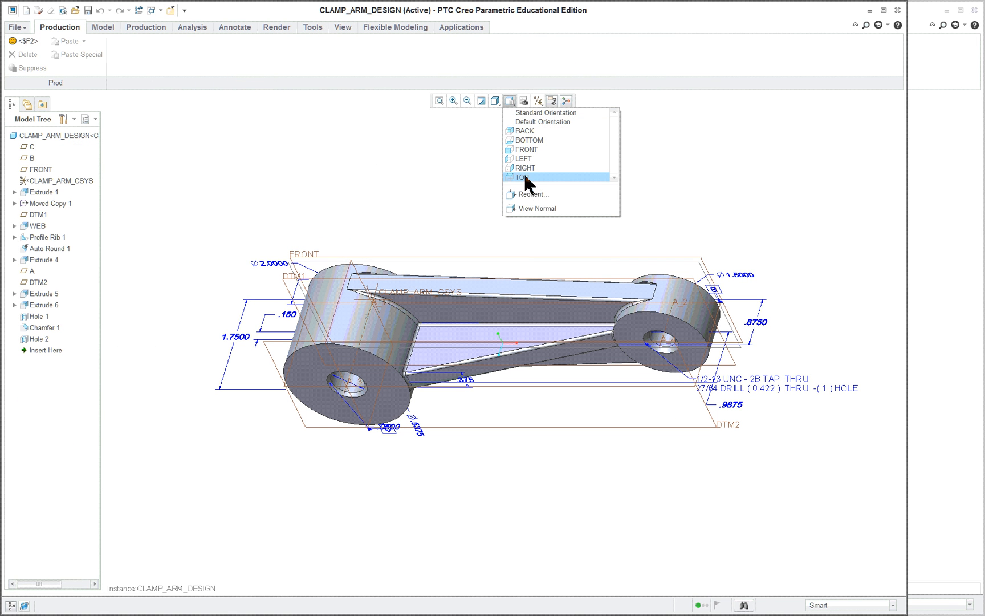
pyautogui.moveTo(528, 130)
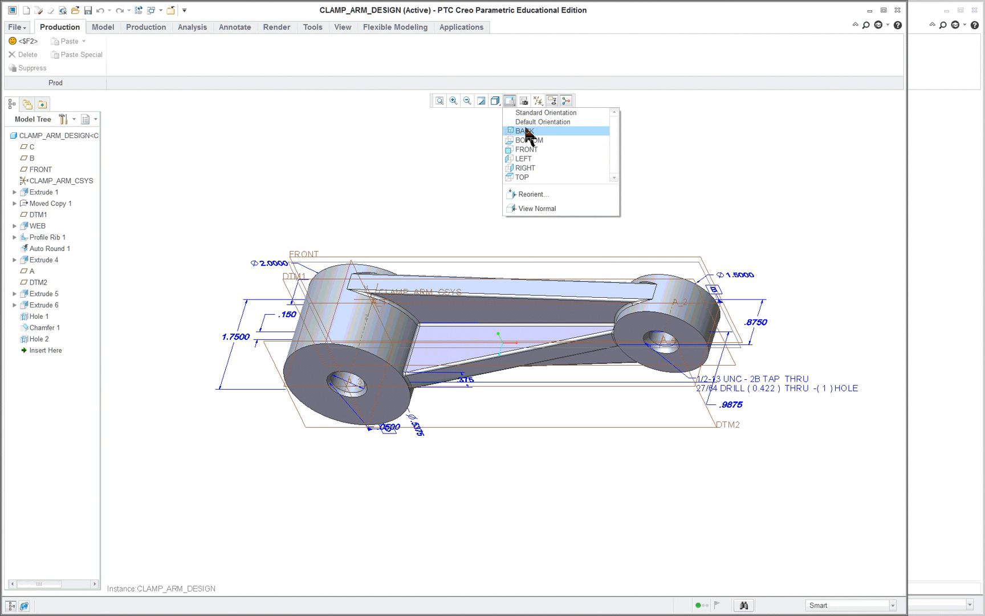
pyautogui.moveTo(526, 139)
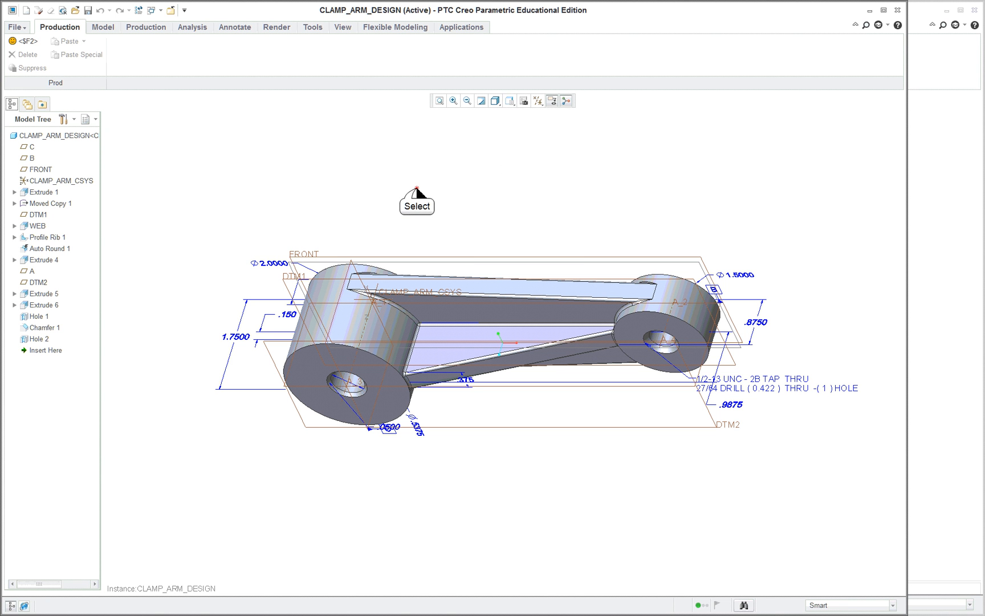
pyautogui.moveTo(183, 41)
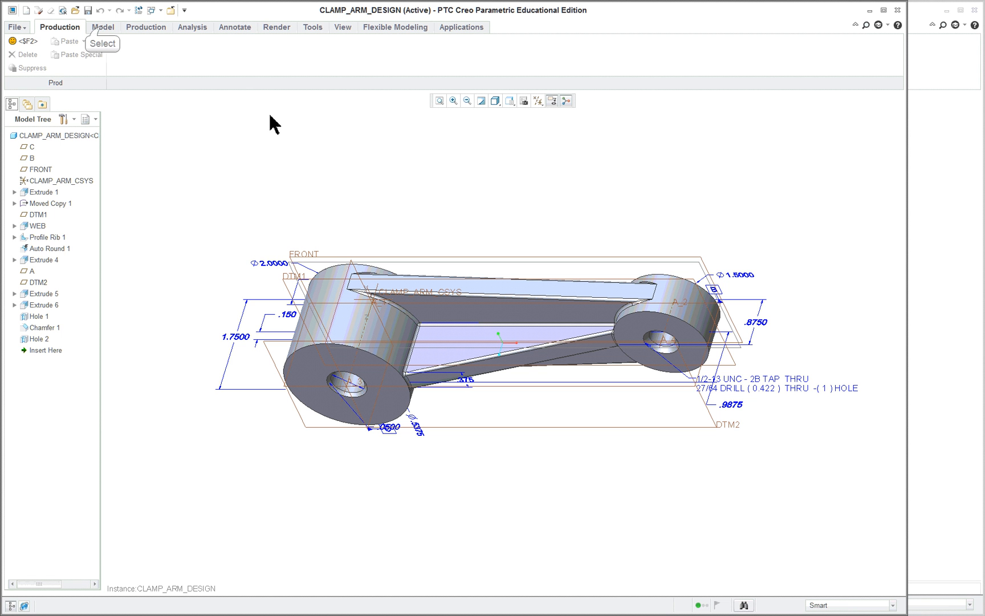
pyautogui.click(103, 26)
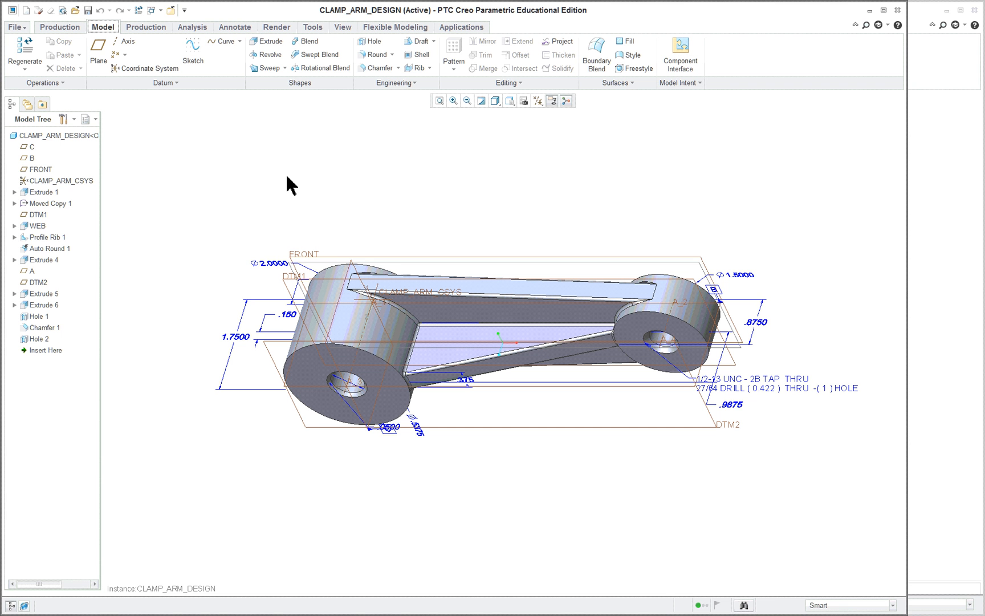
pyautogui.moveTo(375, 329)
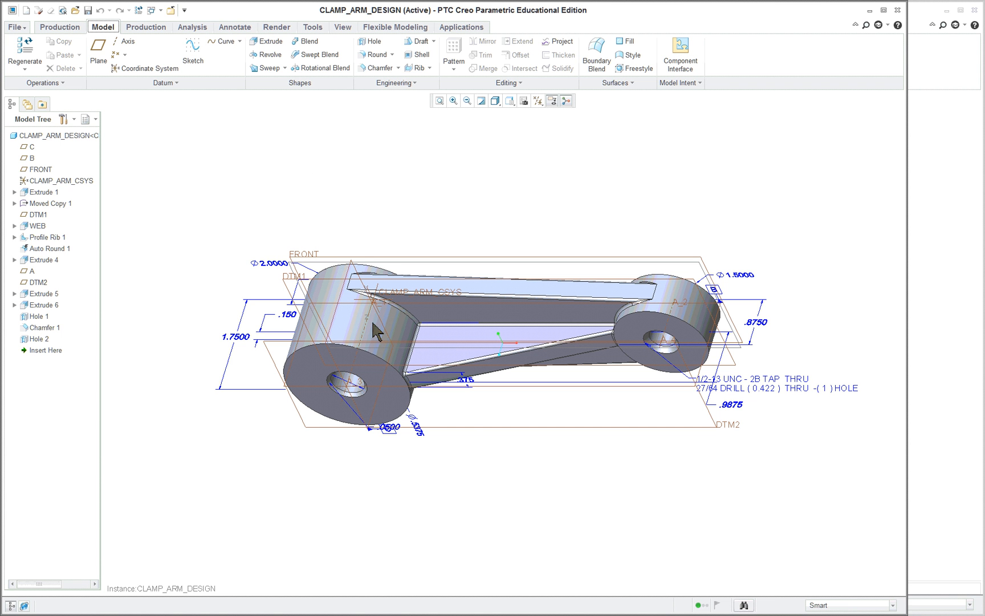
pyautogui.moveTo(173, 10)
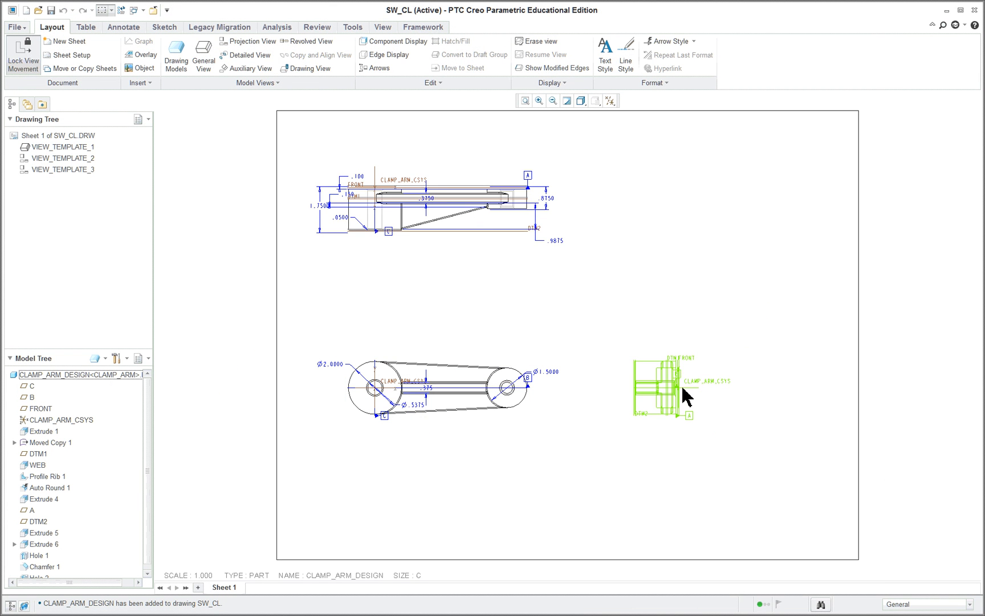
# - Hide datum planes, axes, points and coordinate systems via the datum display filters
pyautogui.click(298, 362)
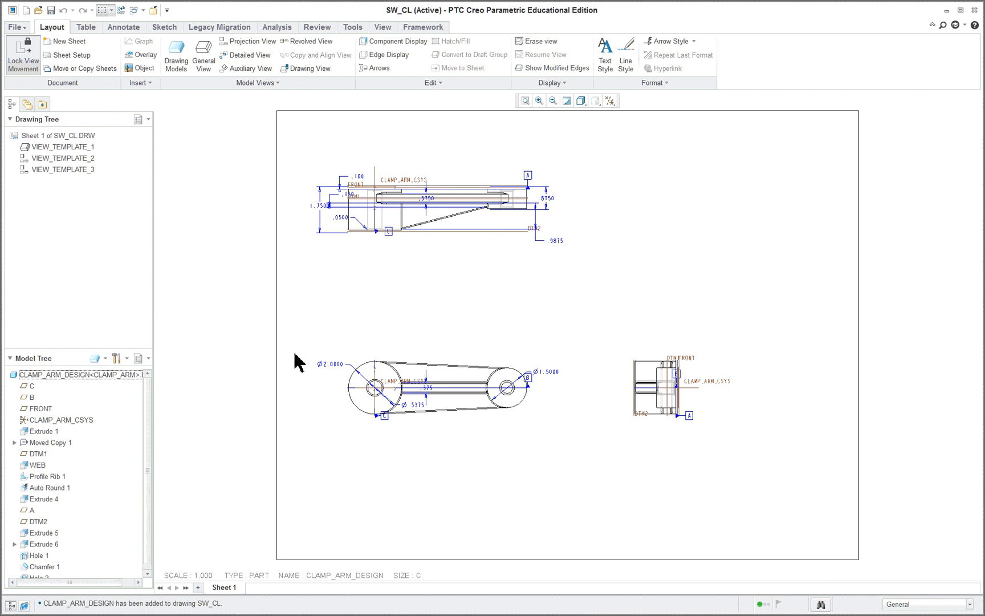
pyautogui.moveTo(682, 266)
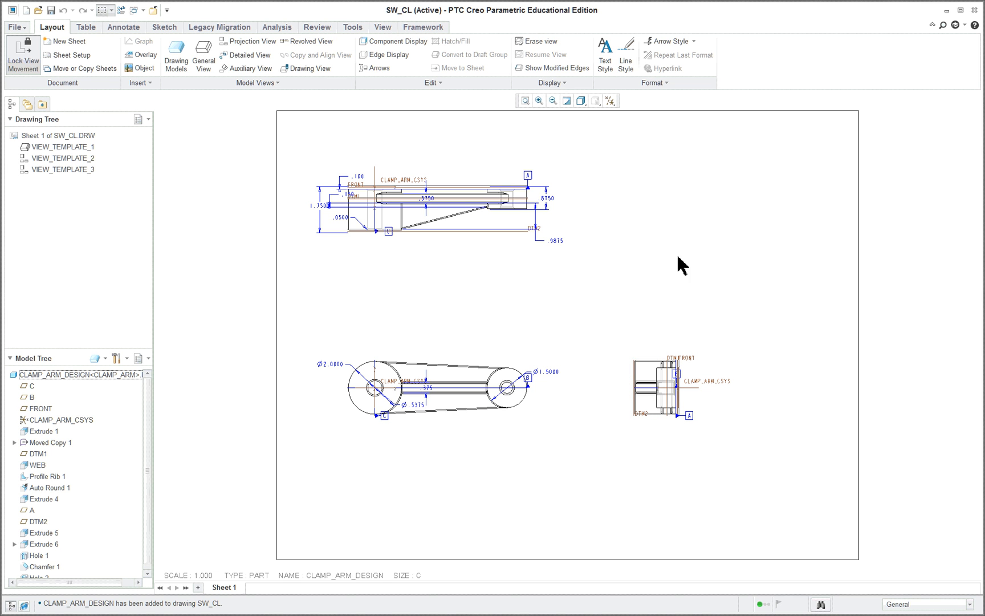
pyautogui.moveTo(493, 438)
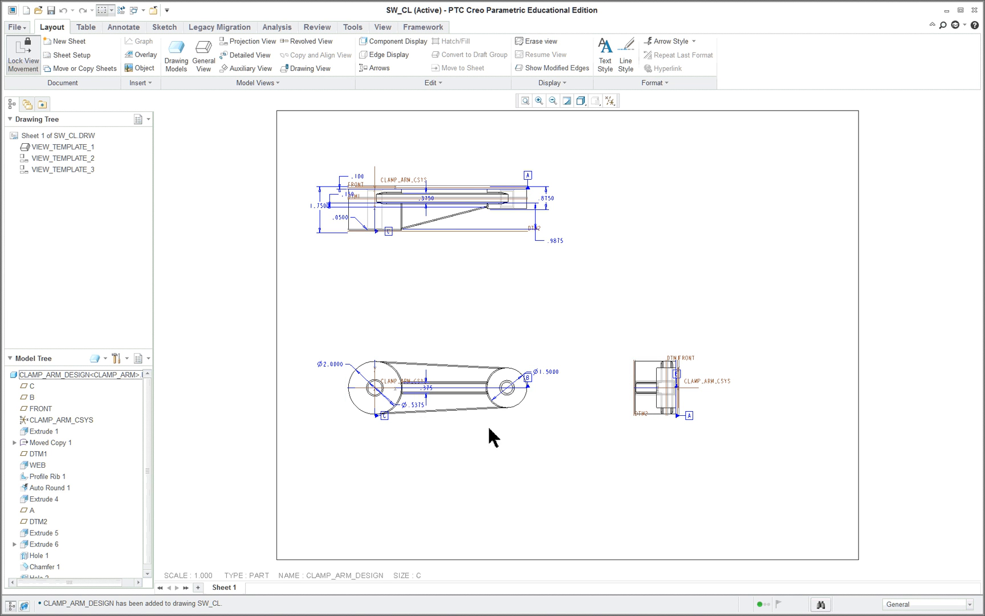
pyautogui.moveTo(542, 442)
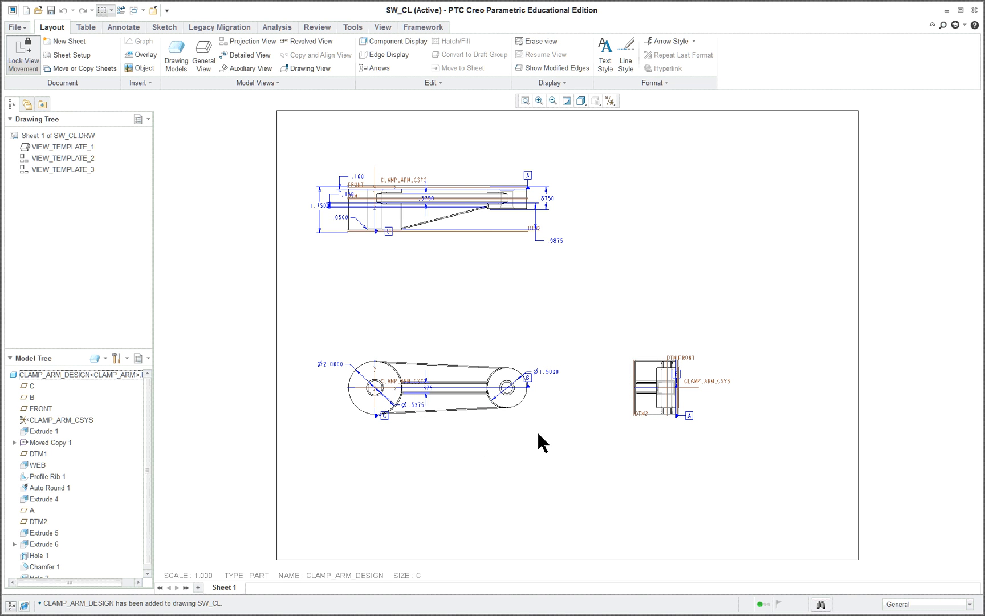
pyautogui.moveTo(595, 509)
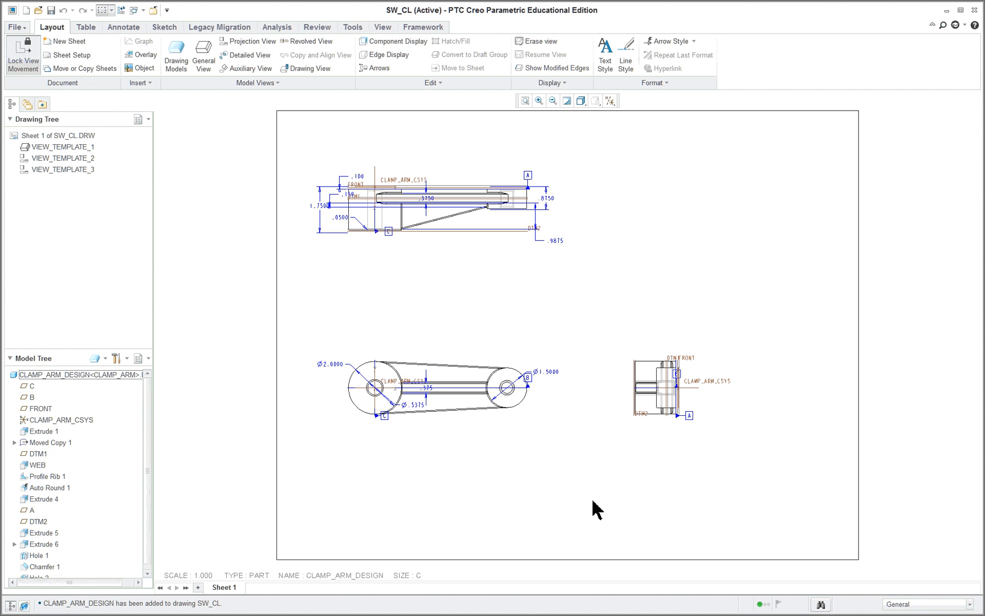
pyautogui.moveTo(504, 482)
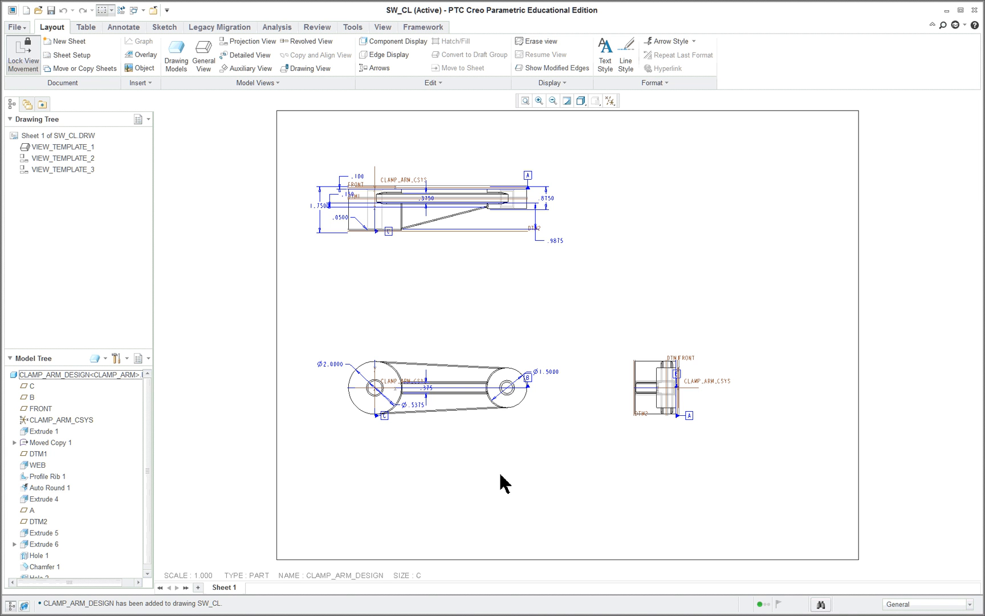
pyautogui.moveTo(608, 100)
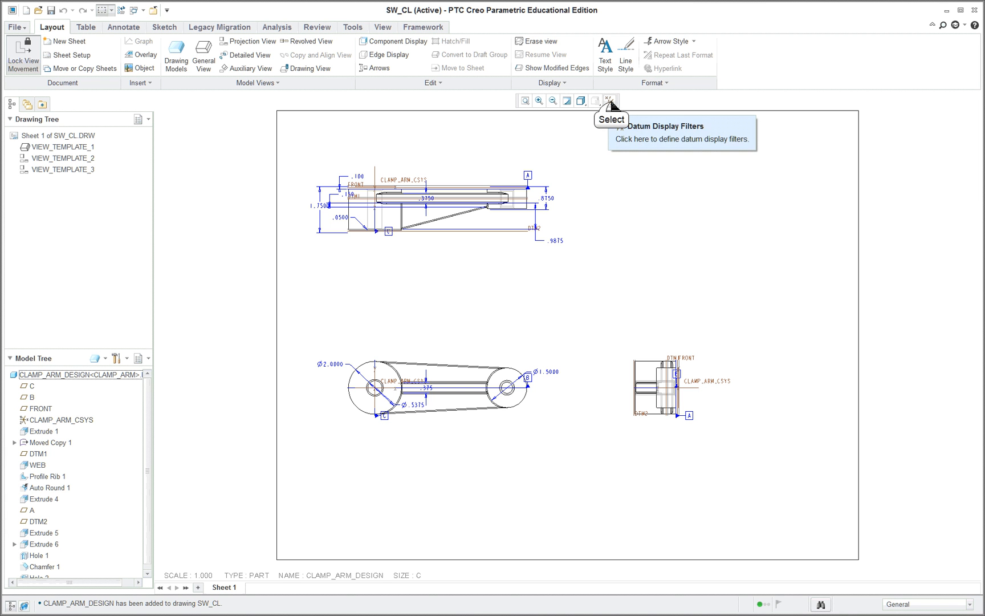
pyautogui.click(609, 100)
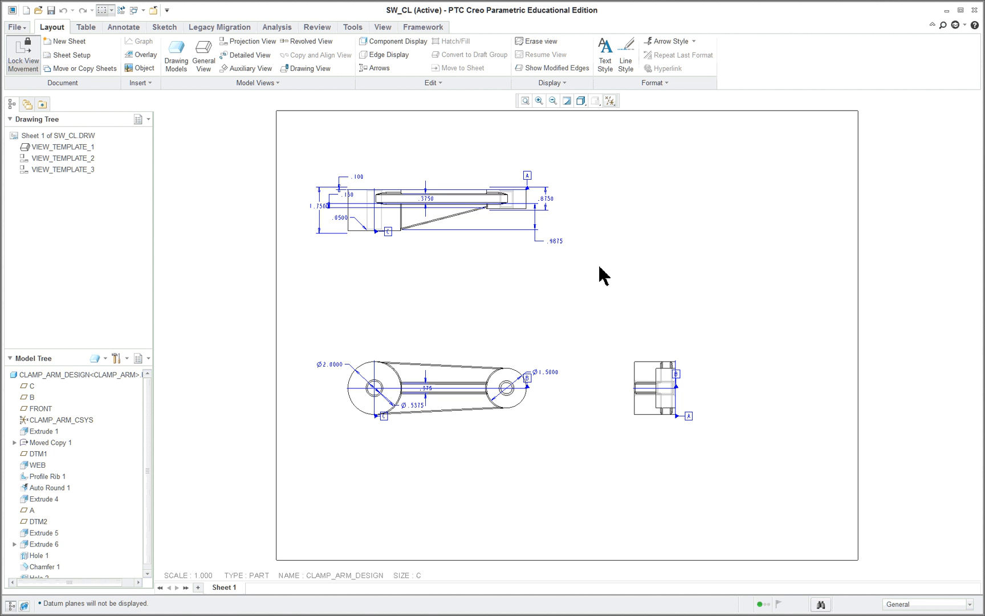
pyautogui.moveTo(524, 484)
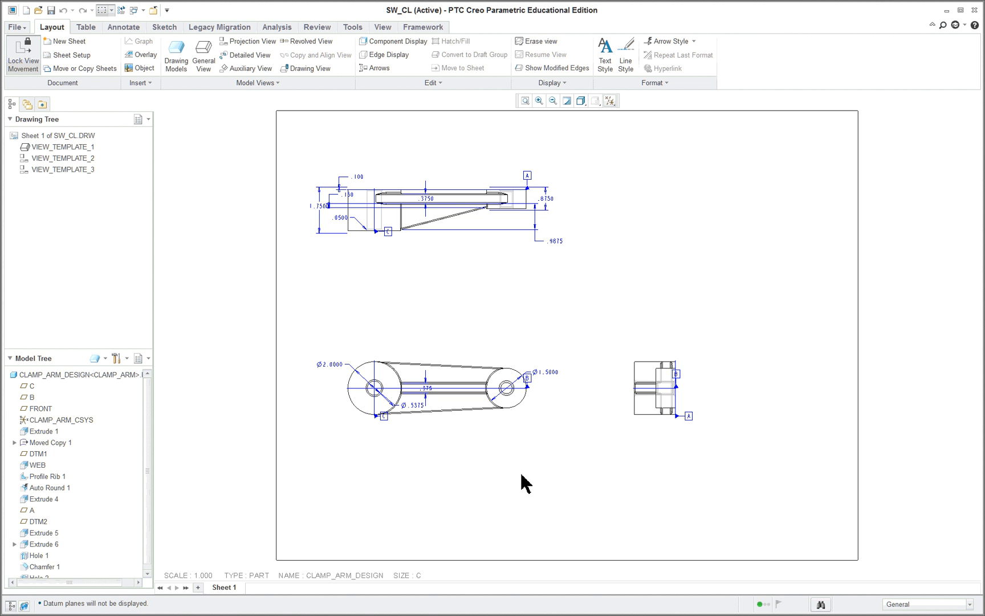
pyautogui.click(609, 101)
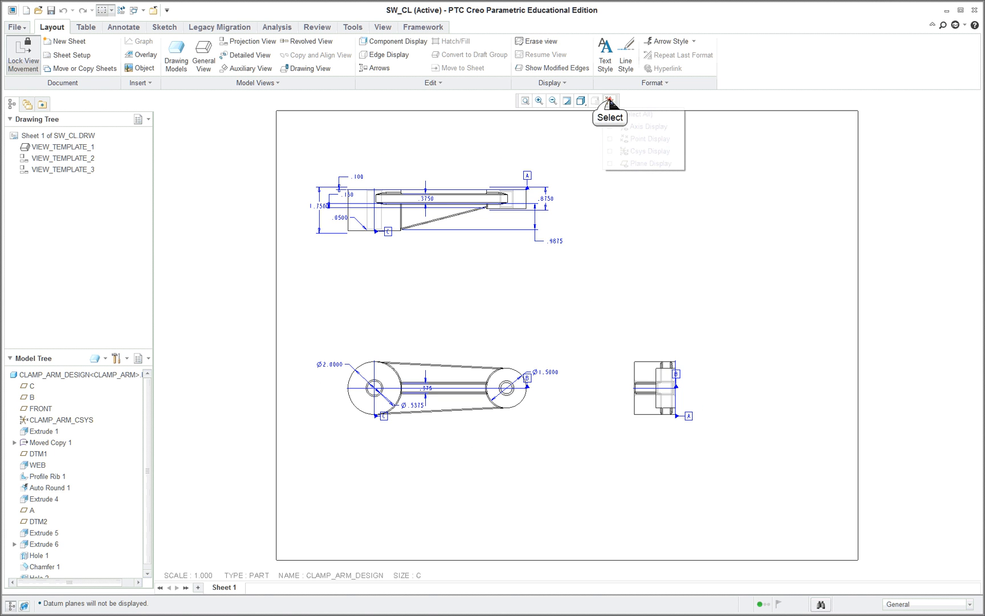
pyautogui.click(608, 101)
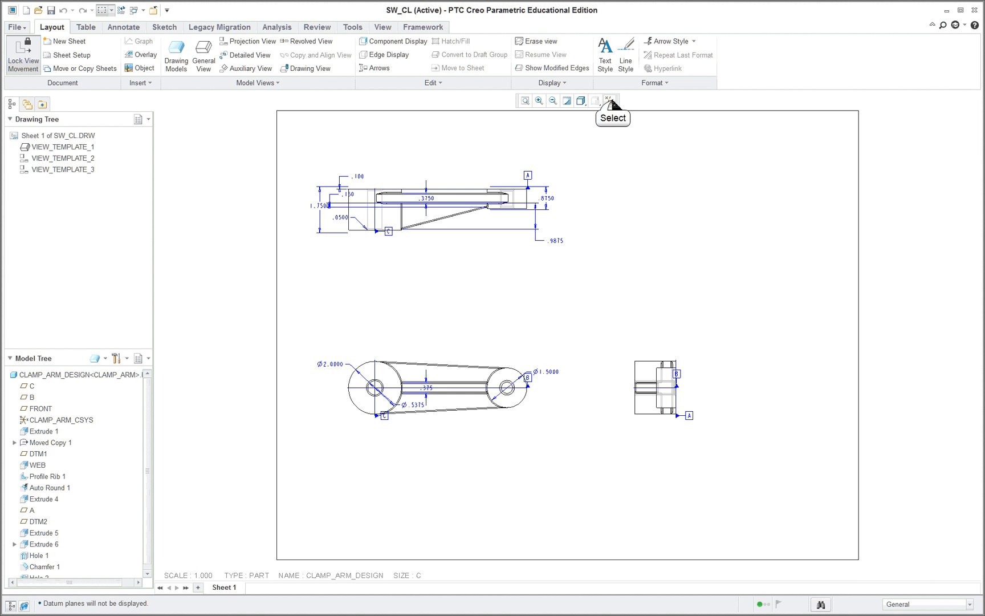
pyautogui.click(609, 100)
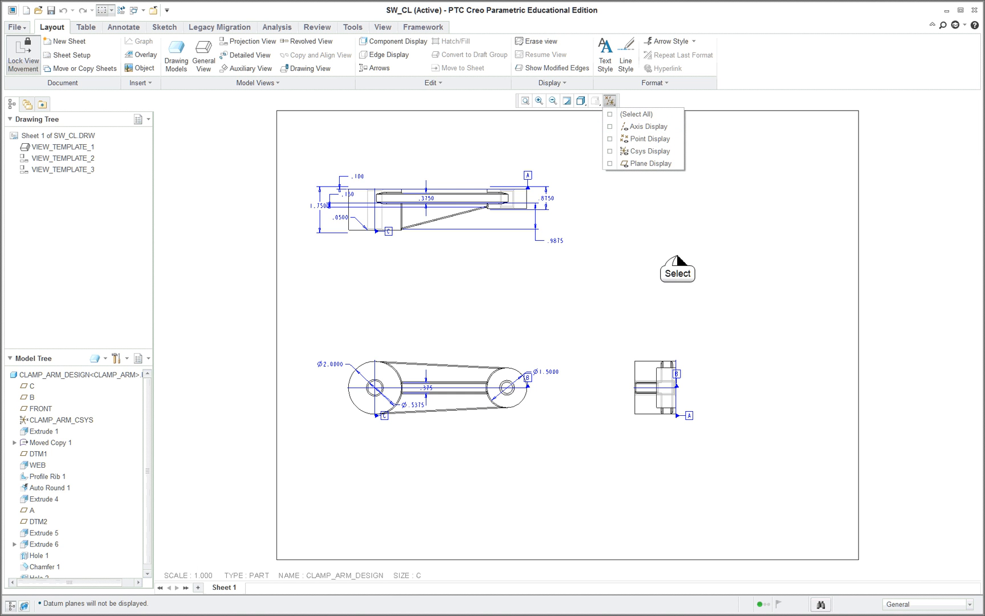
pyautogui.click(555, 244)
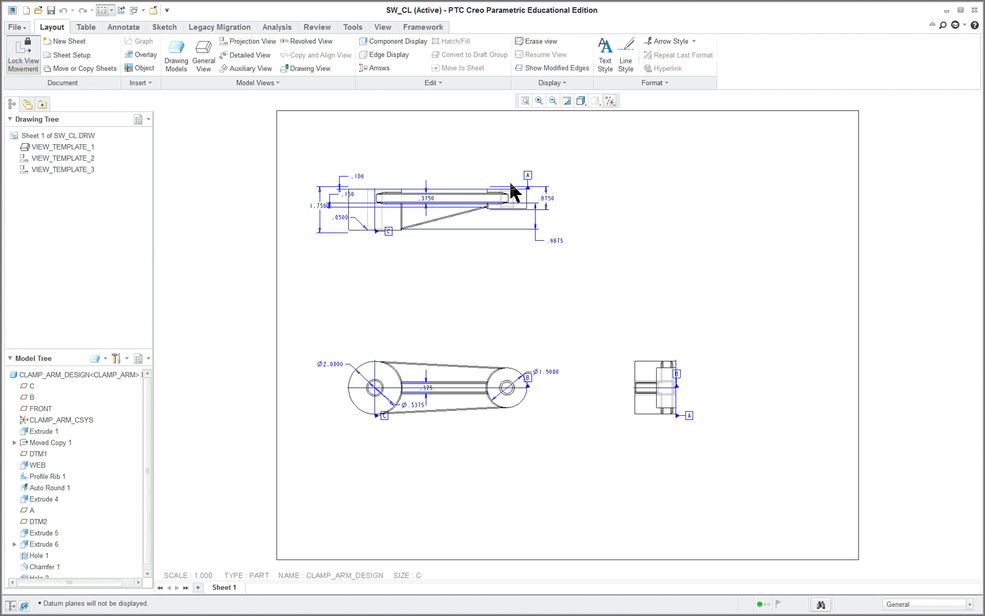
pyautogui.moveTo(662, 350)
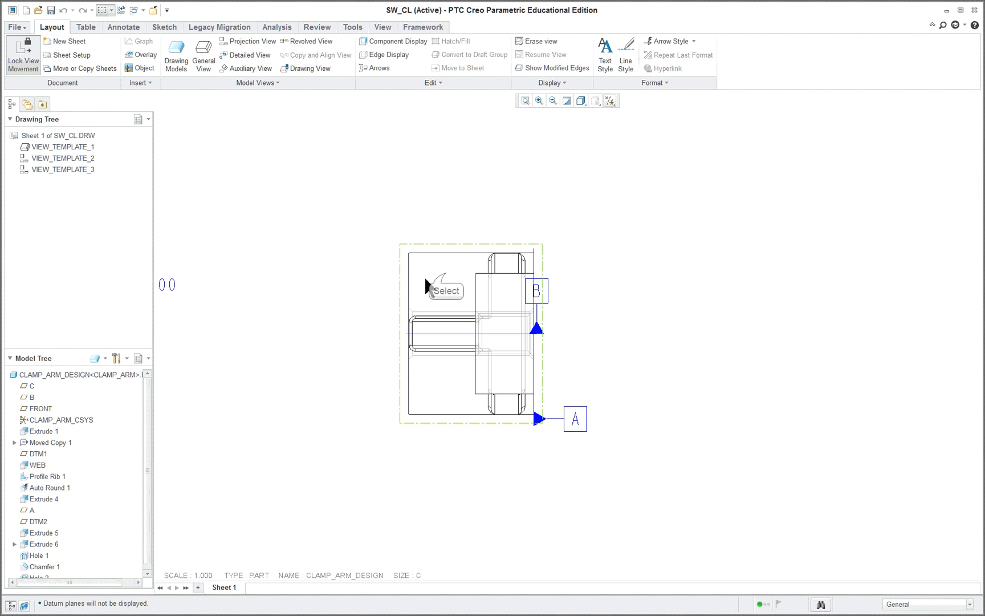
# - Delete VIEW_TEMPLATE_3, leaving two dimensioned clamp arm views on the sheet
pyautogui.click(63, 169)
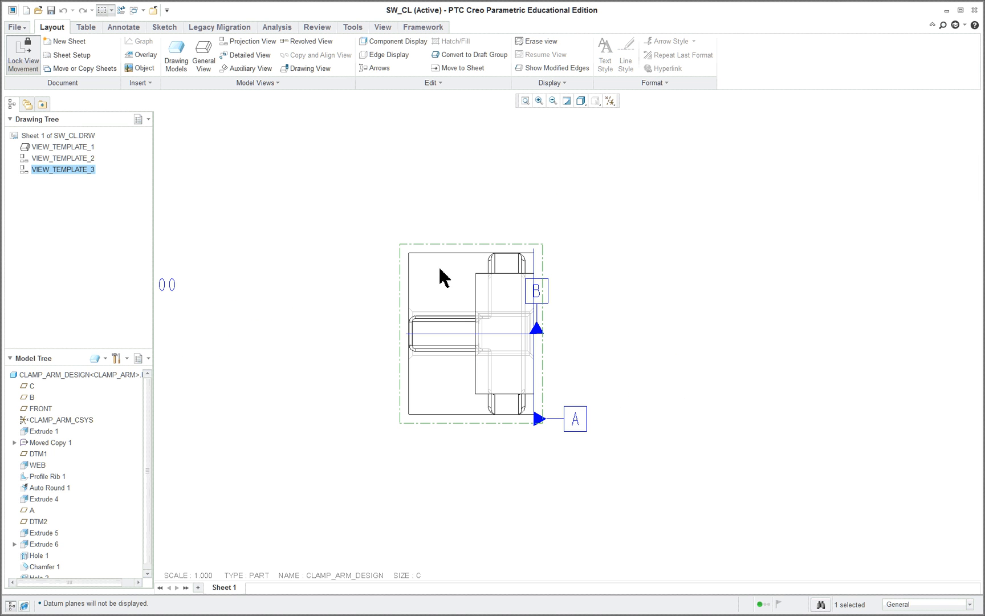
pyautogui.moveTo(62, 35)
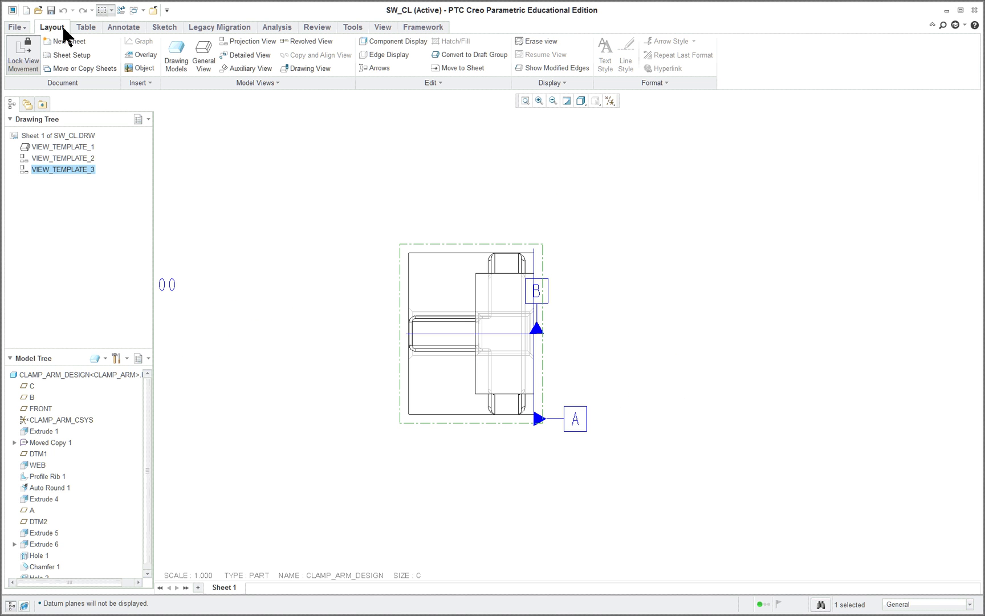
pyautogui.moveTo(392, 41)
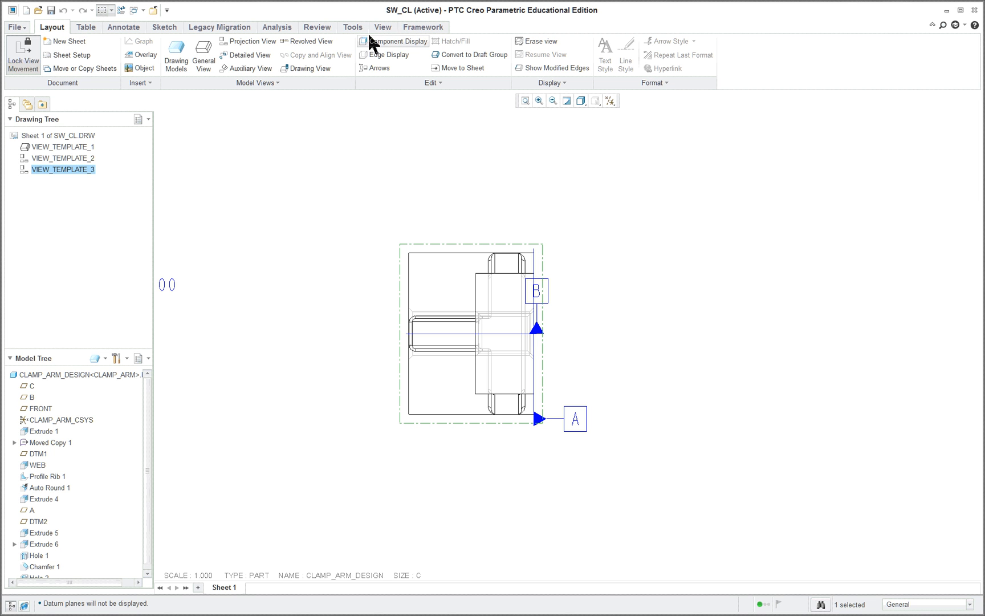
pyautogui.moveTo(23, 55)
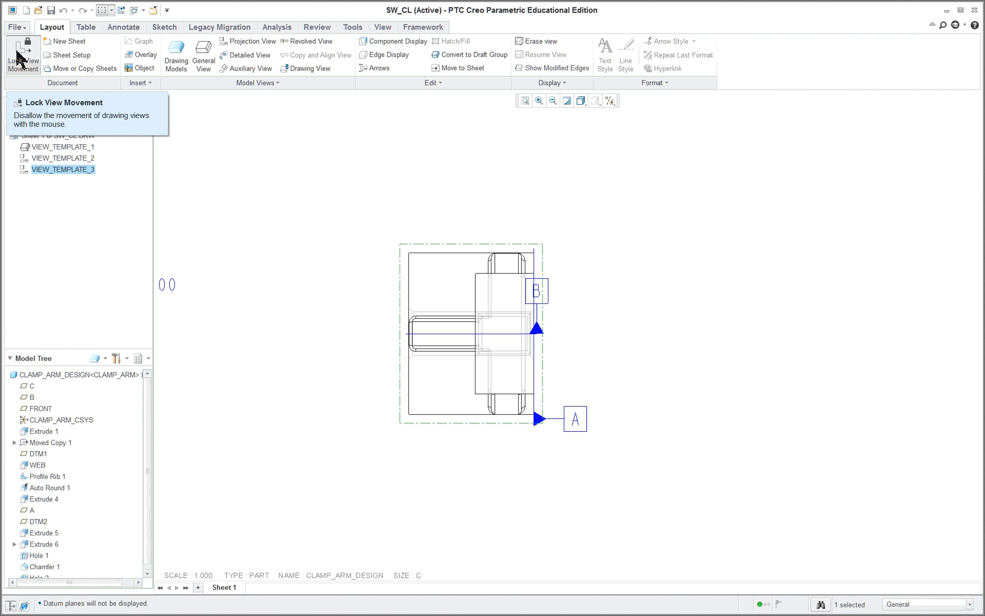
pyautogui.moveTo(21, 63)
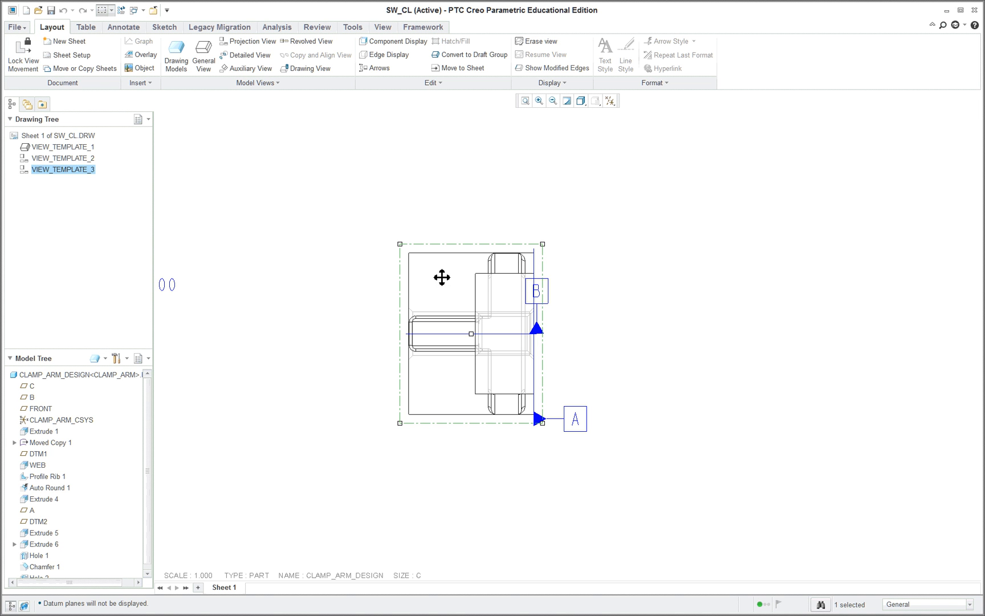
pyautogui.rightClick(442, 278)
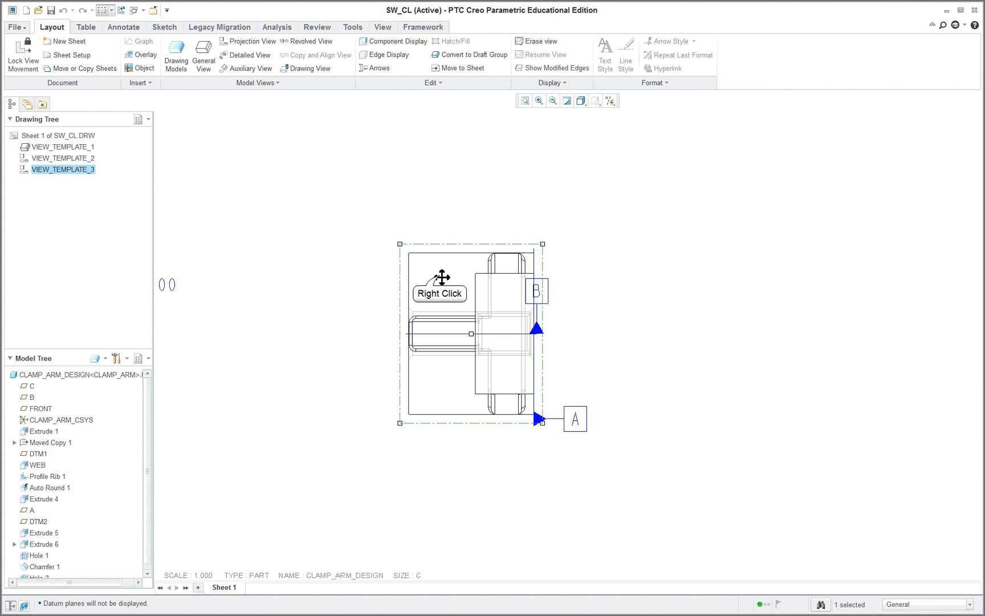
pyautogui.rightClick(440, 292)
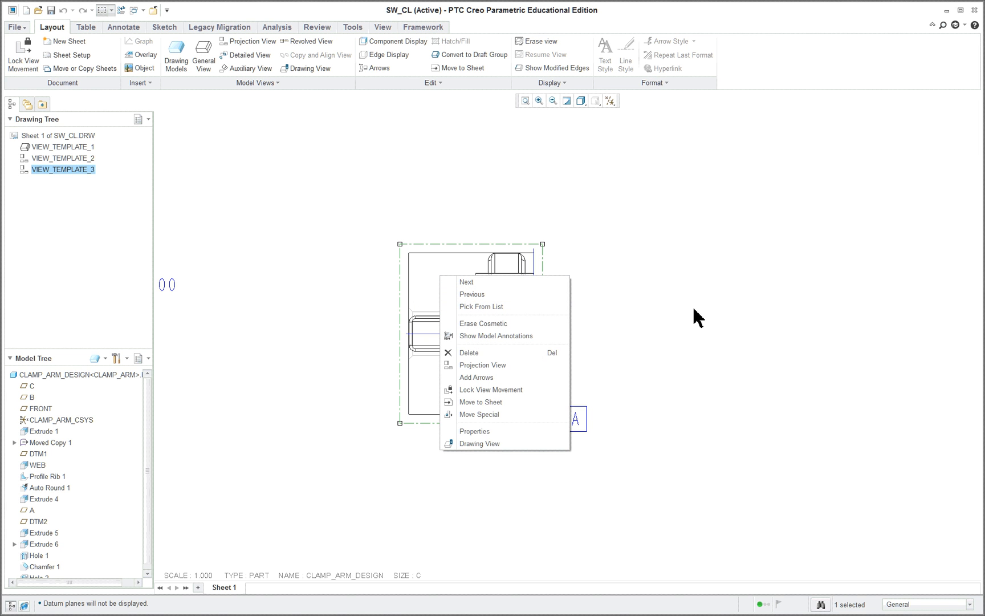
pyautogui.moveTo(508, 352)
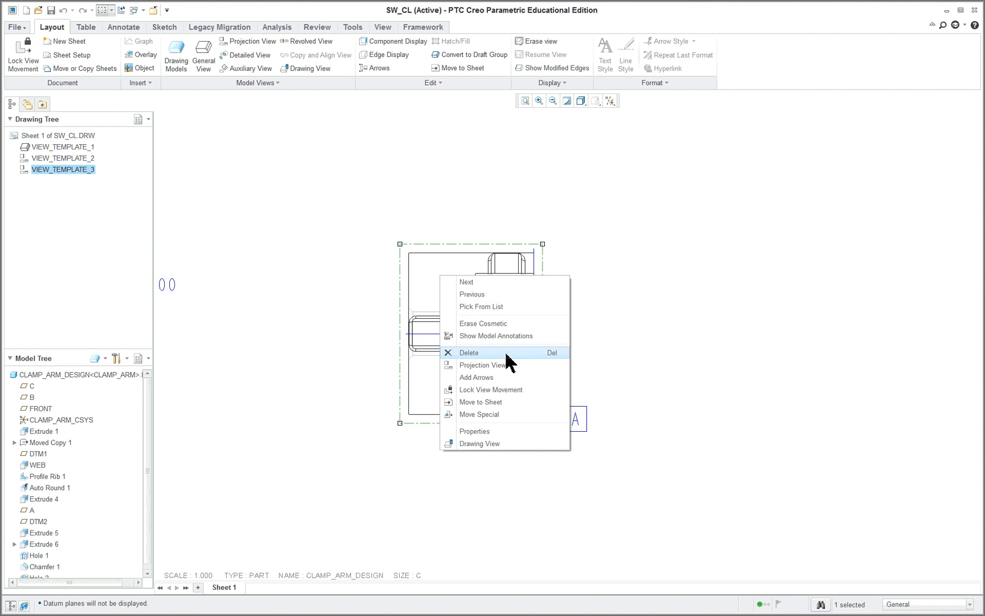
pyautogui.moveTo(487, 361)
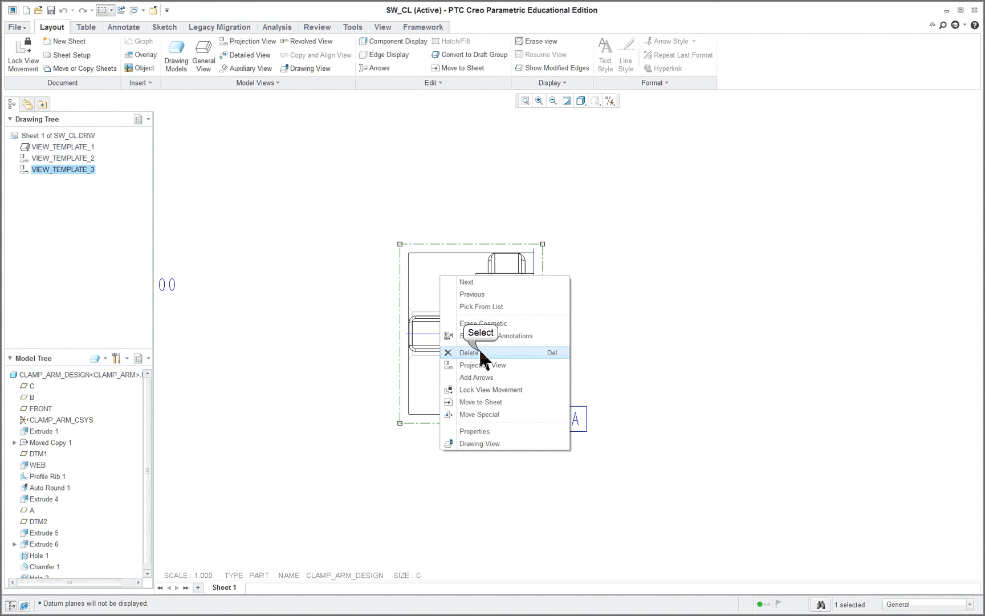
pyautogui.click(468, 353)
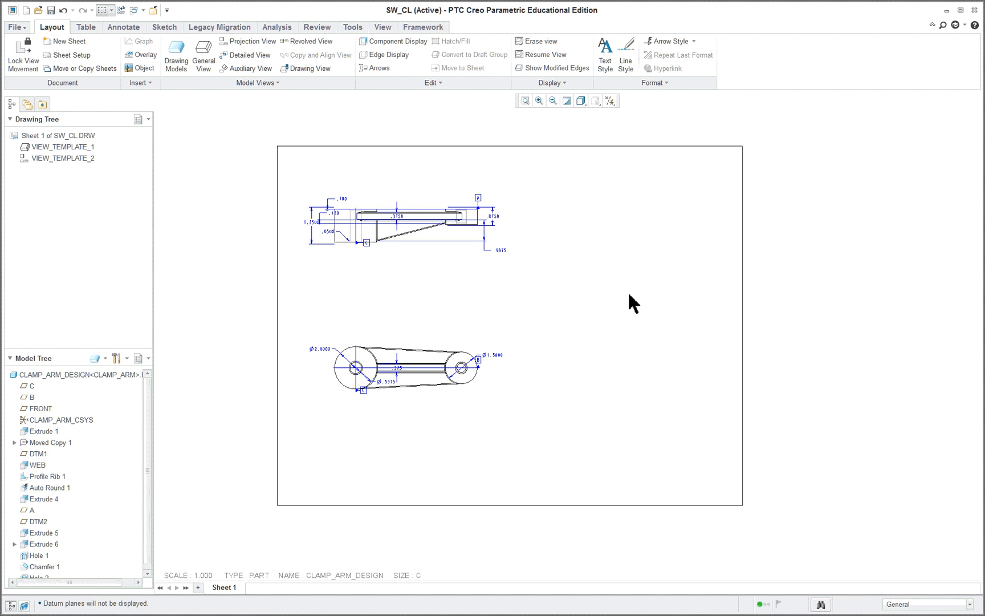
pyautogui.rightClick(582, 278)
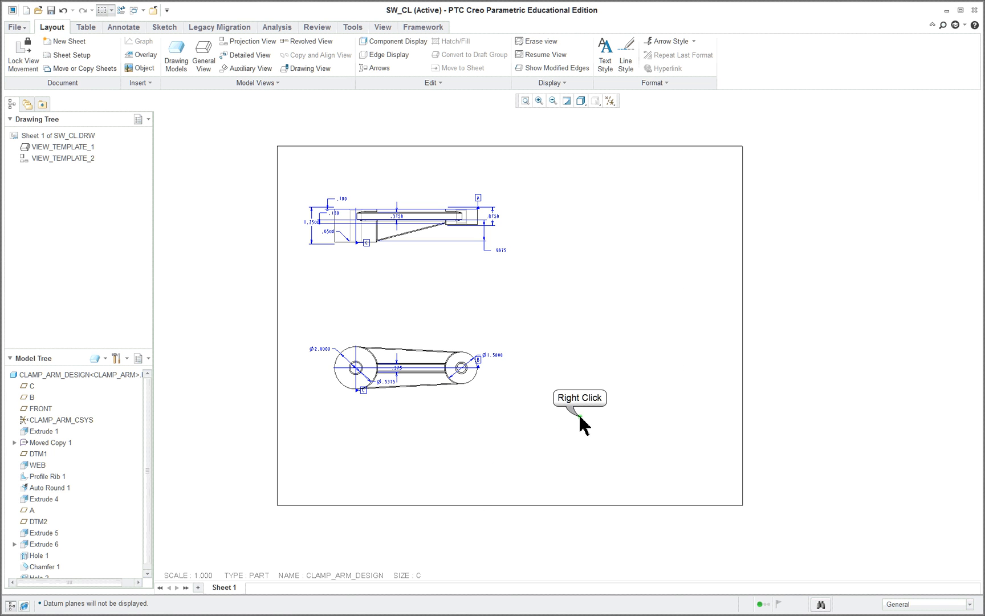
pyautogui.rightClick(582, 425)
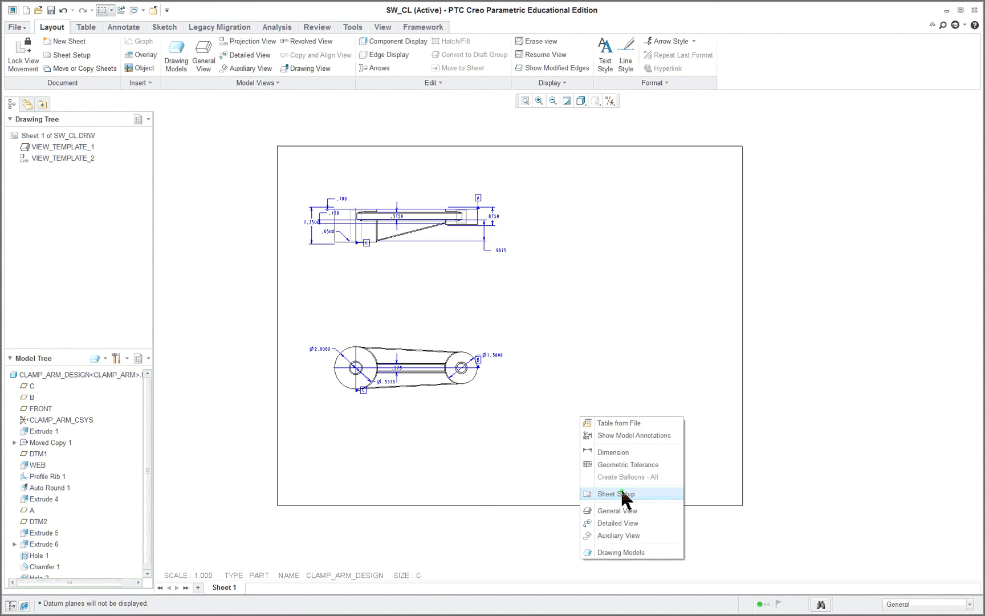
pyautogui.click(618, 493)
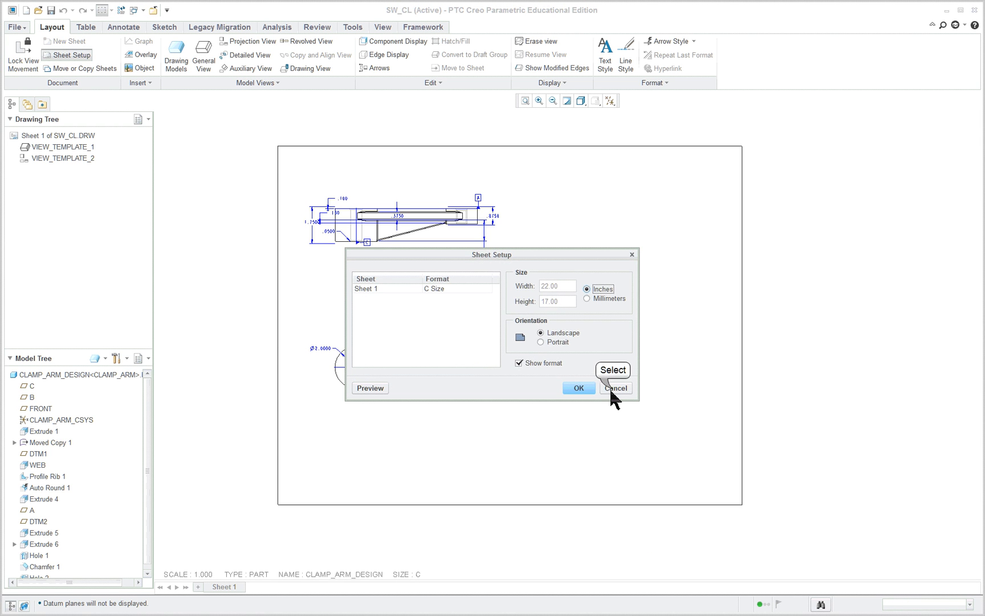
pyautogui.click(577, 387)
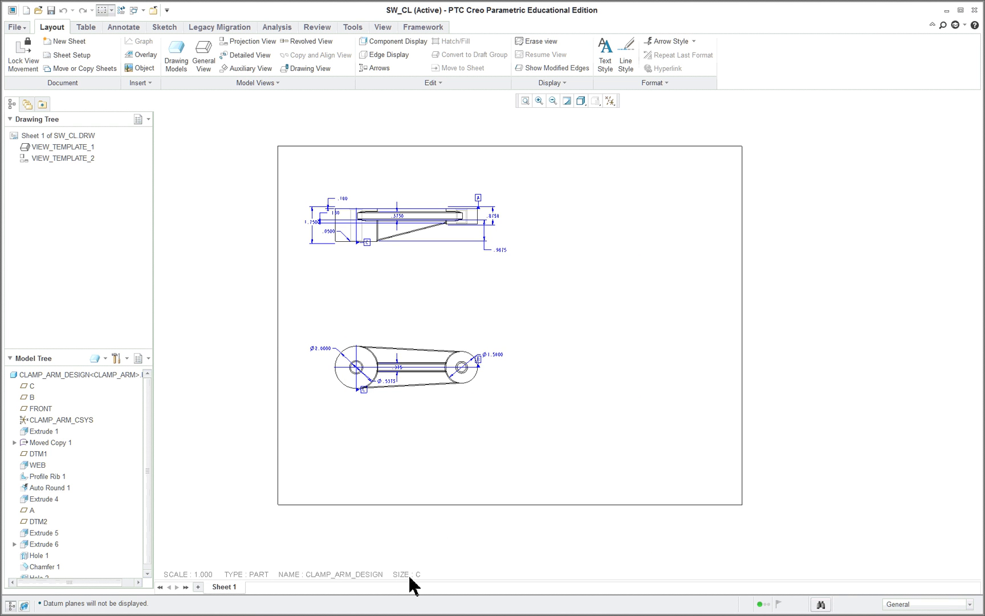
pyautogui.moveTo(408, 573)
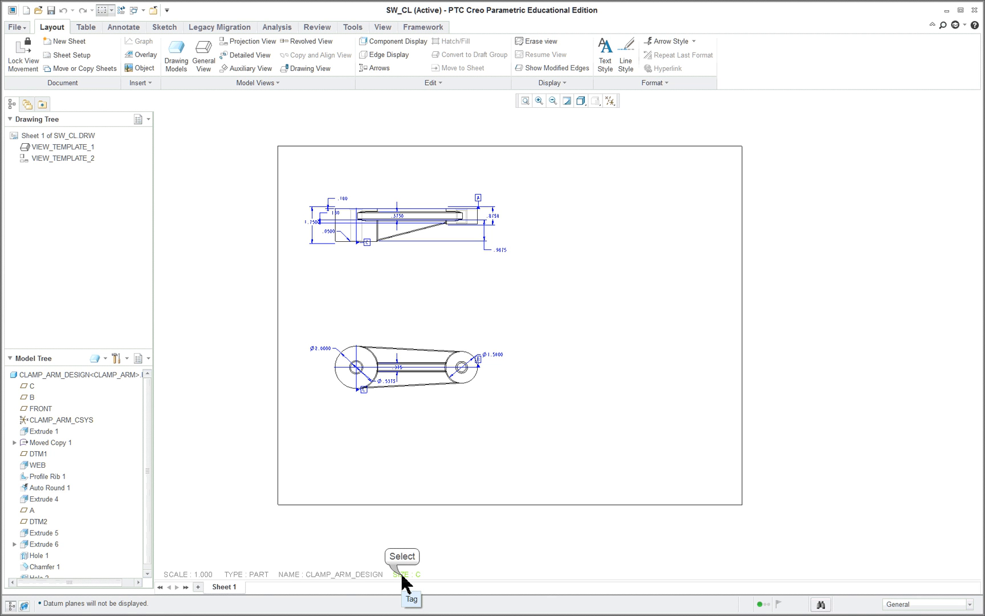
pyautogui.click(405, 574)
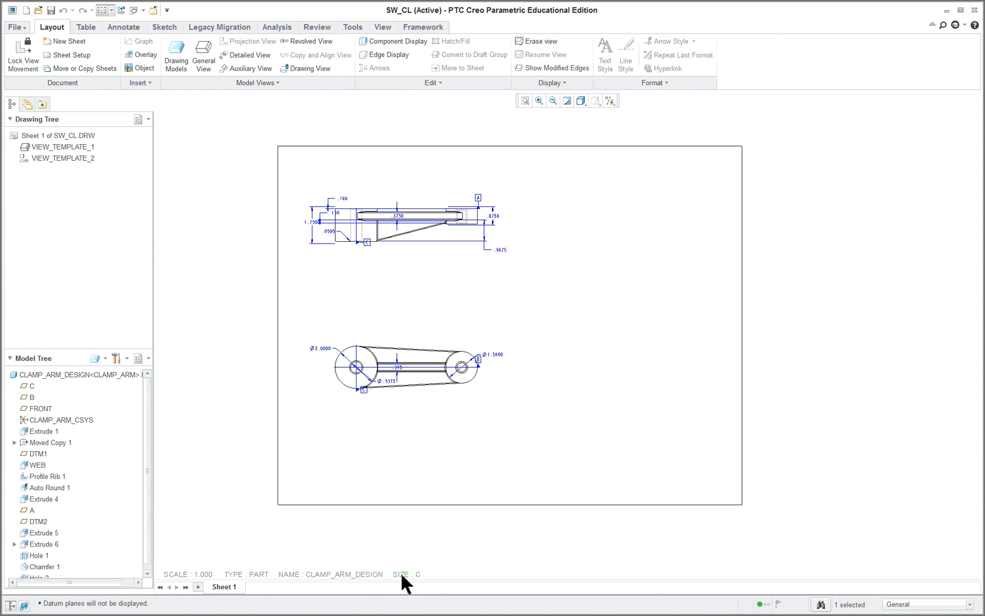
pyautogui.moveTo(377, 578)
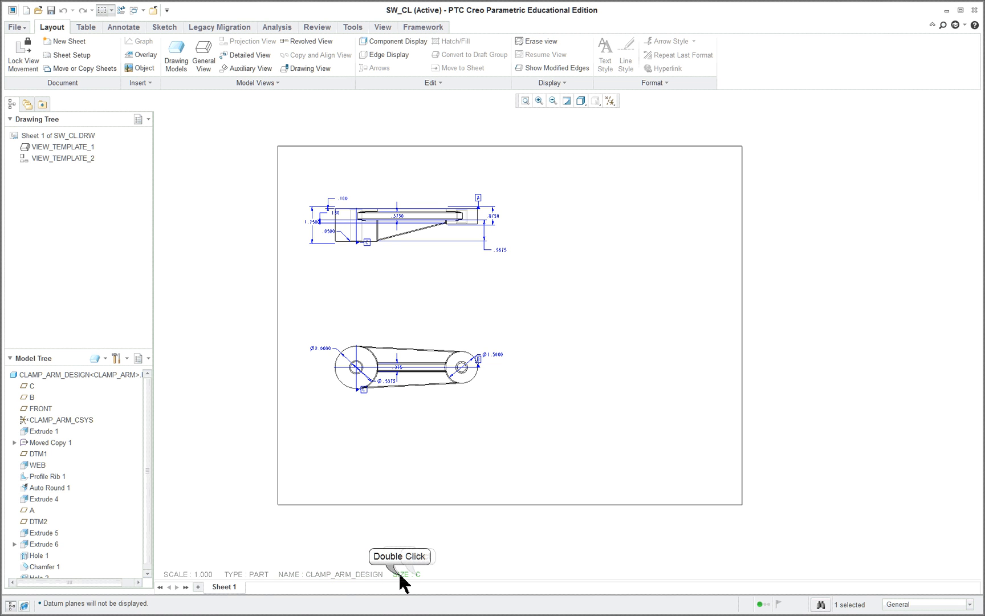
pyautogui.moveTo(524, 468)
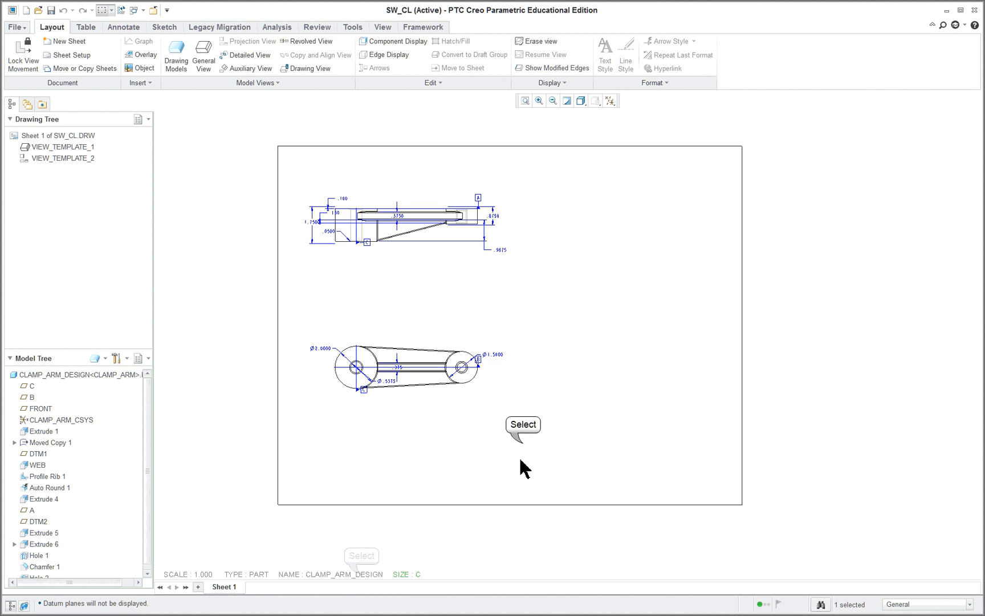
pyautogui.moveTo(501, 455)
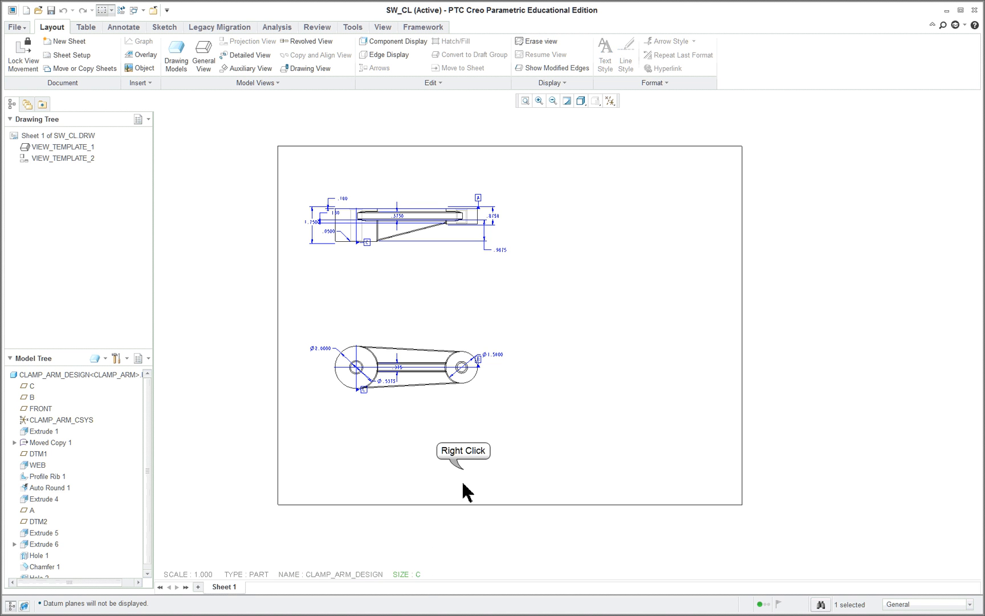
# - Review the sheet setup for Sheet 1 and close it without changes
pyautogui.click(69, 55)
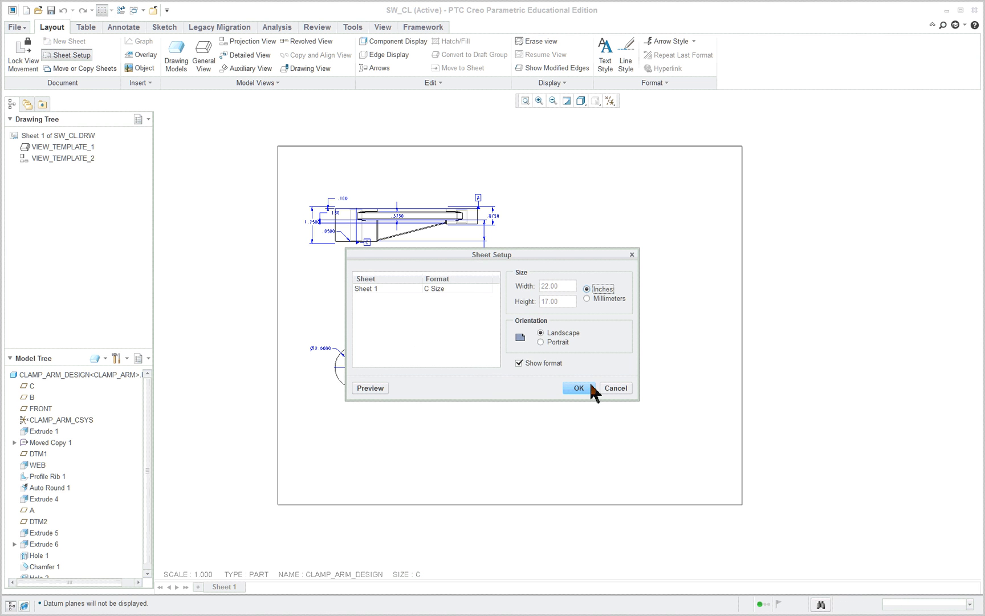
pyautogui.moveTo(626, 394)
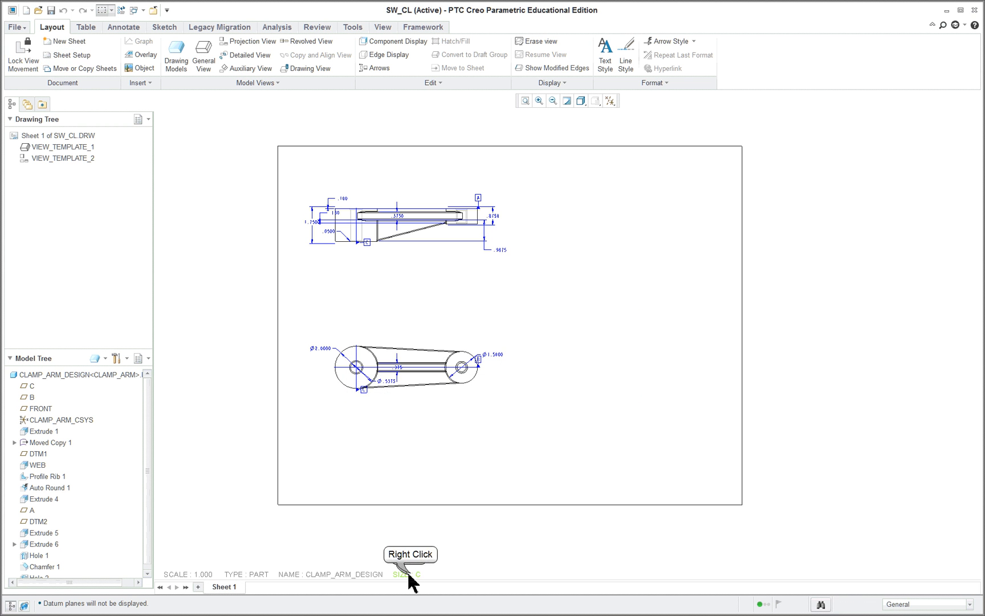
pyautogui.rightClick(406, 574)
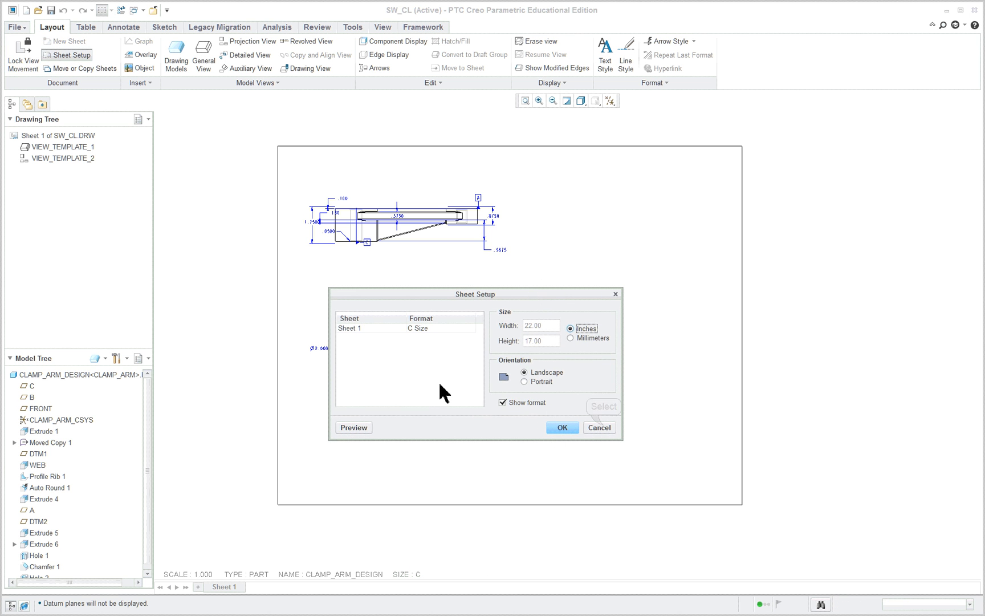
pyautogui.click(561, 428)
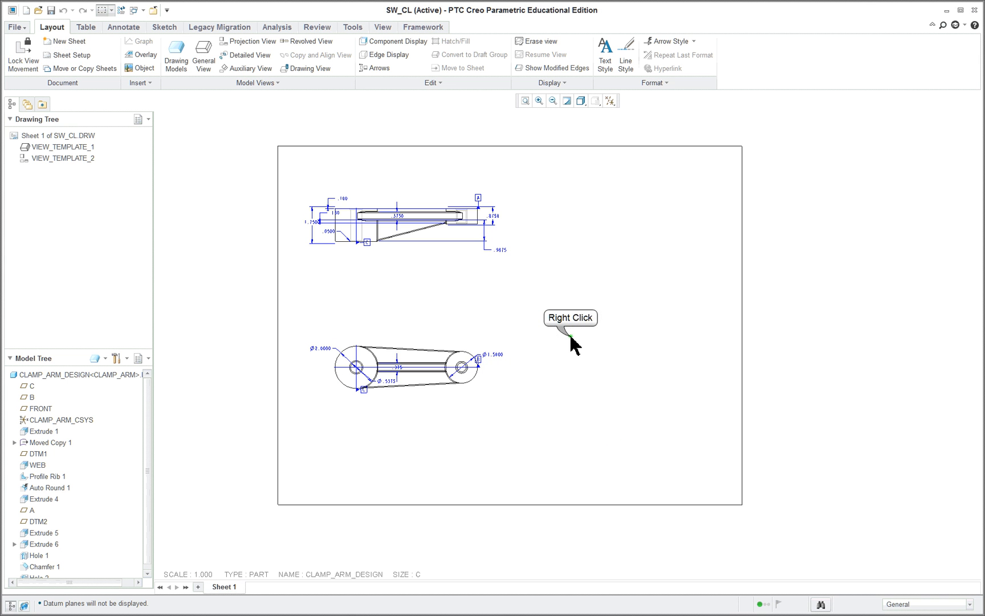
pyautogui.click(69, 55)
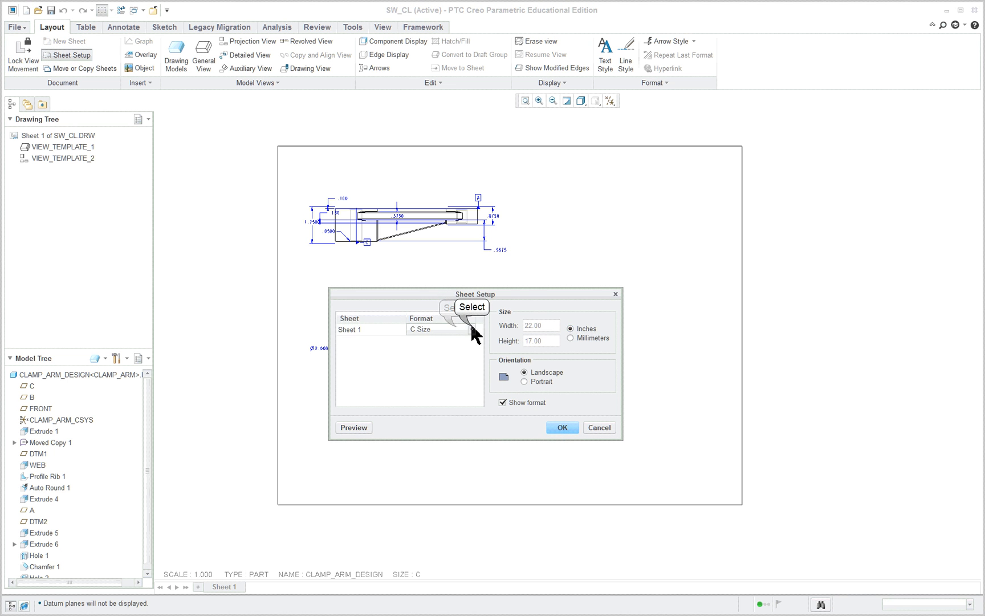
# - Keep C Size as the Sheet 1 format, then show the format list again
pyautogui.click(472, 329)
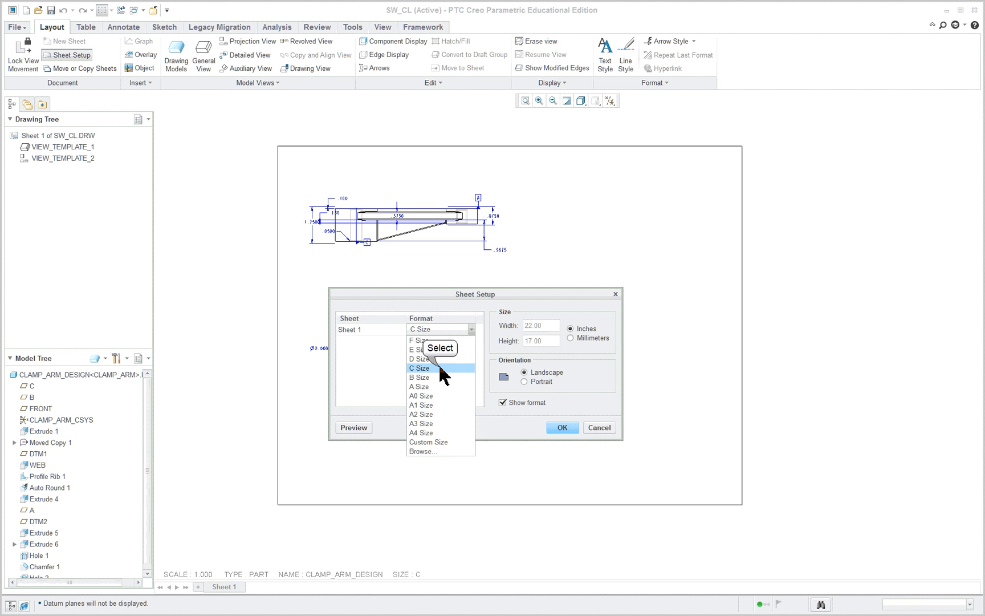
pyautogui.click(418, 367)
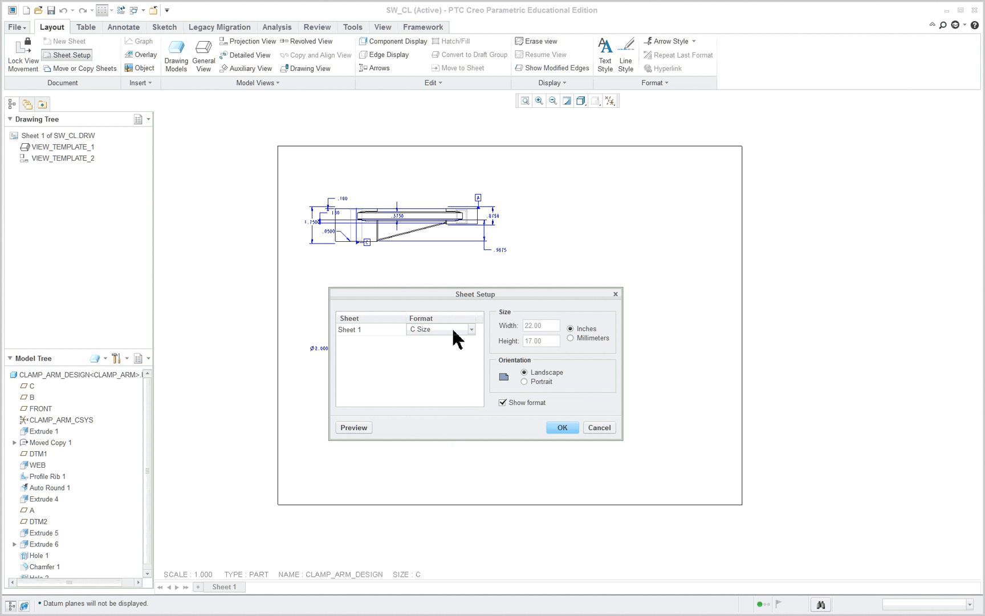
pyautogui.moveTo(542, 390)
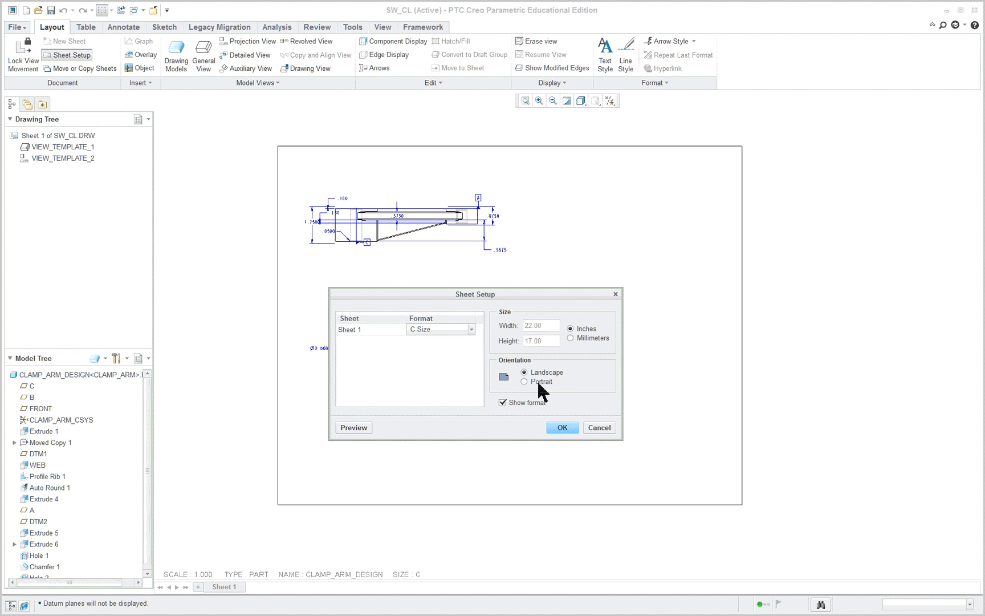
pyautogui.moveTo(561, 427)
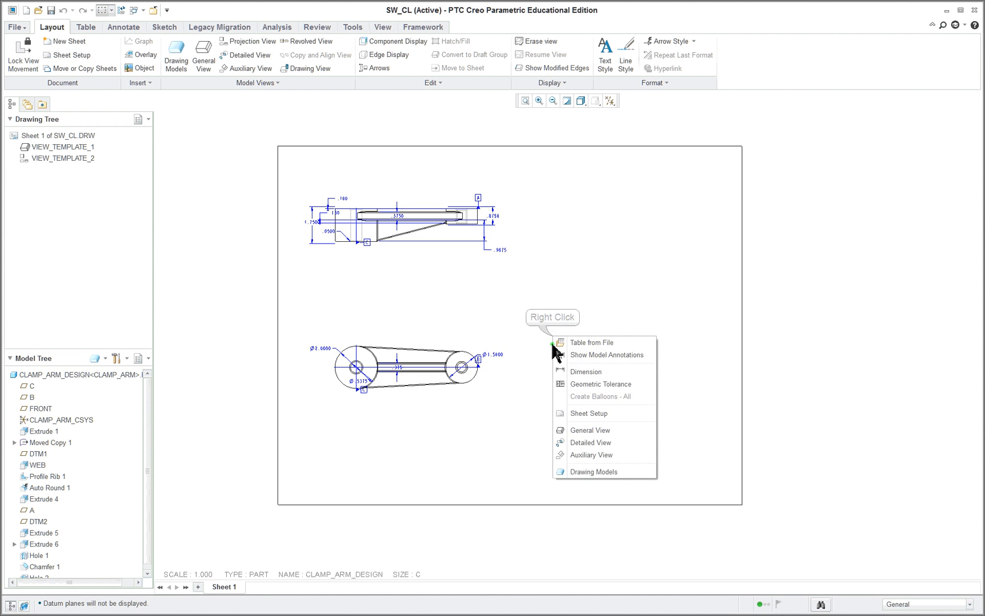
pyautogui.click(590, 413)
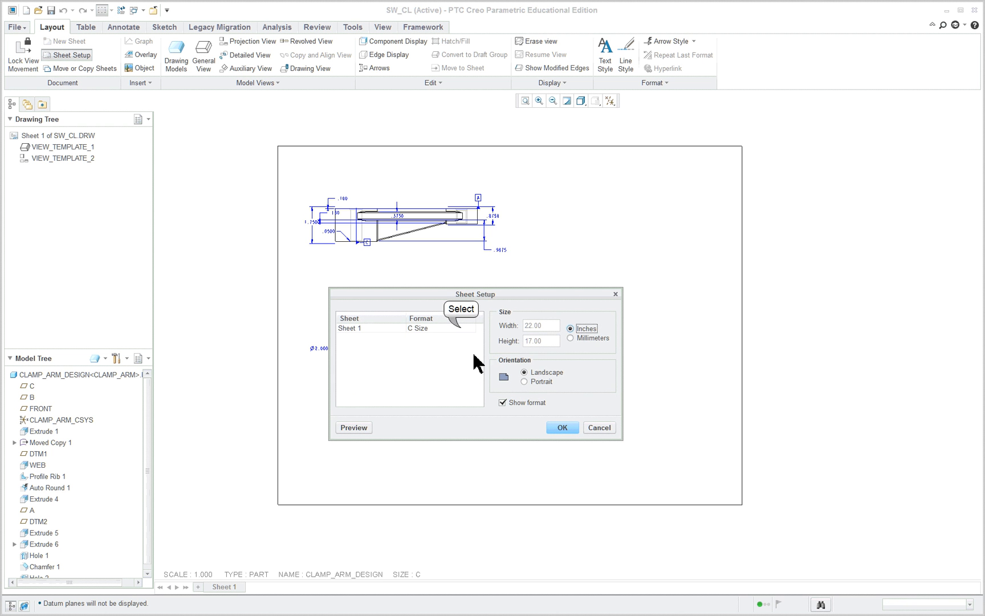
pyautogui.click(469, 329)
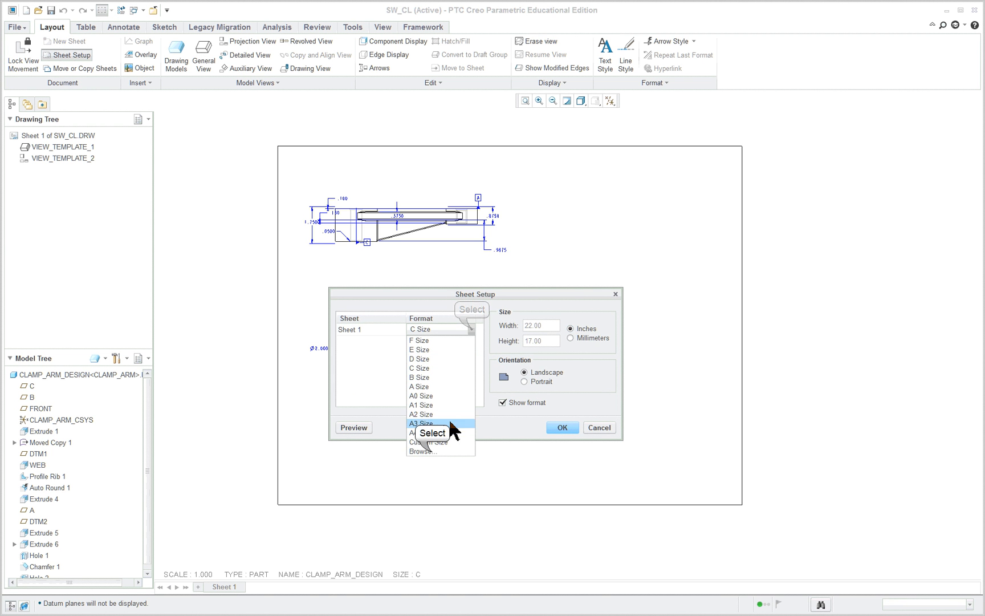
# - Choose the c.frm system format for Sheet 1 and enable Show format
pyautogui.click(422, 450)
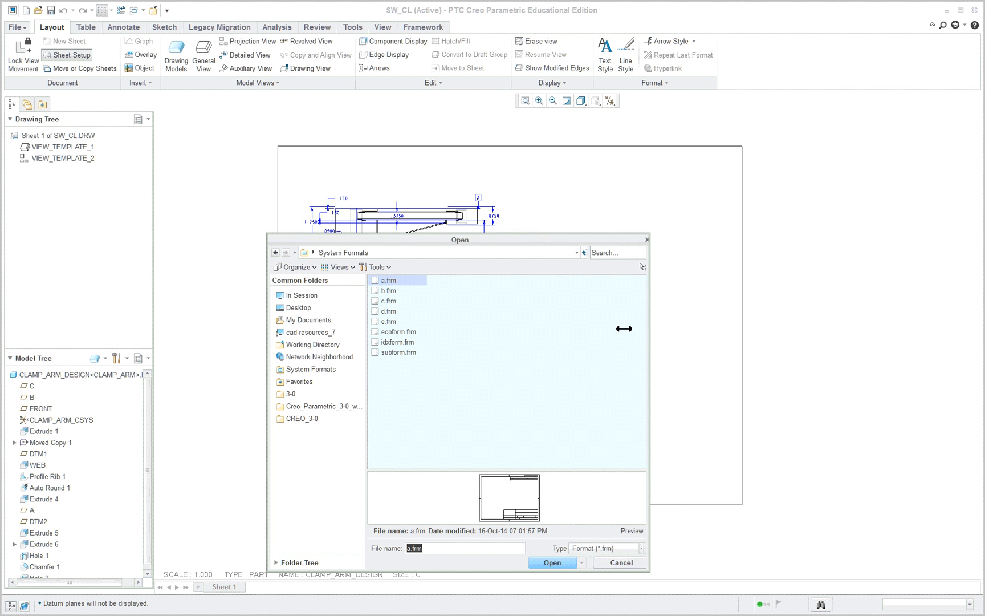
pyautogui.moveTo(589, 479)
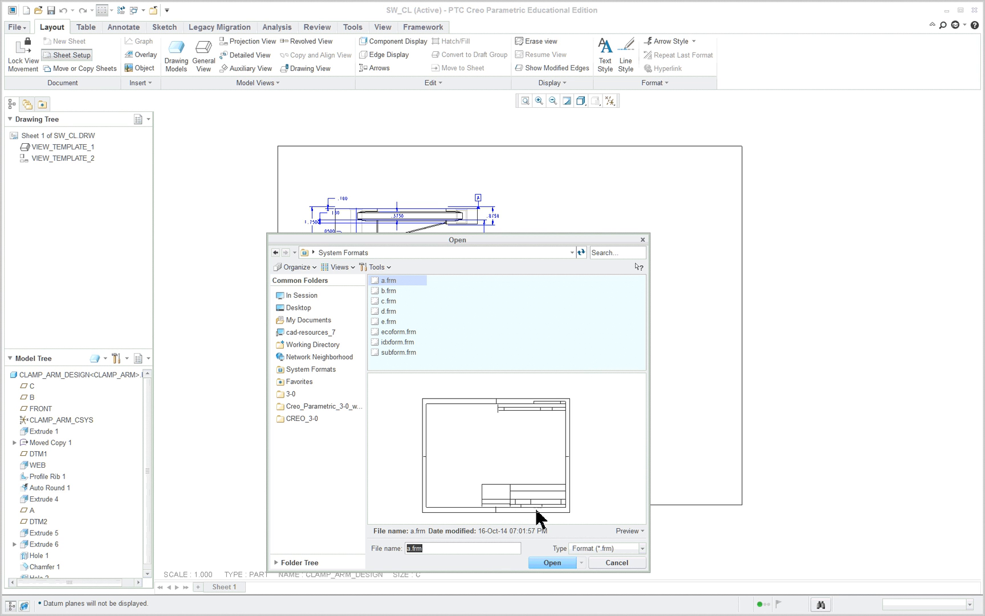
pyautogui.click(390, 300)
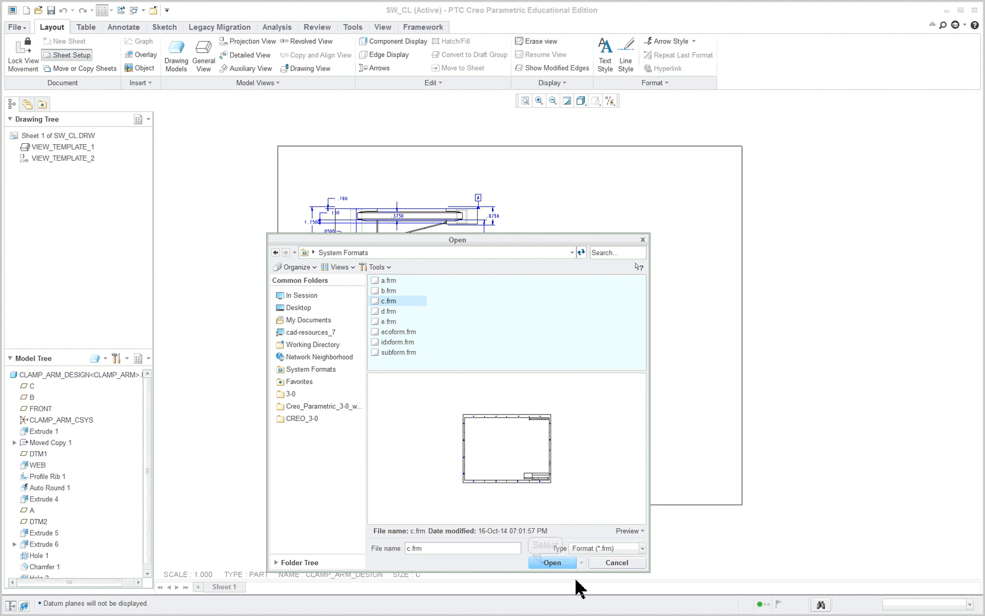
pyautogui.click(551, 562)
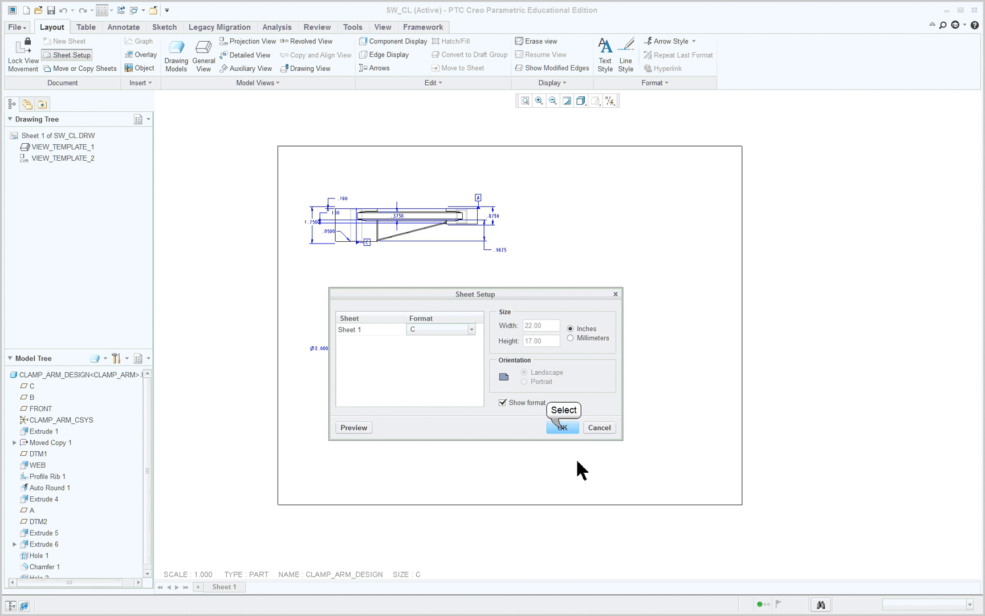
# - Confirm the sheet setup so the C-size border and title block appear
pyautogui.click(561, 428)
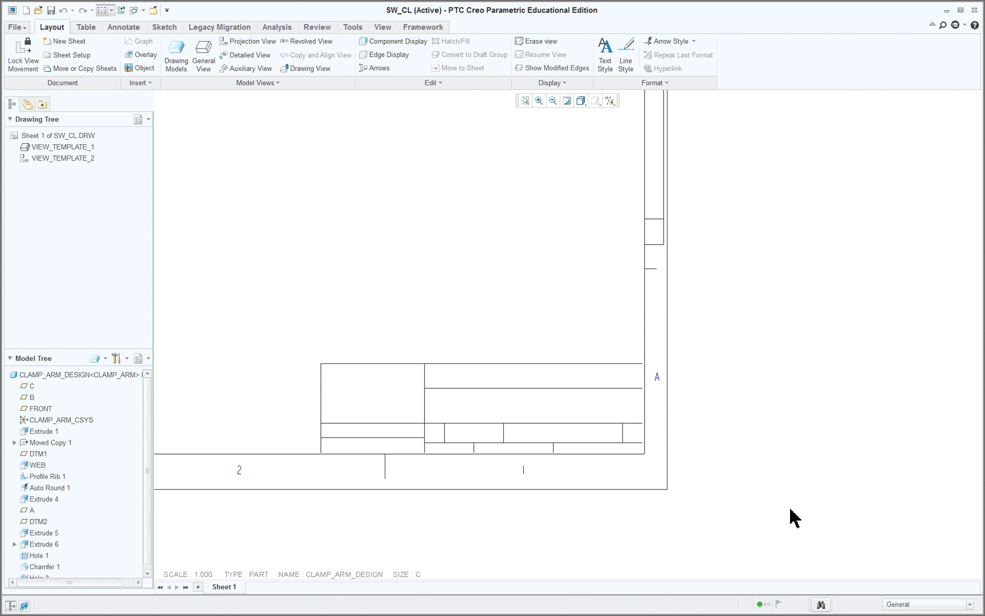
pyautogui.moveTo(512, 473)
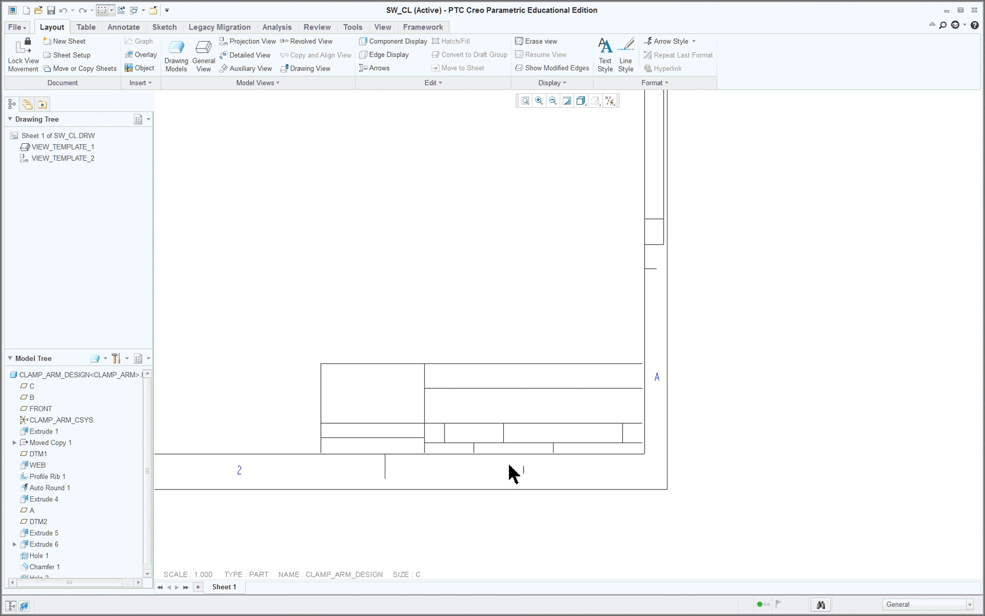
pyautogui.moveTo(659, 387)
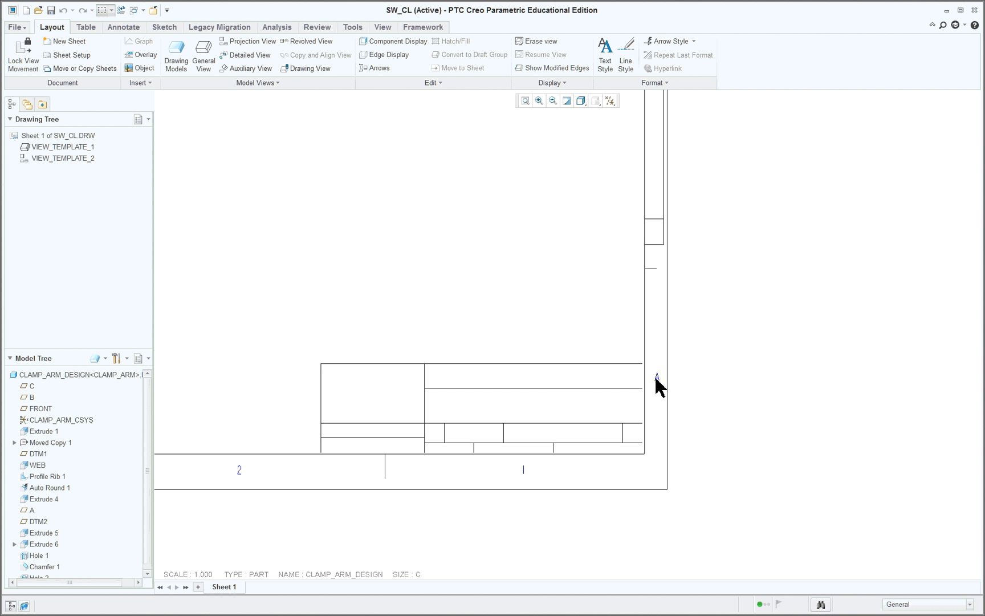
pyautogui.moveTo(301, 479)
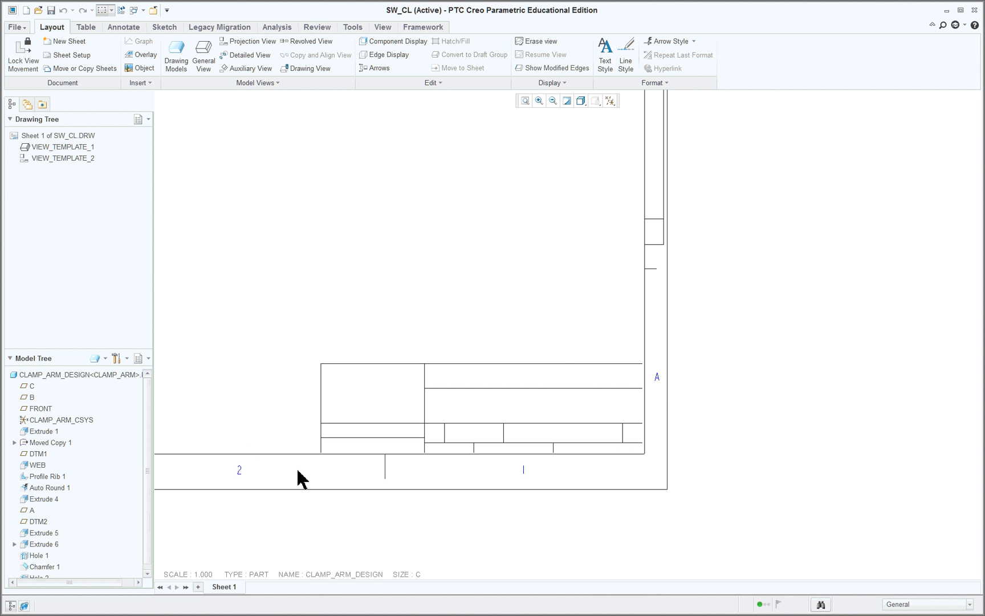
pyautogui.moveTo(634, 420)
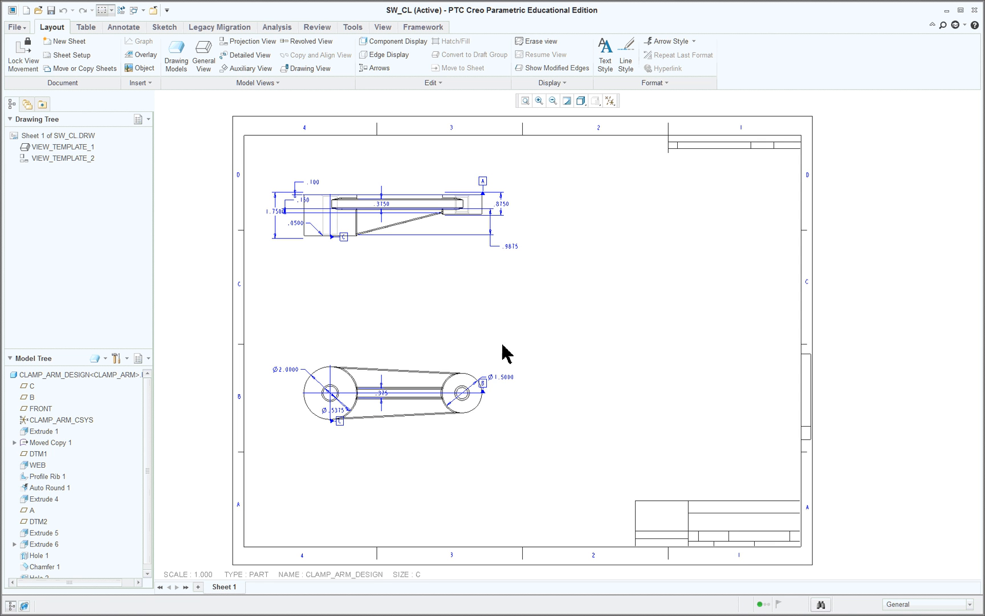
pyautogui.moveTo(595, 328)
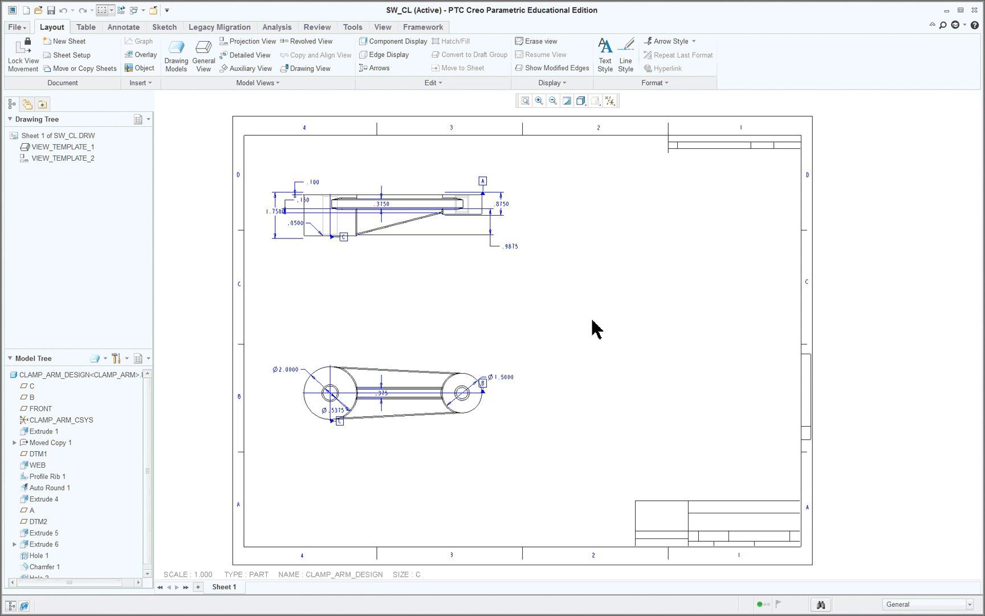
pyautogui.moveTo(484, 489)
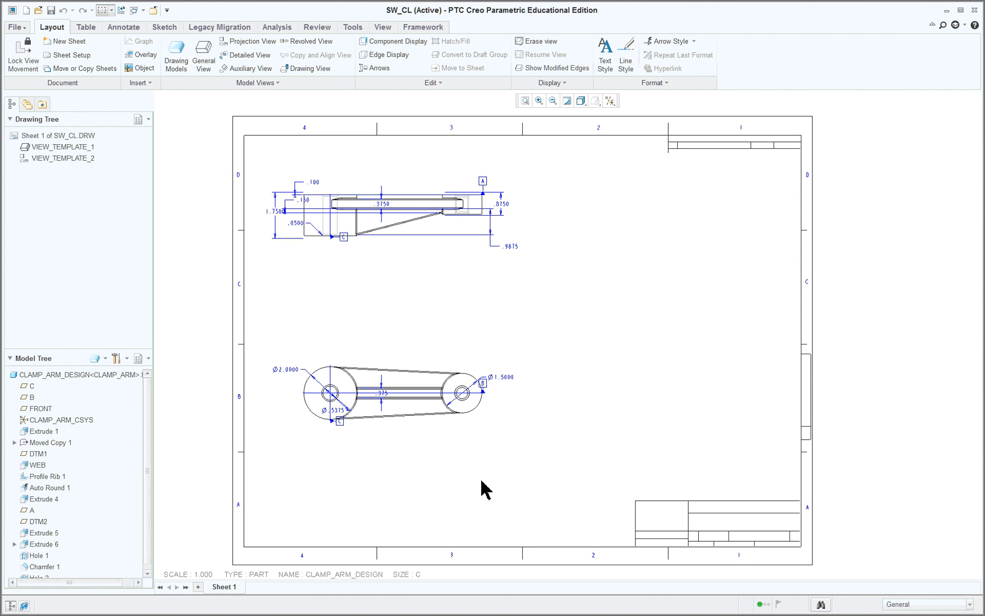
pyautogui.moveTo(573, 439)
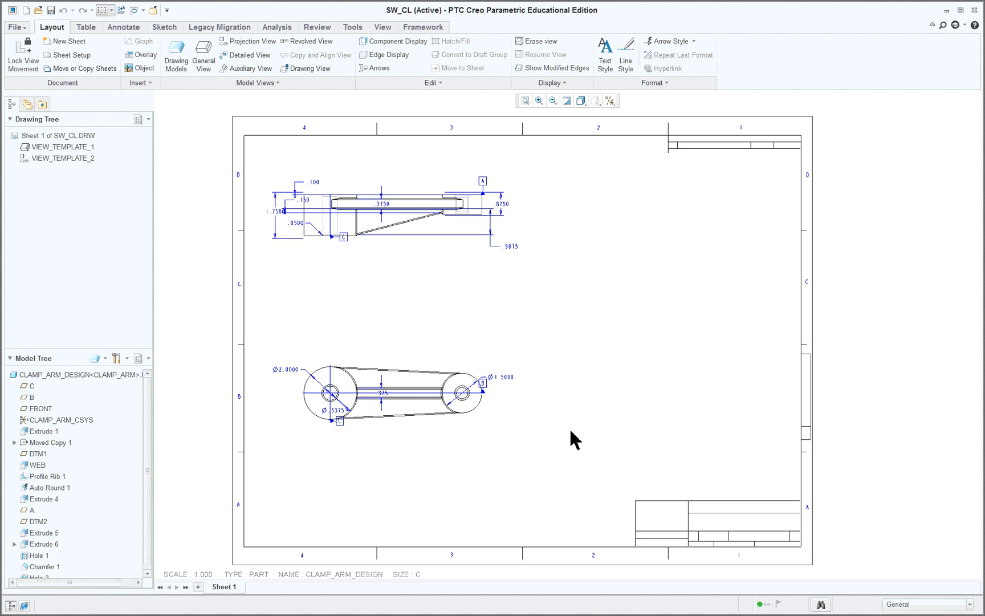
# - Move the bottom and top clamp arm views slightly right within the sheet border
pyautogui.click(394, 379)
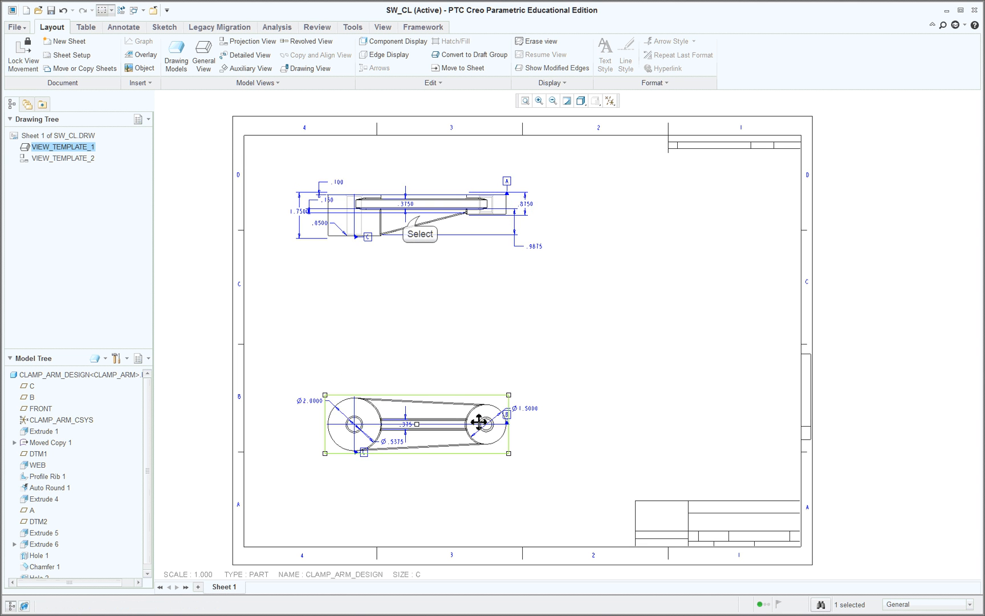
pyautogui.click(412, 236)
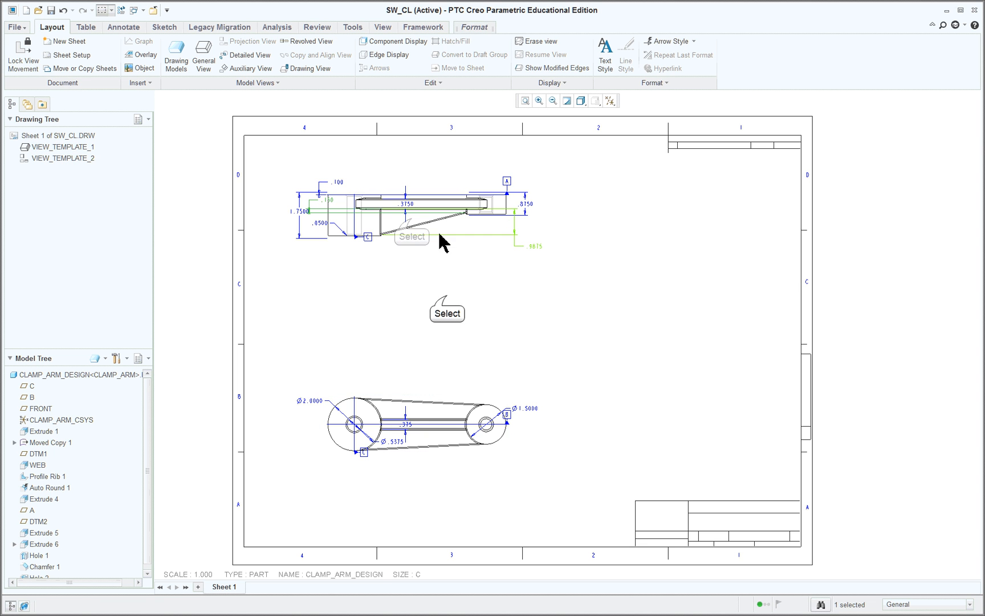
pyautogui.click(415, 217)
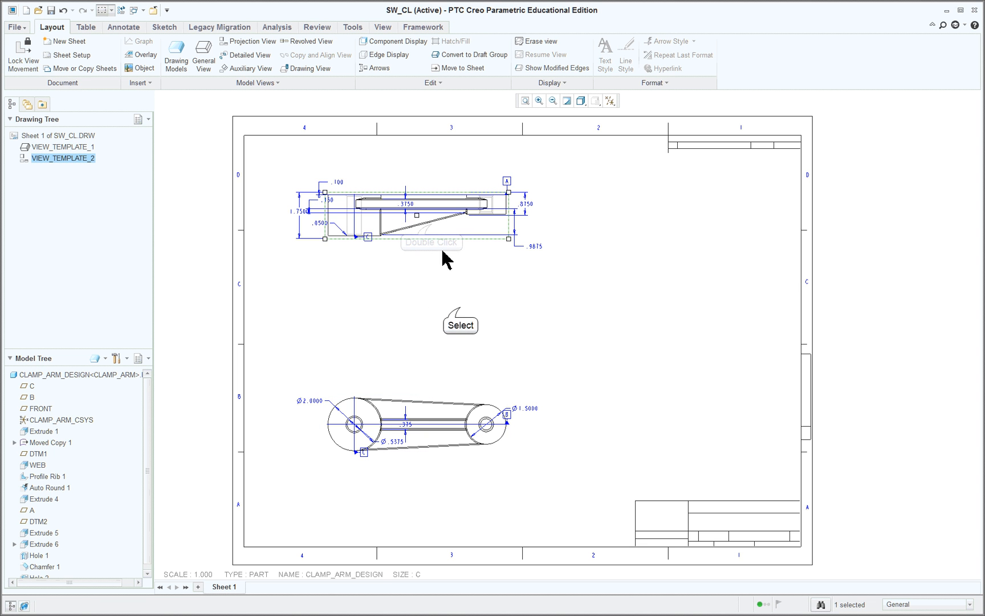
pyautogui.click(619, 298)
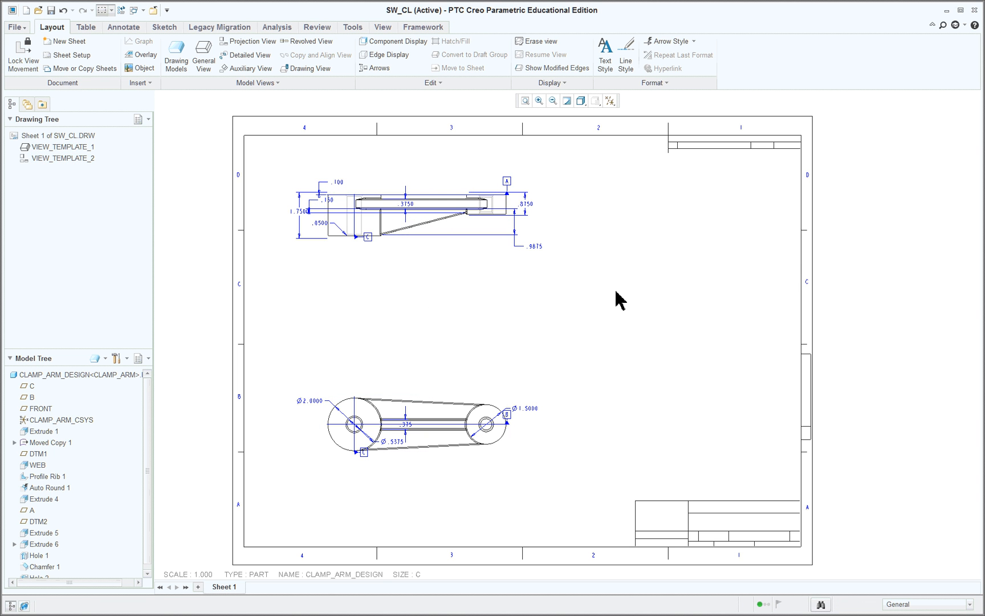
pyautogui.moveTo(651, 508)
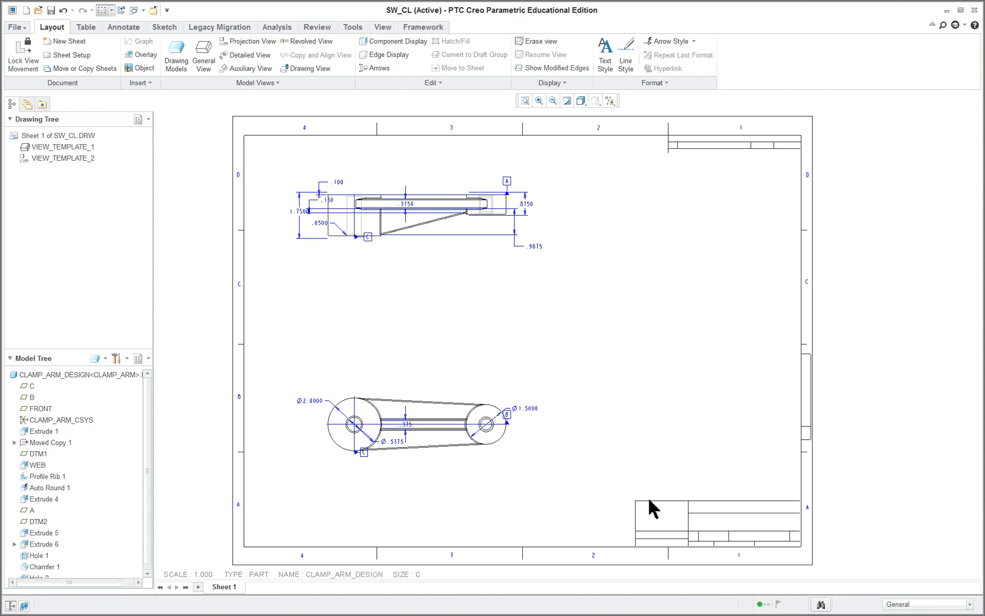
pyautogui.moveTo(723, 515)
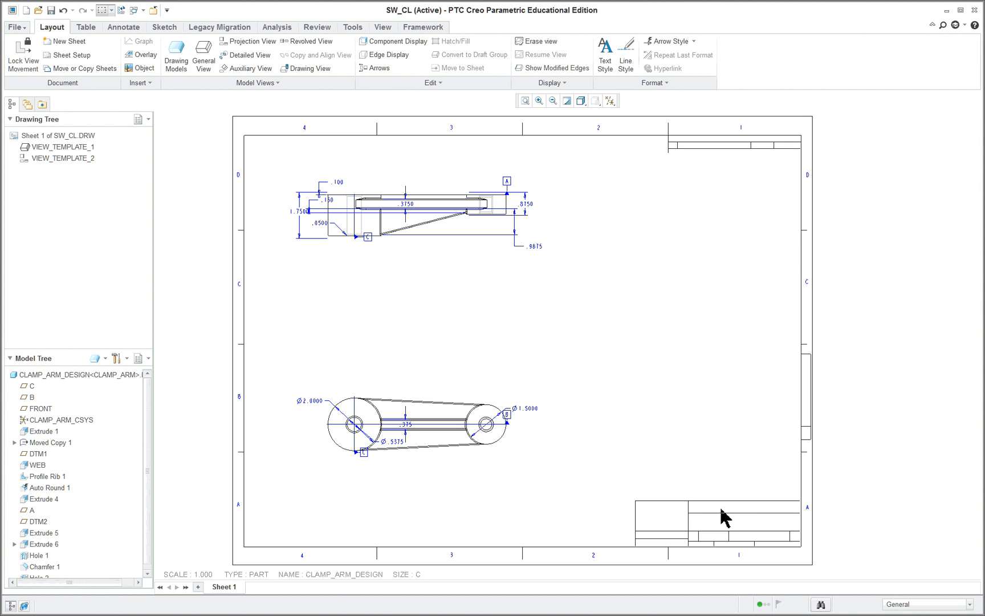
pyautogui.moveTo(702, 165)
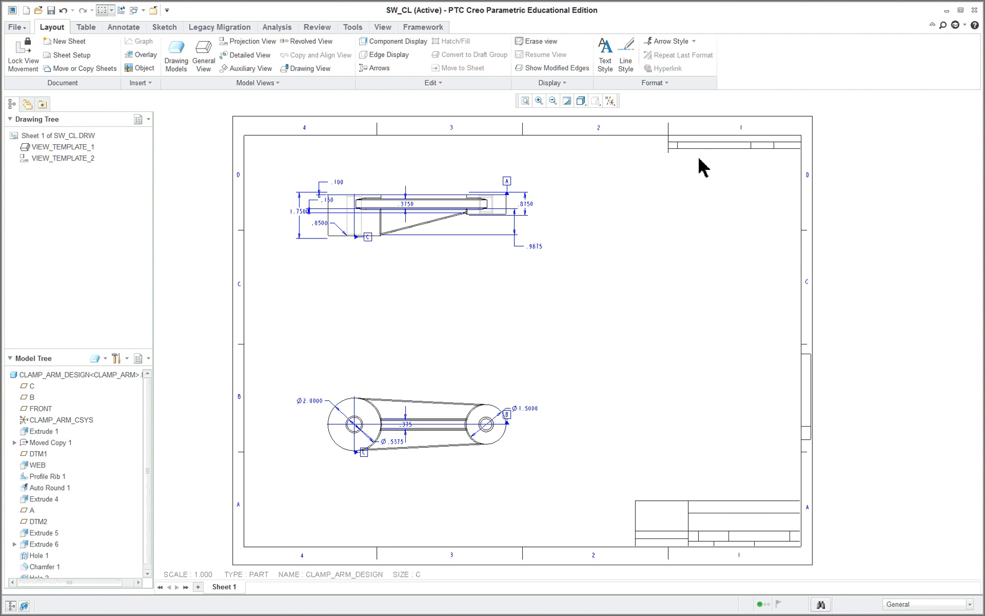
pyautogui.moveTo(702, 157)
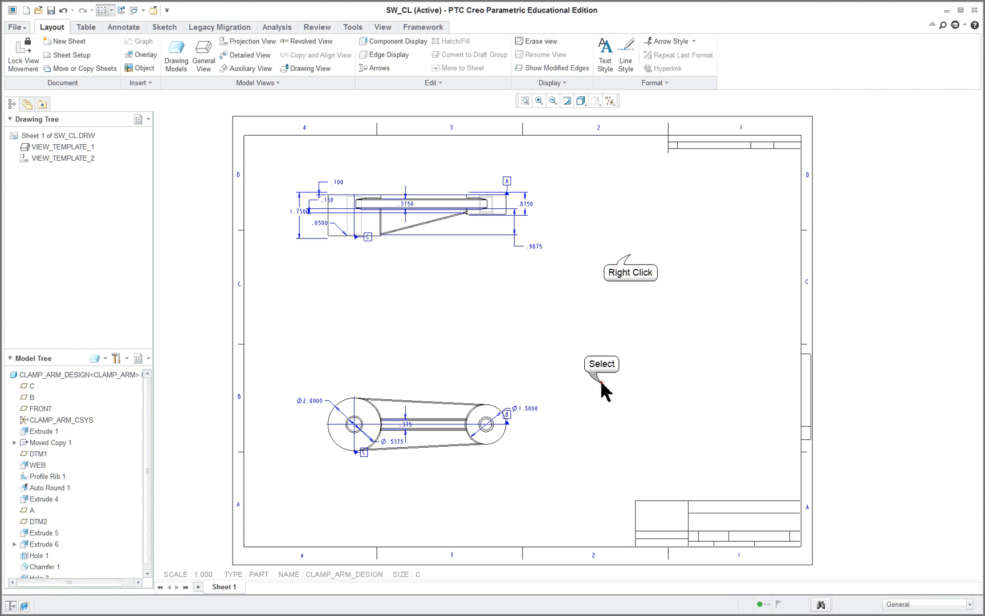
# - Add a general view with no combined state, placed right of the views, oriented Isometric
pyautogui.rightClick(630, 271)
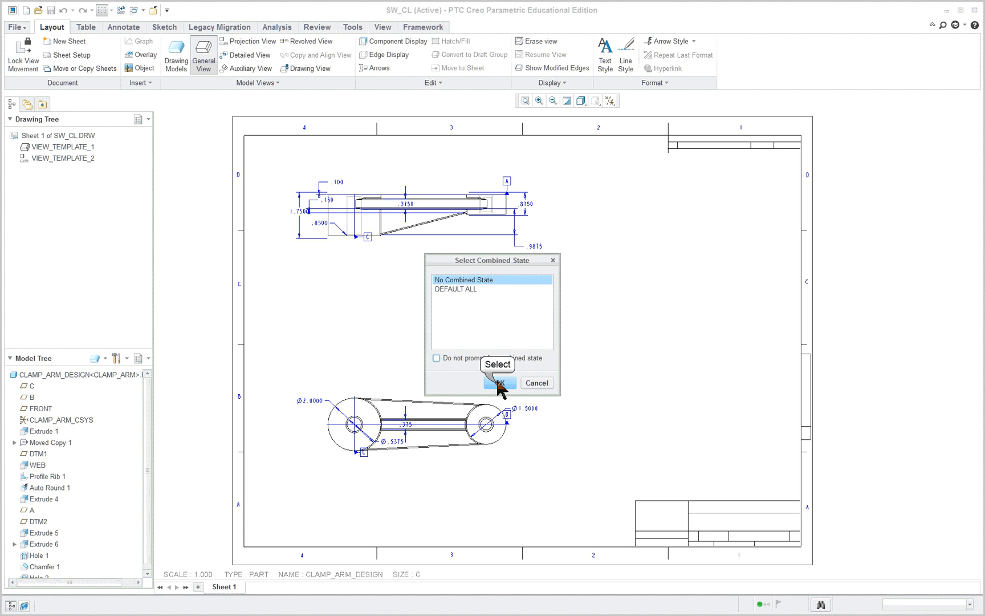
pyautogui.click(499, 384)
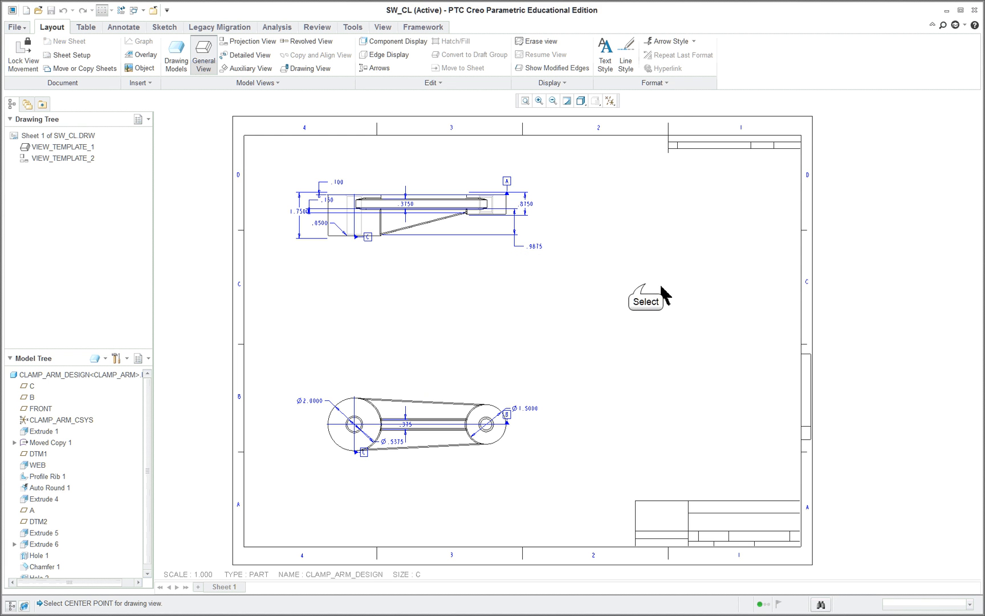
pyautogui.click(644, 289)
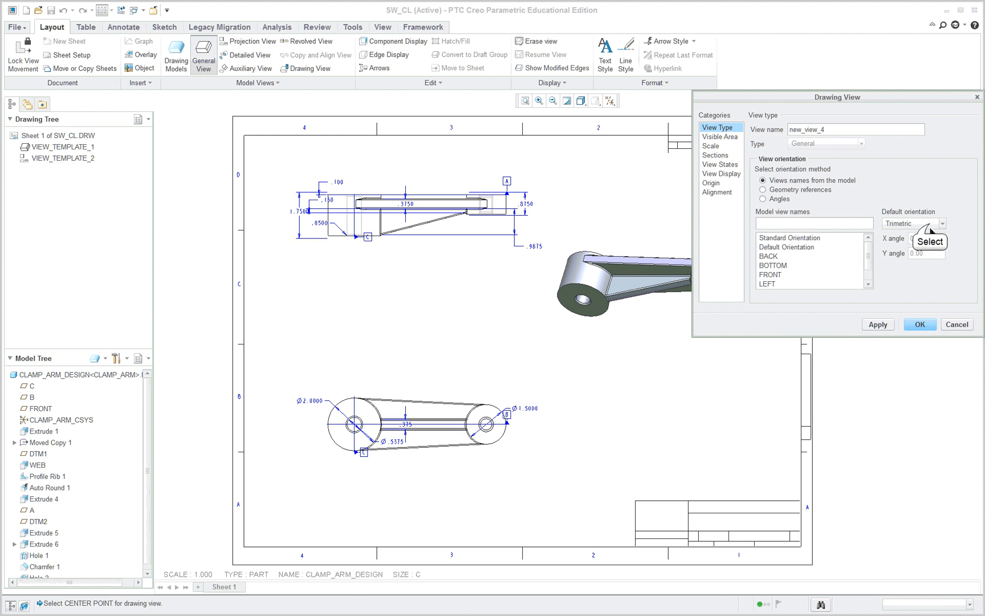
pyautogui.click(910, 223)
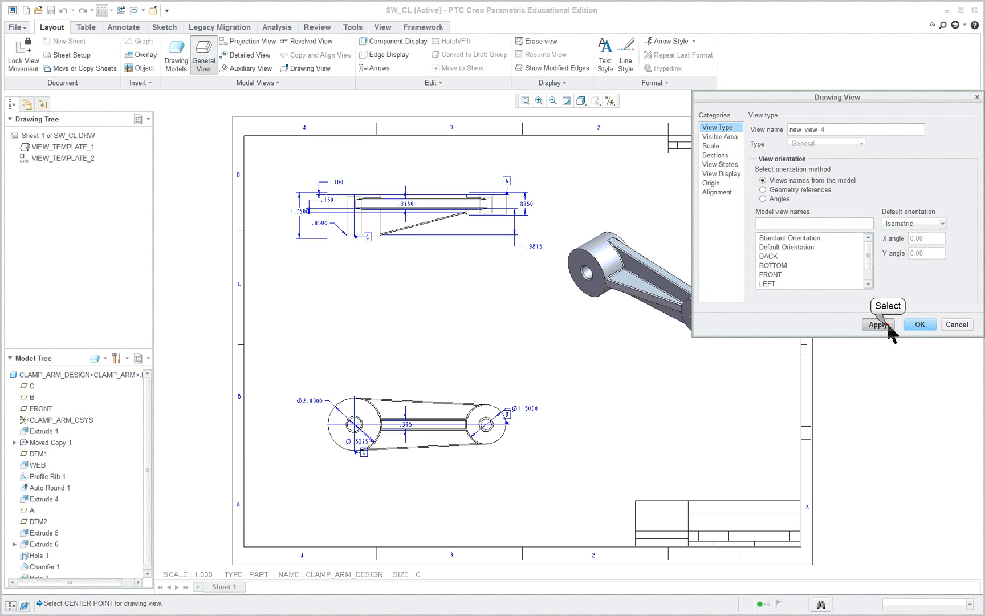
pyautogui.click(879, 324)
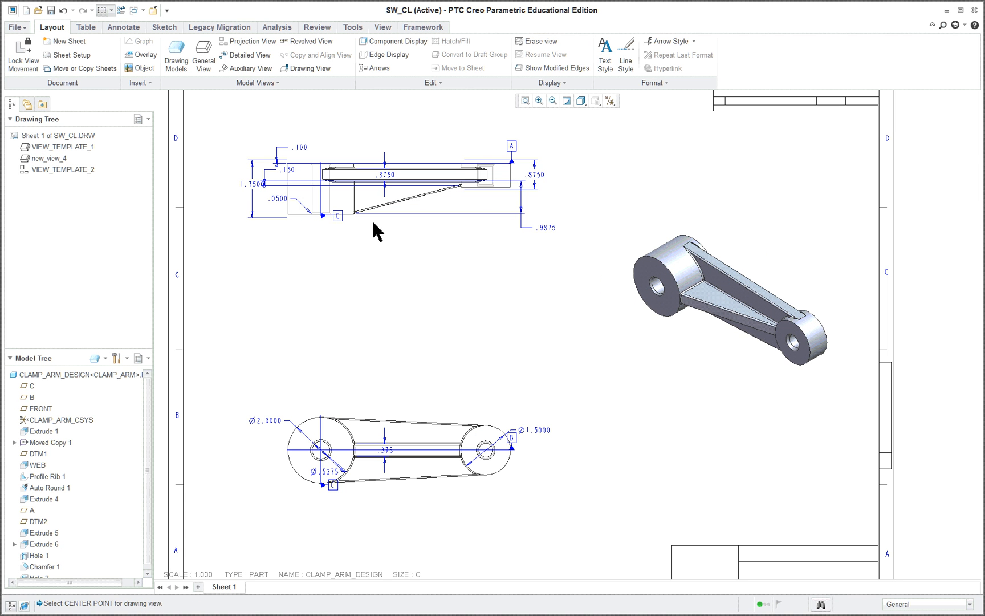
pyautogui.click(458, 465)
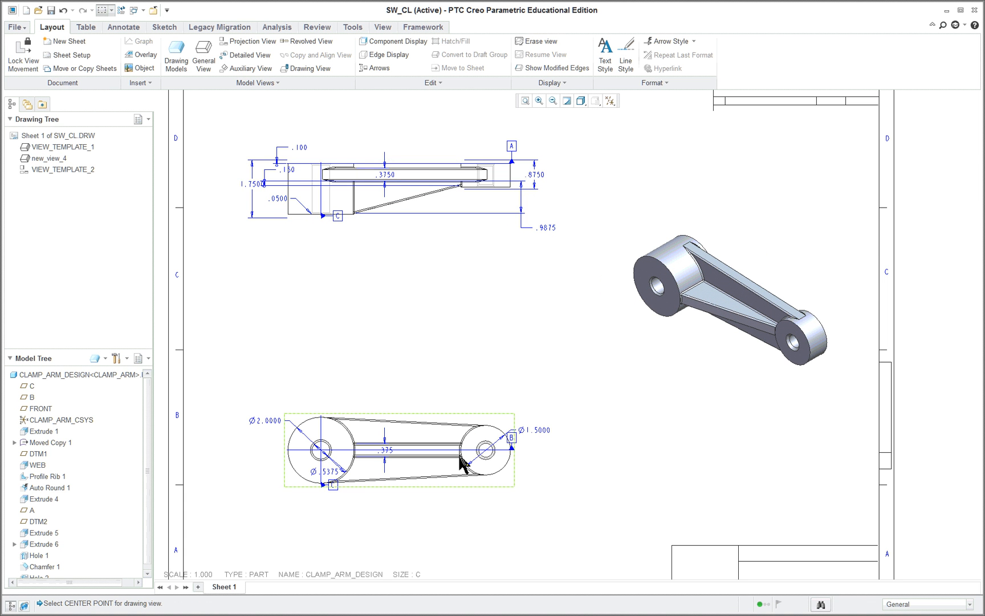
pyautogui.click(420, 287)
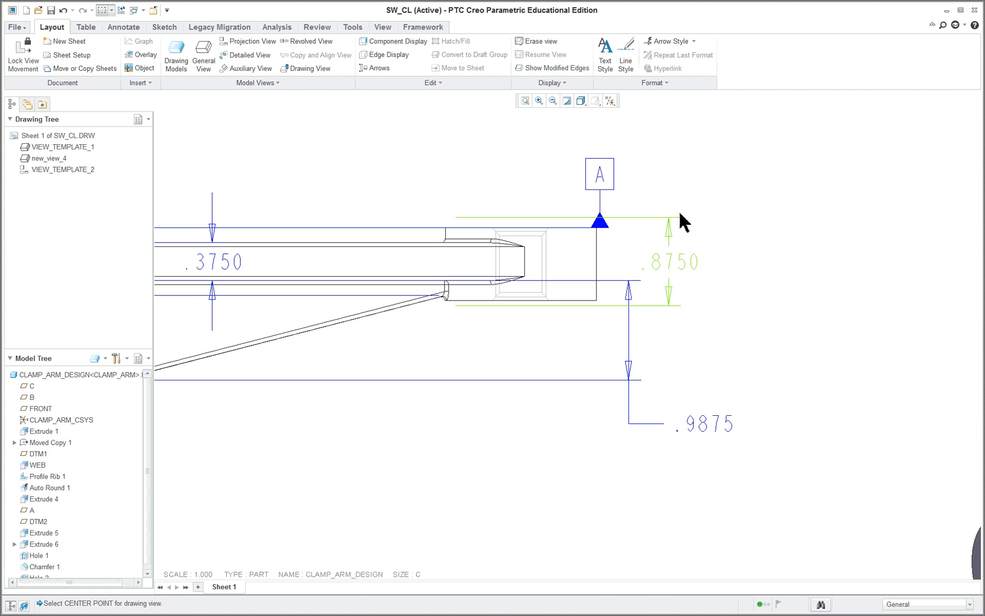
pyautogui.click(670, 262)
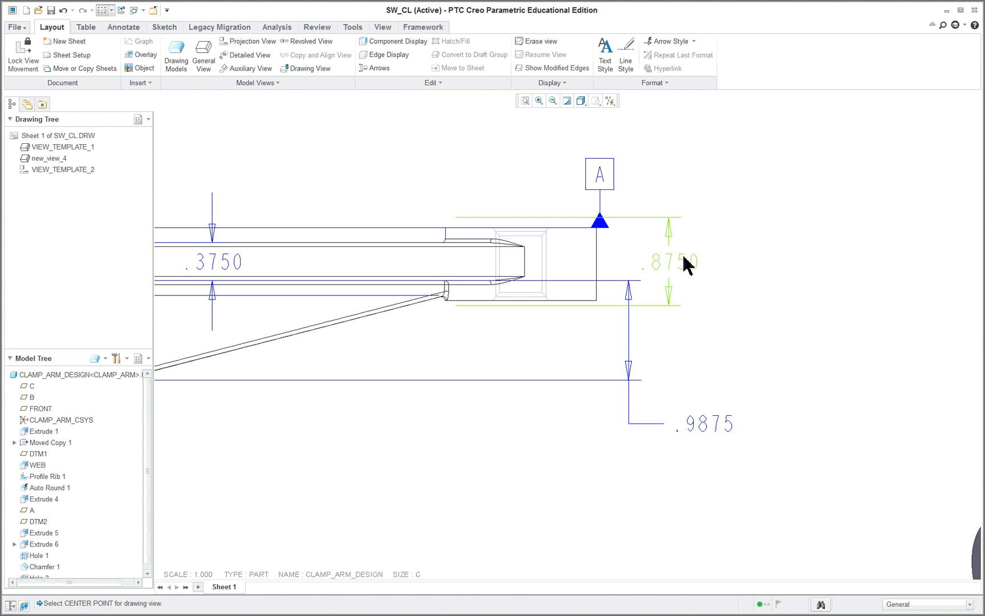
pyautogui.moveTo(569, 316)
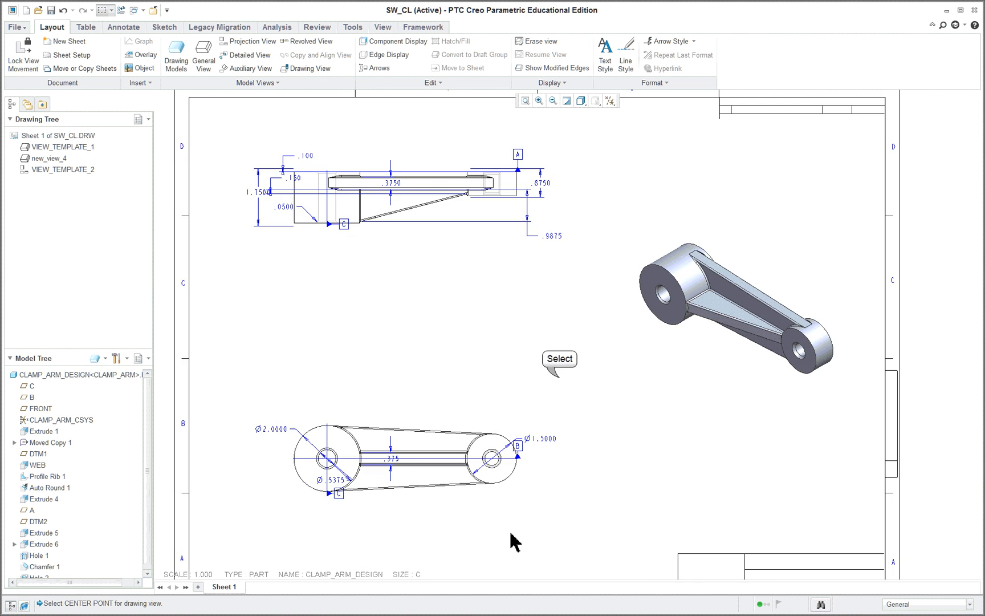
pyautogui.moveTo(123, 28)
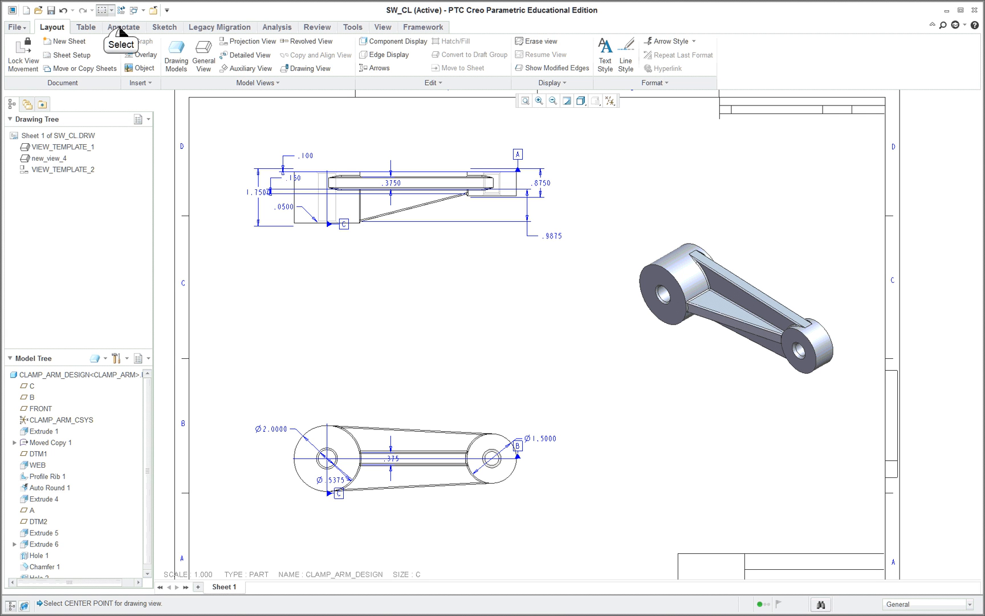
# - Start Show Model Annotations and select both views as the dimension source
pyautogui.click(123, 27)
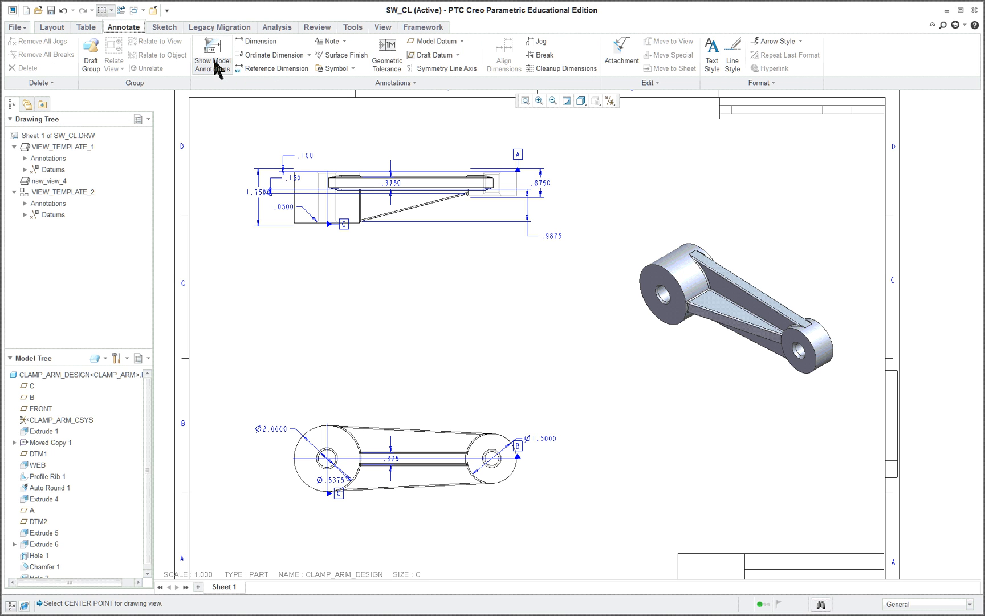
pyautogui.rightClick(388, 304)
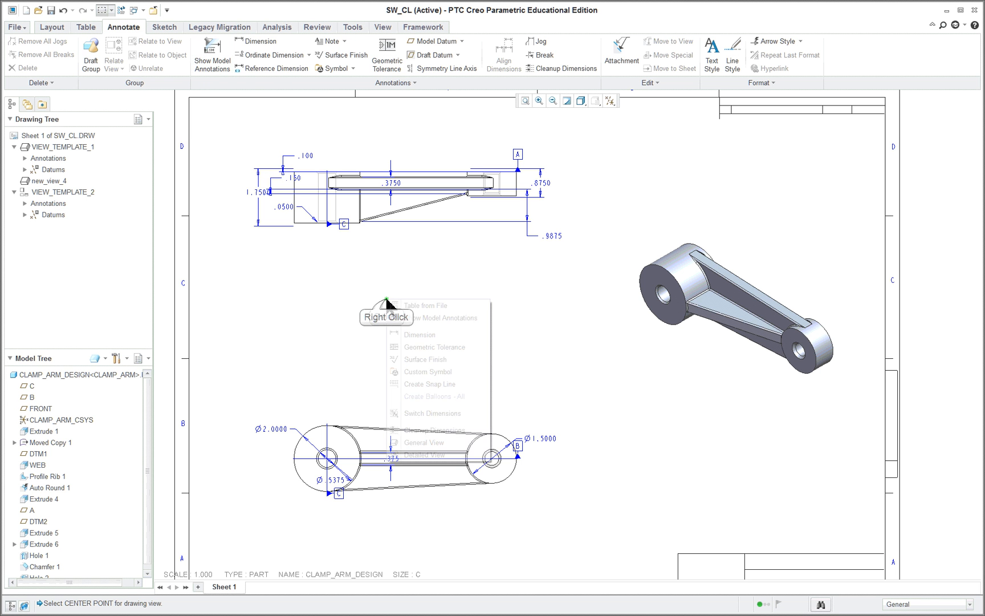
pyautogui.moveTo(441, 317)
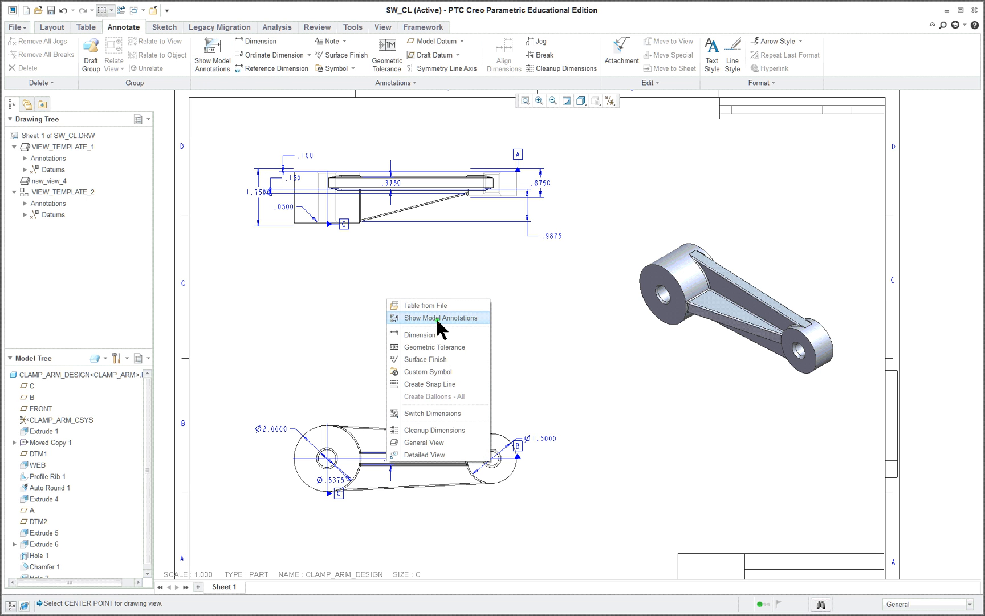
pyautogui.click(438, 317)
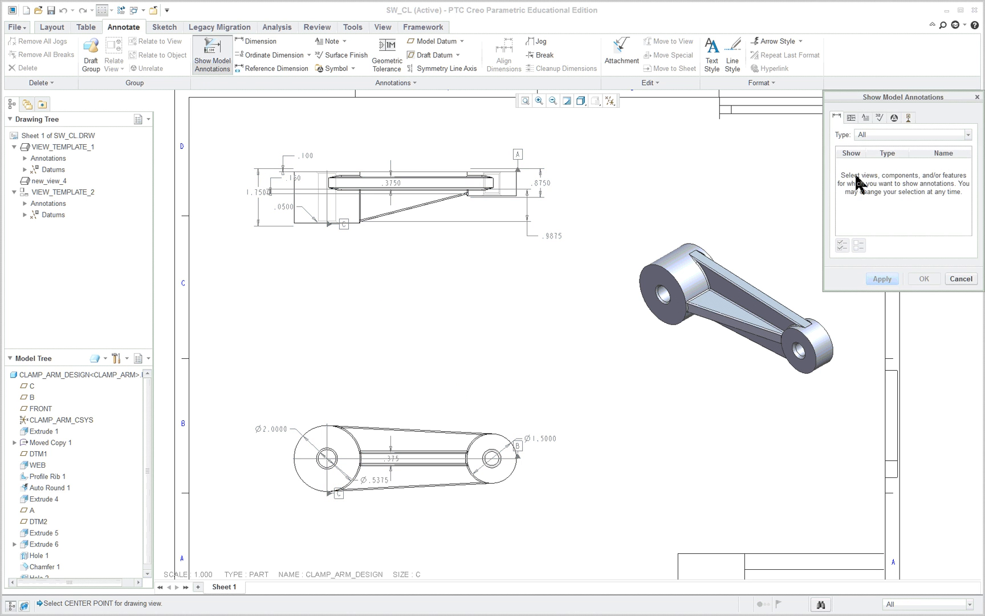
pyautogui.moveTo(449, 217)
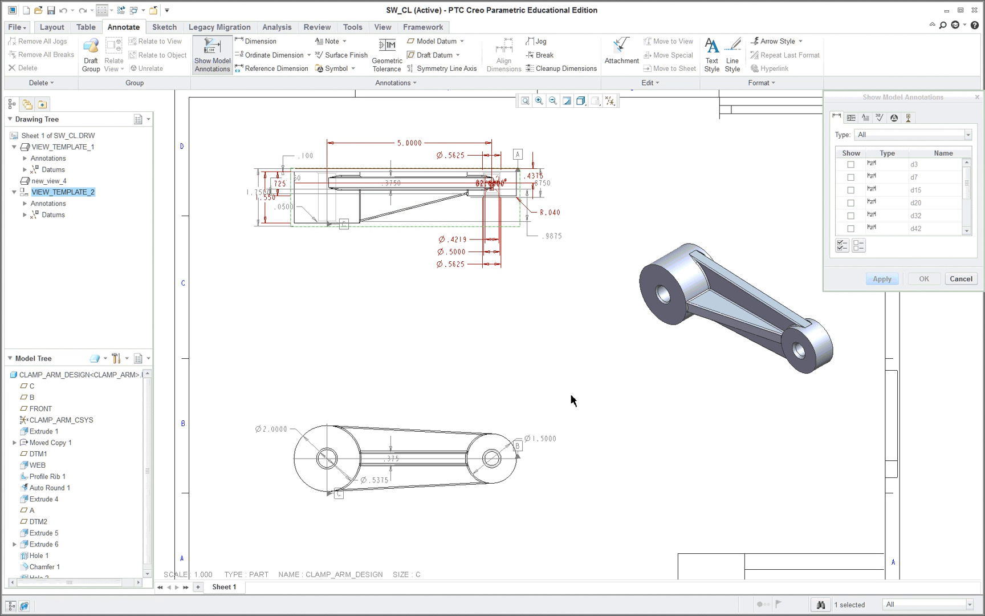
pyautogui.moveTo(474, 434)
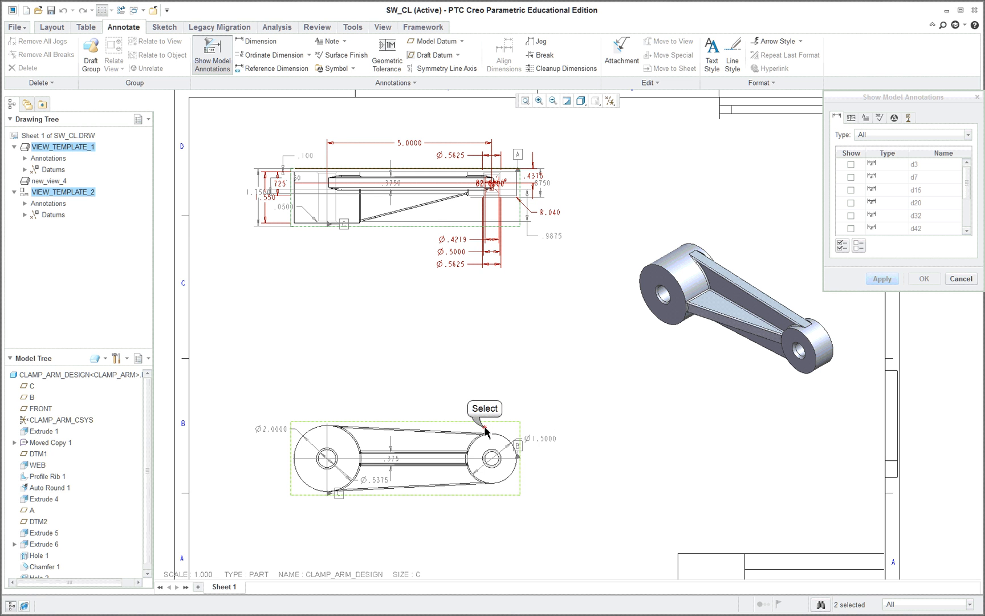
pyautogui.click(499, 433)
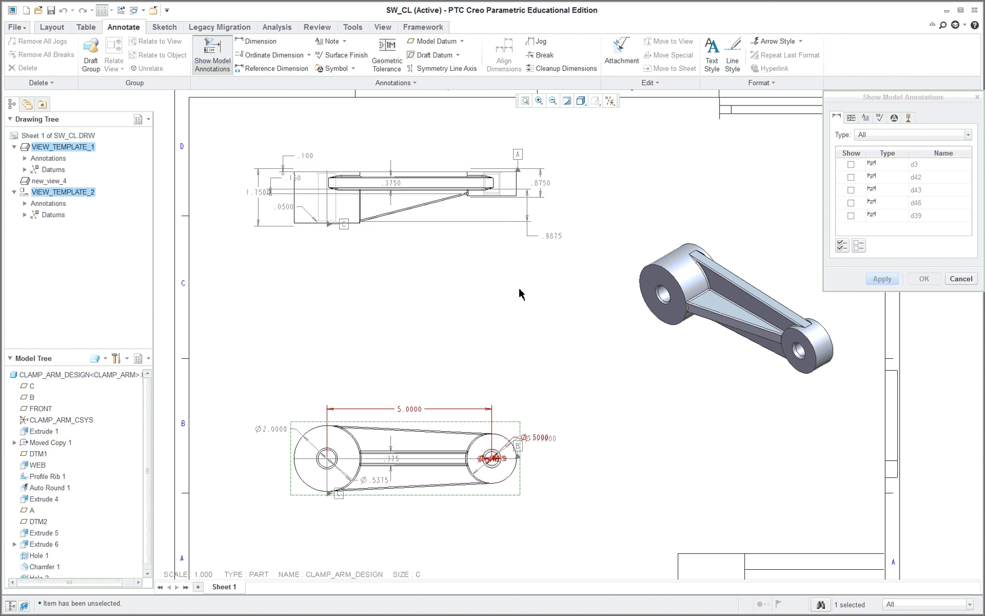
pyautogui.moveTo(551, 337)
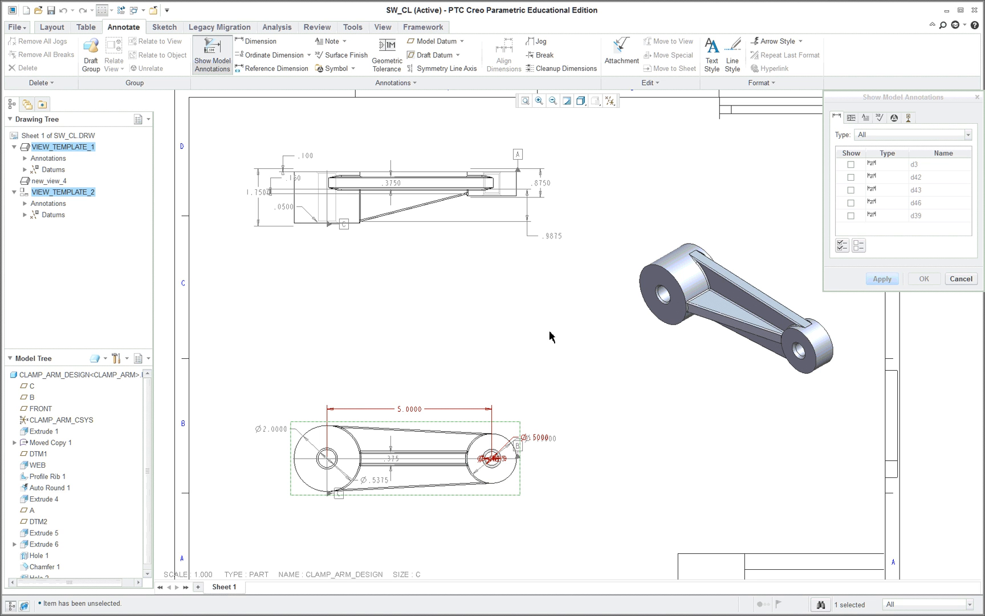
pyautogui.moveTo(467, 216)
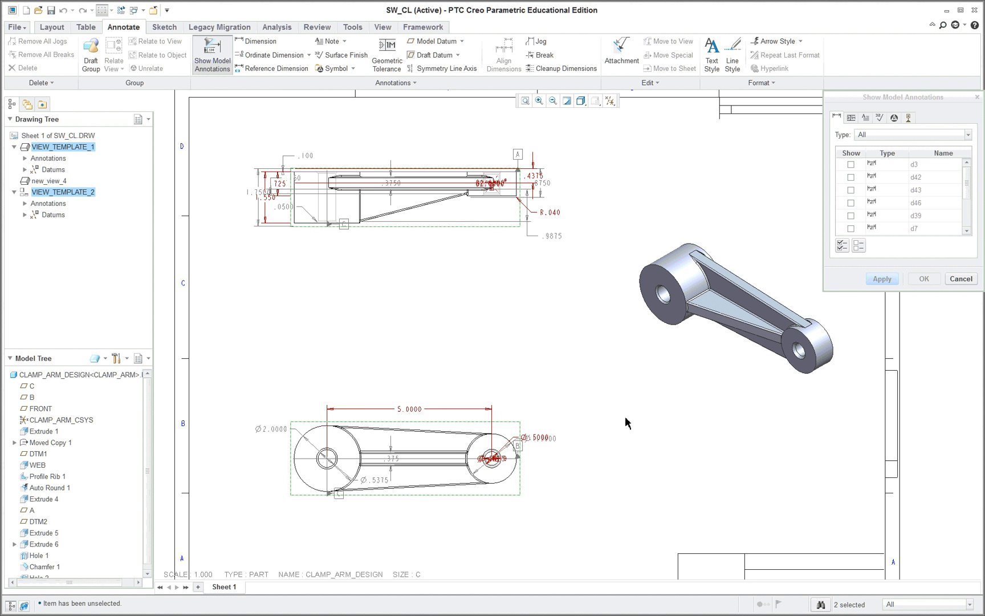
pyautogui.moveTo(567, 484)
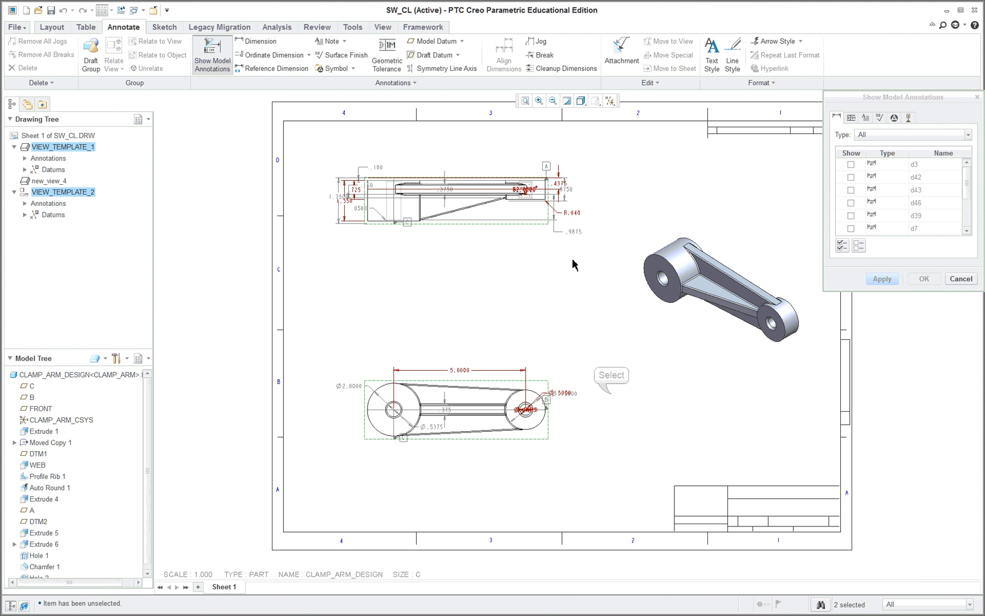
pyautogui.moveTo(614, 394)
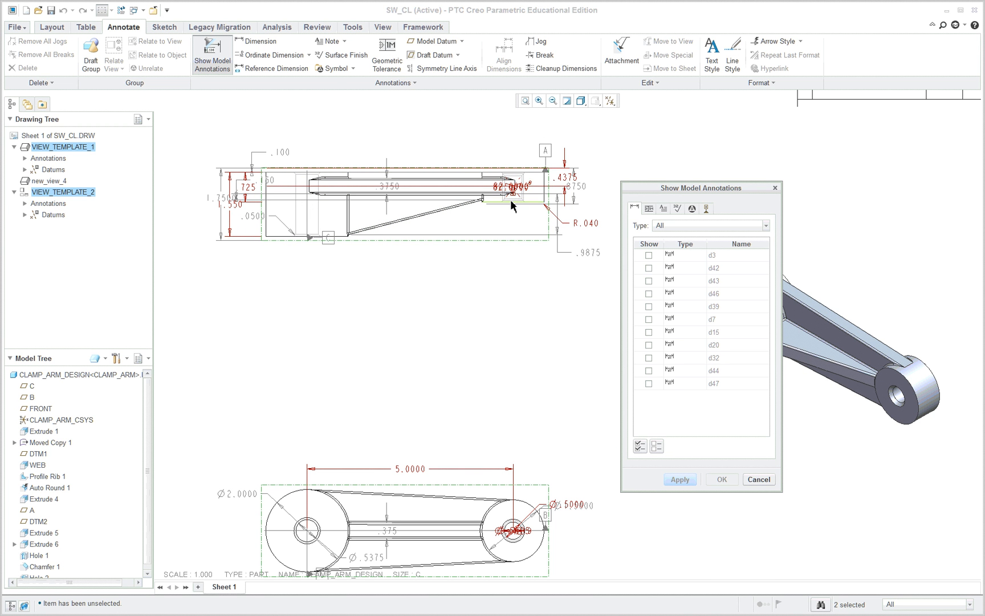
pyautogui.moveTo(527, 199)
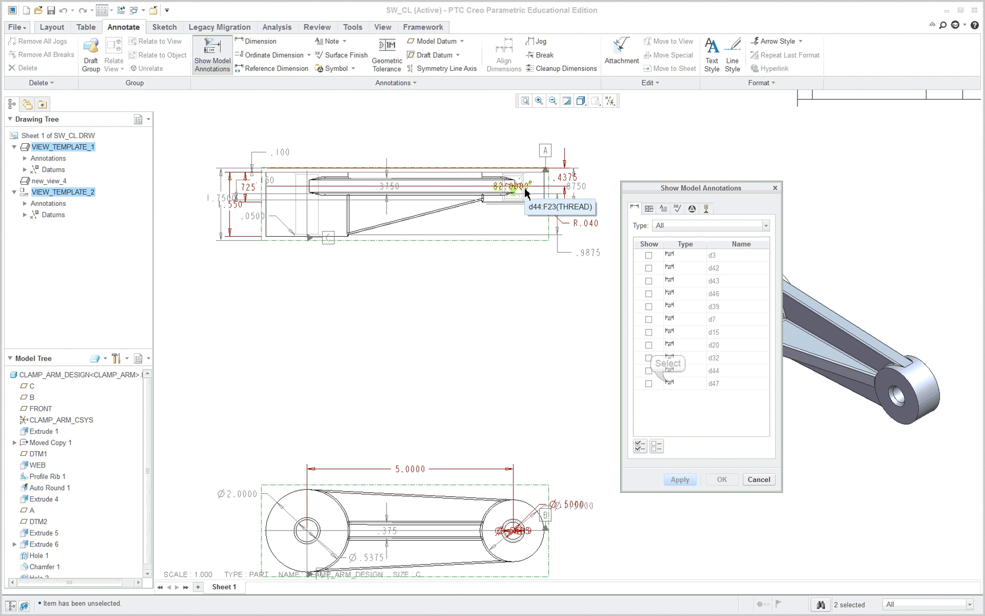
pyautogui.moveTo(664, 380)
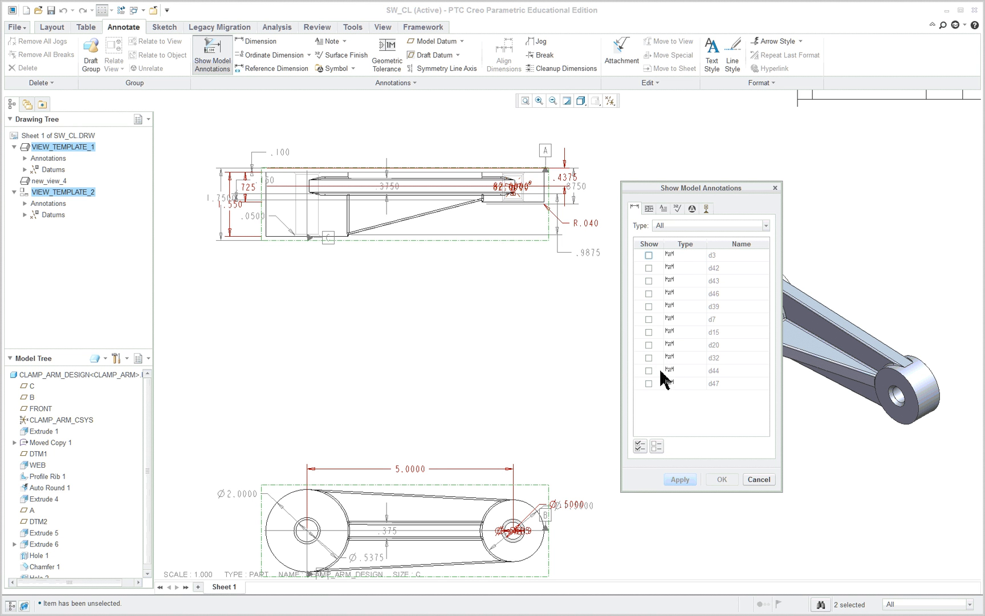
pyautogui.moveTo(675, 362)
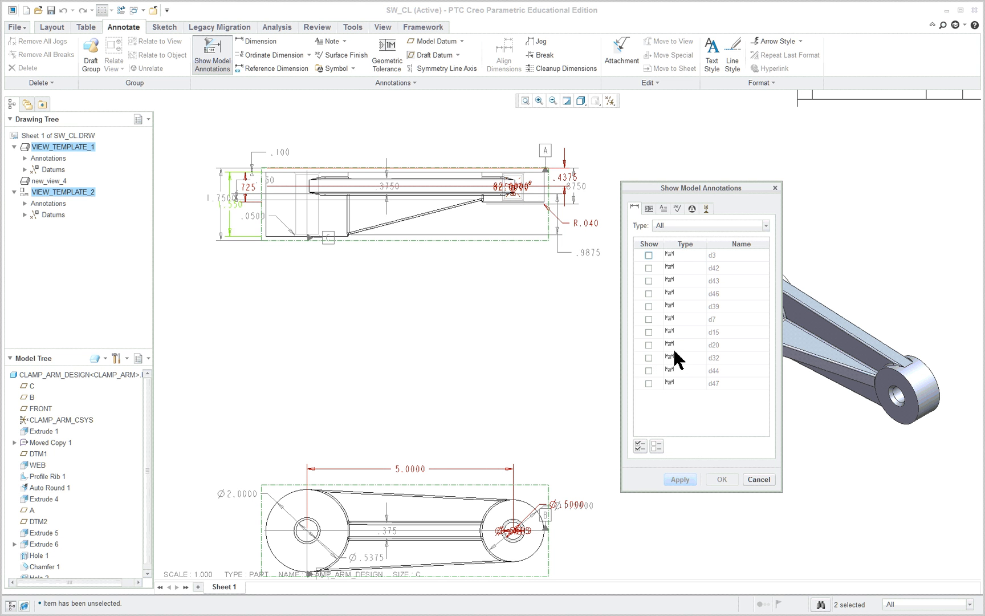
pyautogui.moveTo(674, 377)
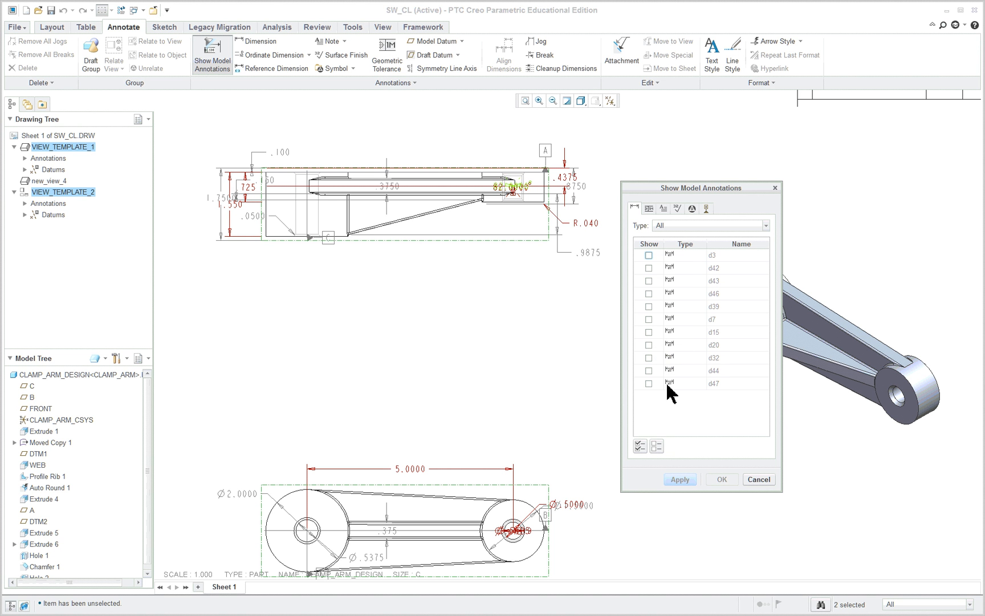
pyautogui.moveTo(675, 392)
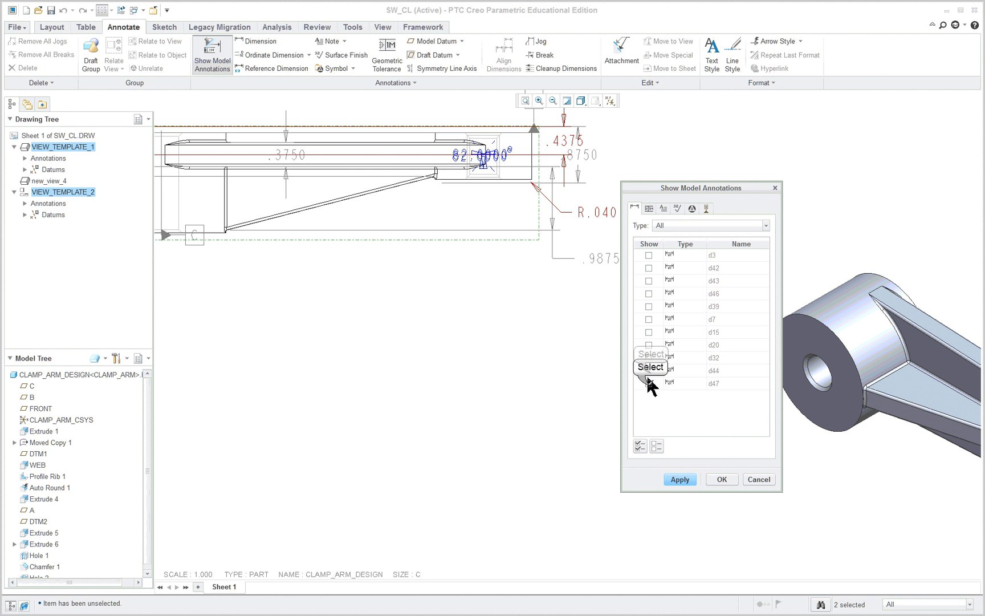
pyautogui.moveTo(673, 366)
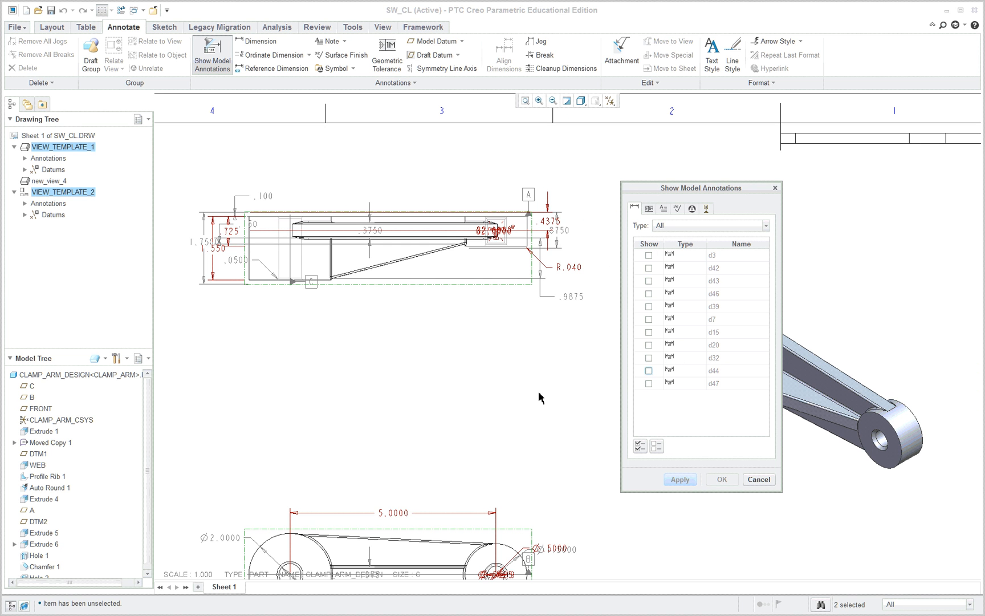
pyautogui.moveTo(673, 366)
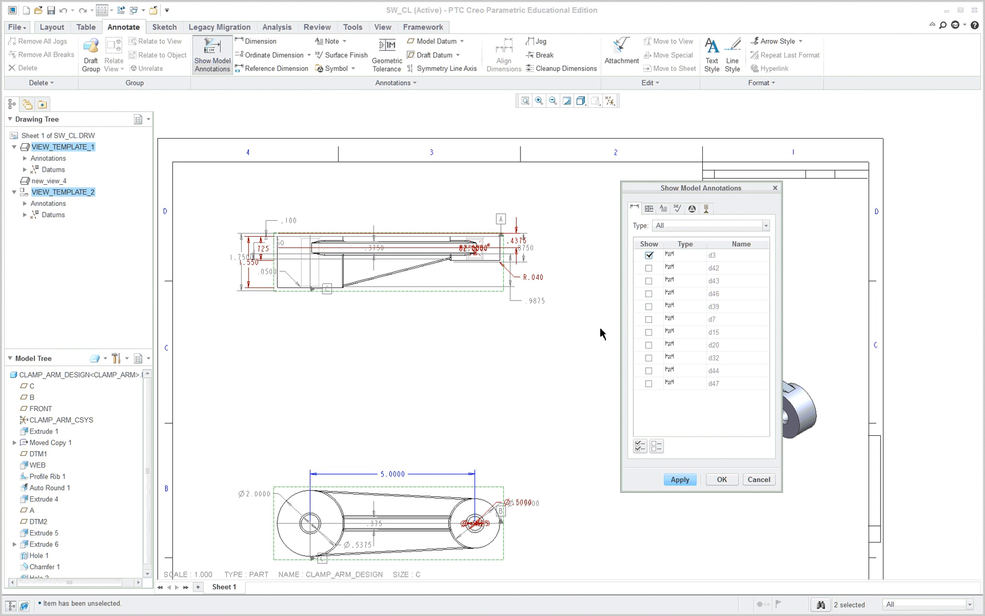
# - Check dimensions d3 through d32 in the list and apply them to the views
pyautogui.click(649, 268)
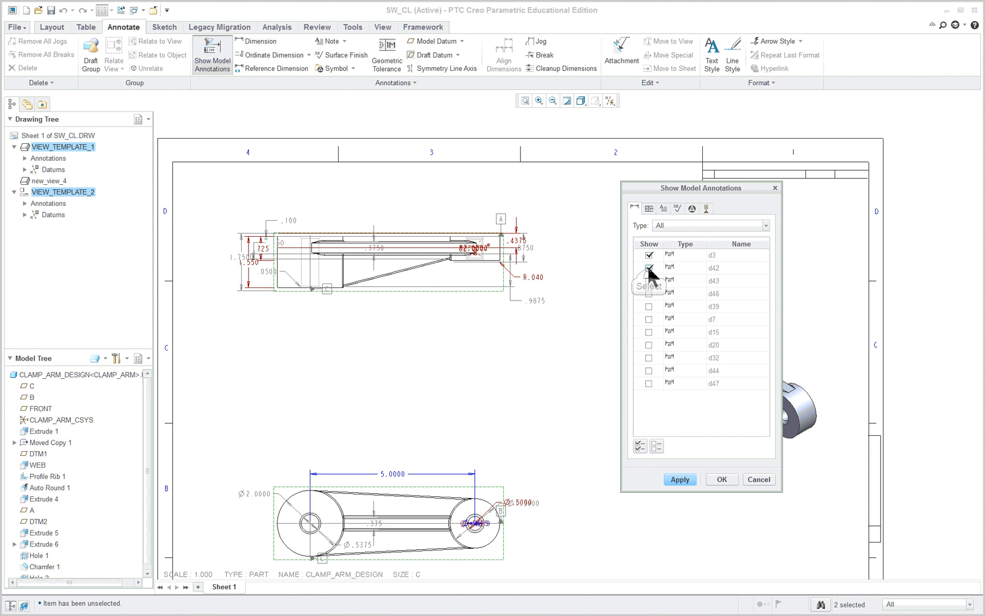
pyautogui.click(649, 268)
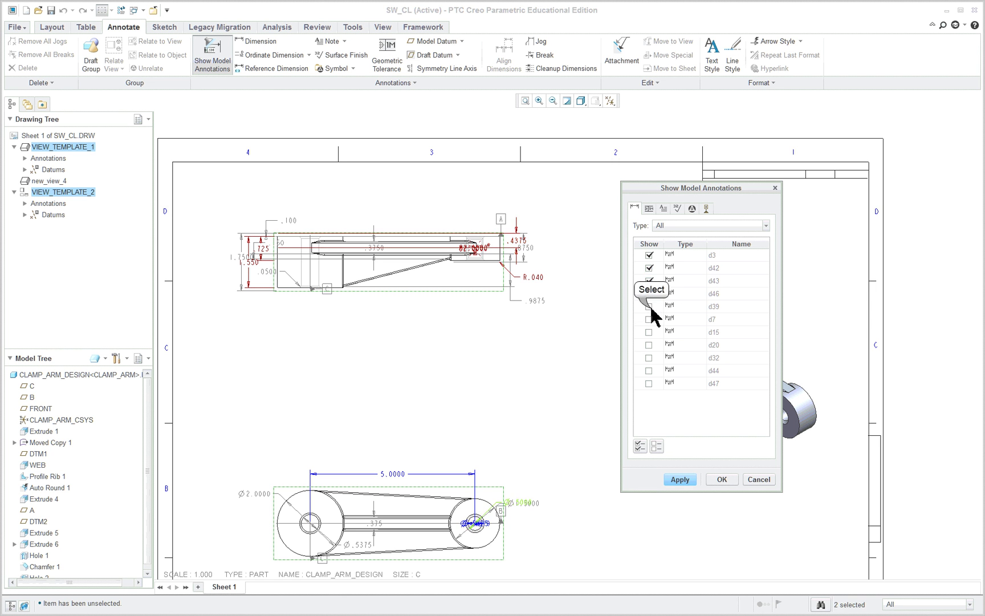
pyautogui.click(649, 280)
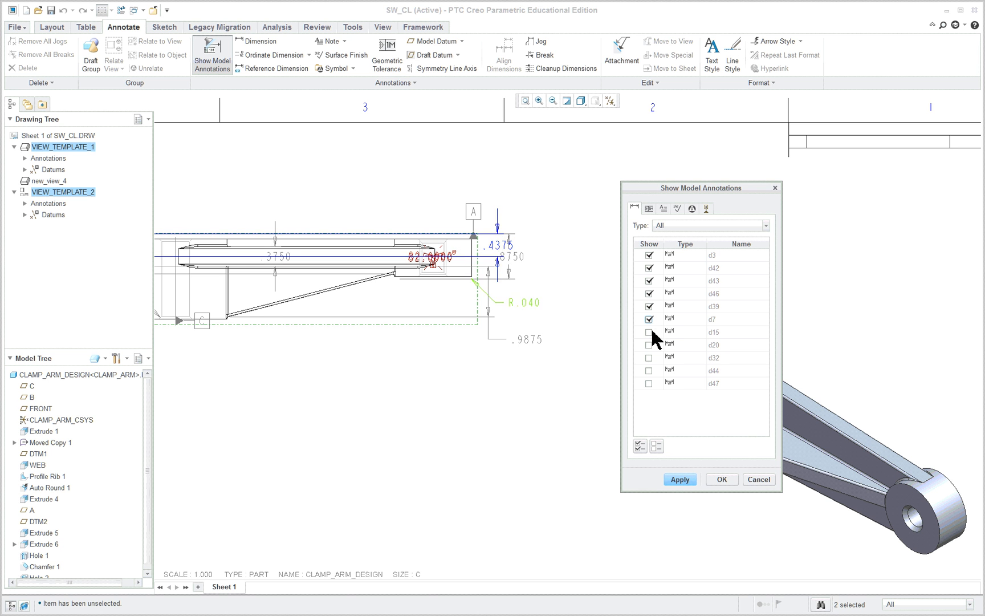
pyautogui.click(649, 319)
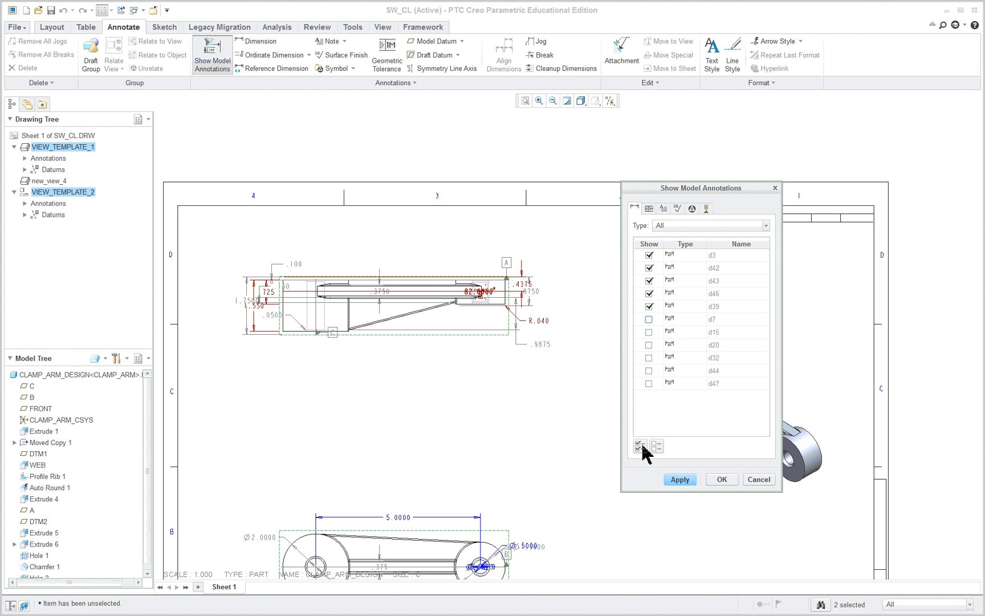
pyautogui.moveTo(559, 427)
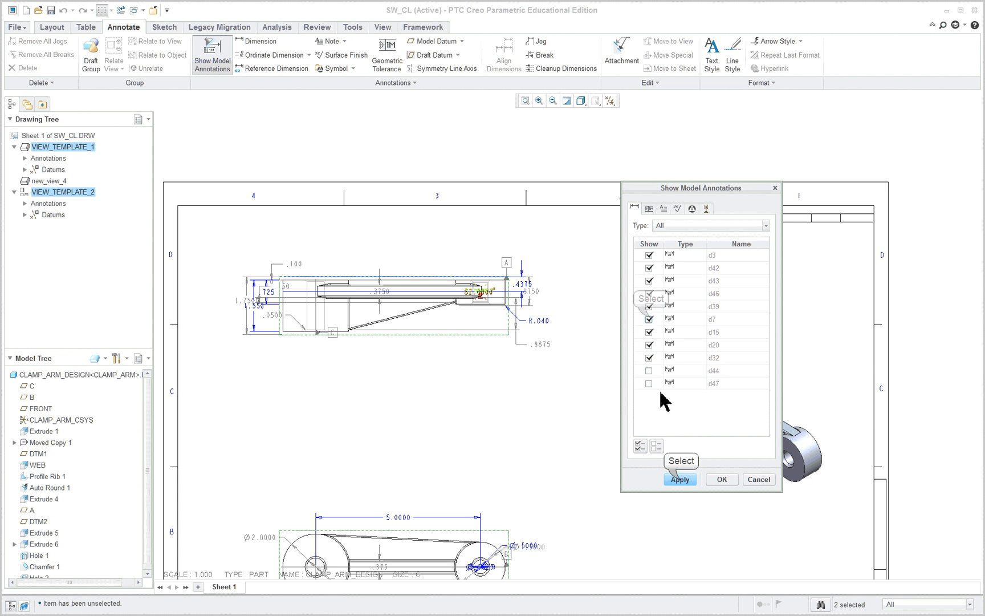
pyautogui.click(680, 479)
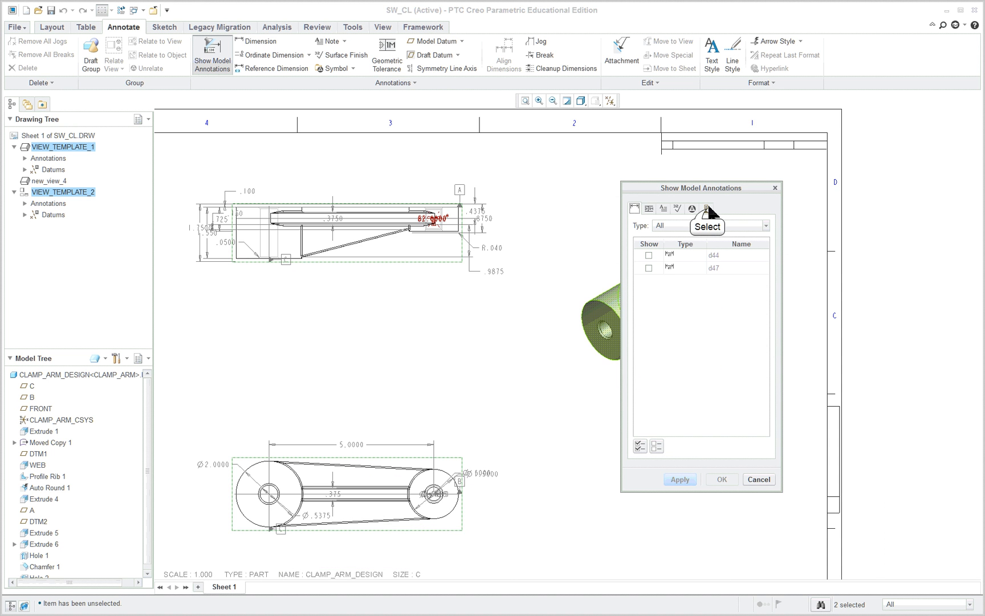
# - Show all datum tags and the Note_0 tapped-hole note on the views and close the dialog
pyautogui.click(706, 207)
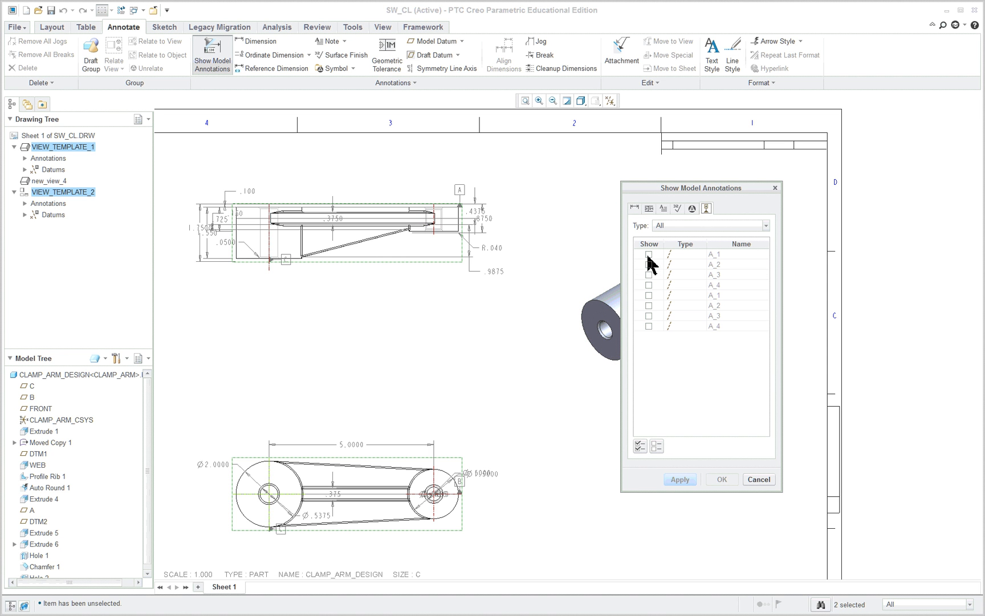
pyautogui.moveTo(656, 332)
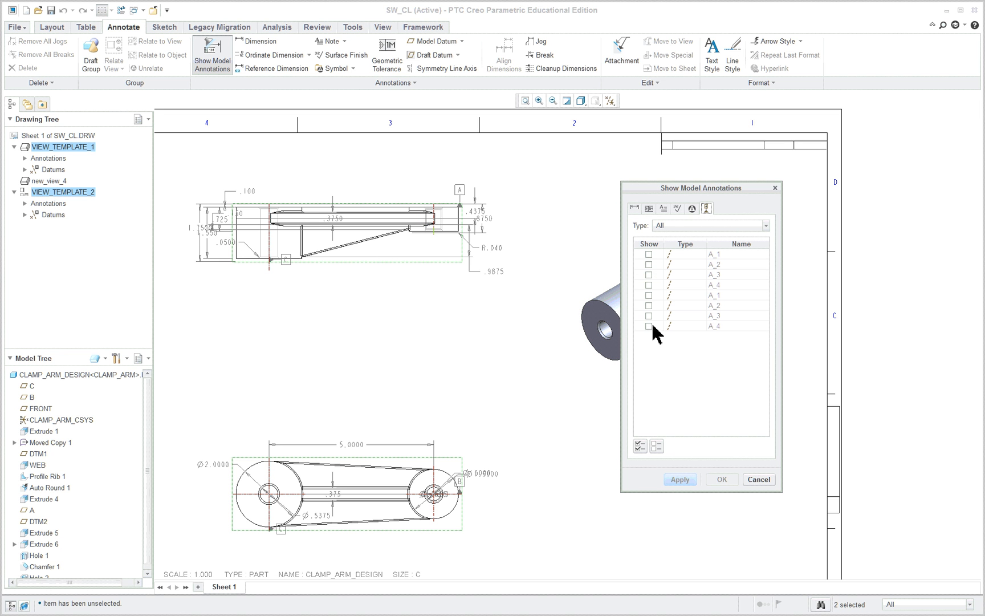
pyautogui.moveTo(502, 530)
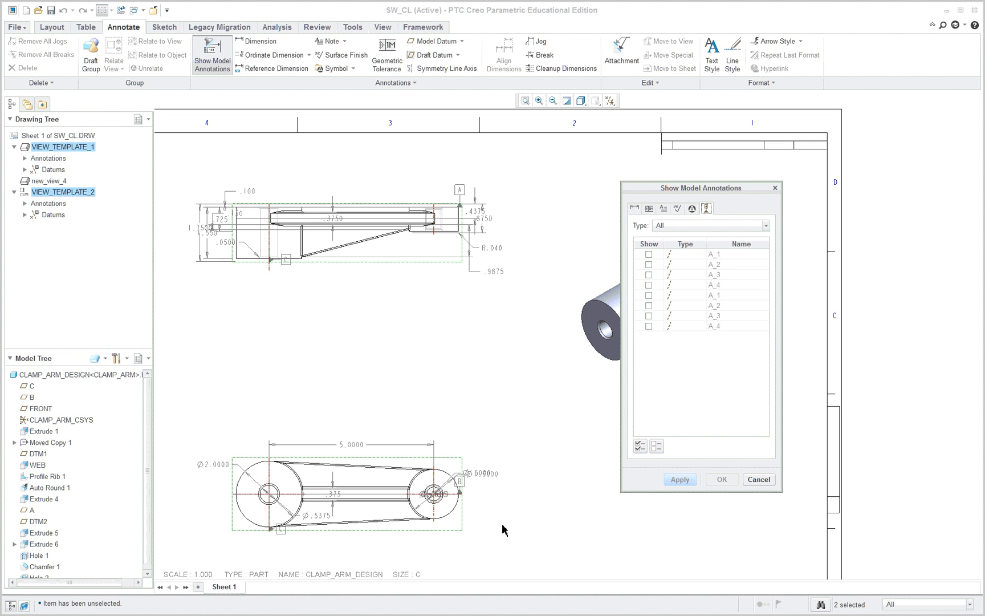
pyautogui.moveTo(638, 446)
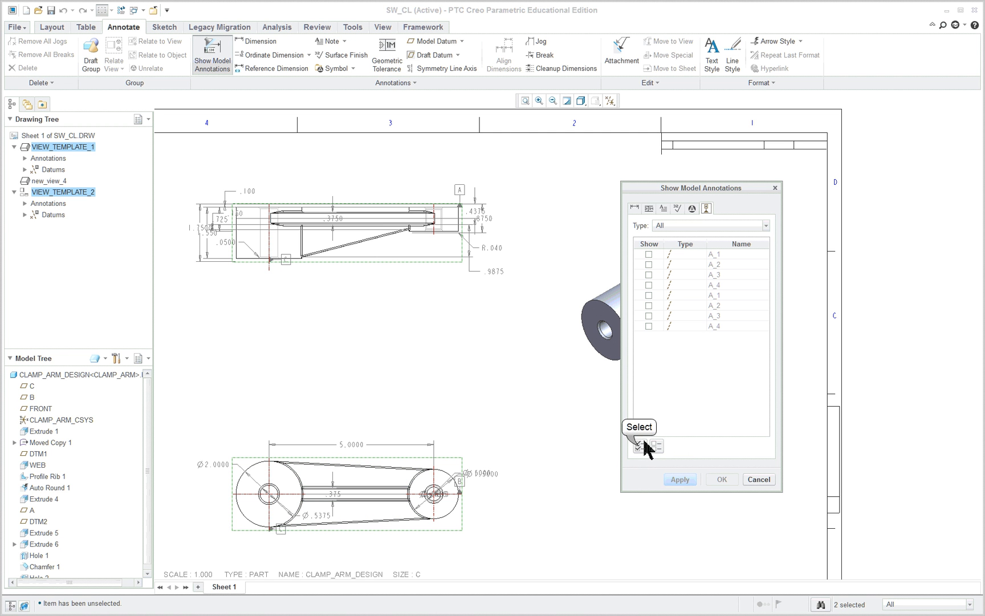
pyautogui.click(639, 446)
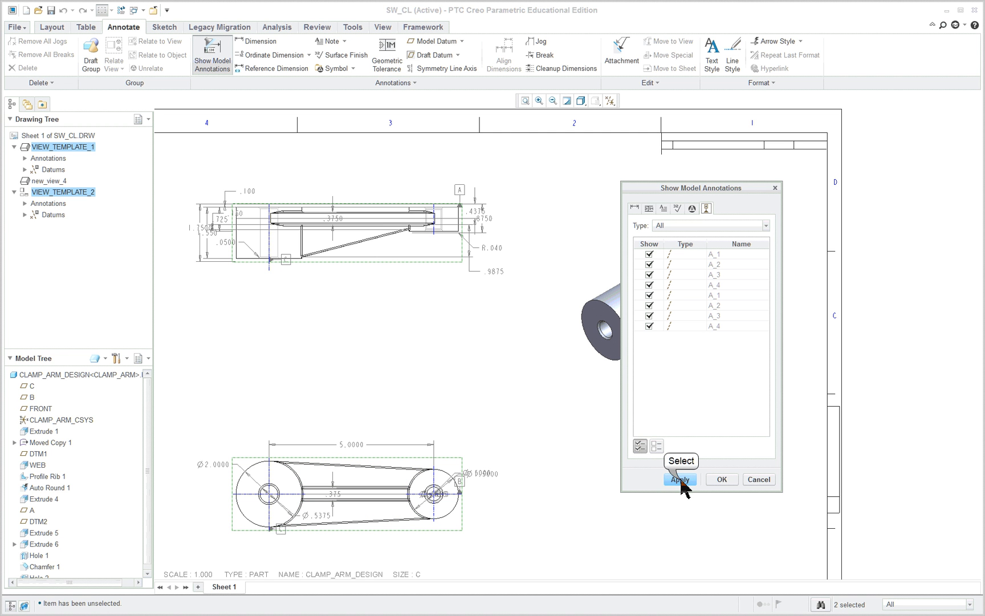
pyautogui.click(680, 479)
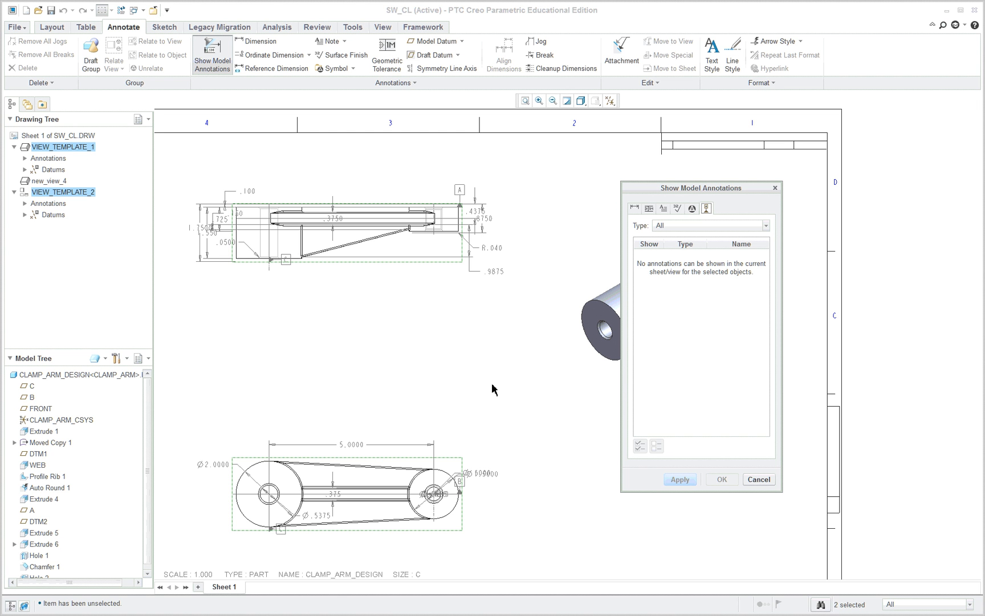
pyautogui.moveTo(433, 233)
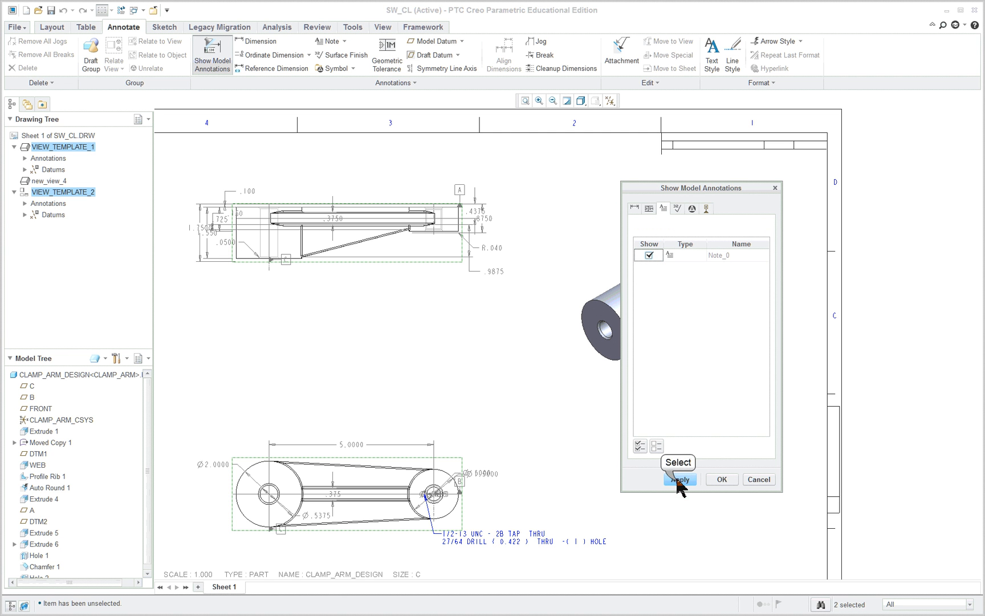
pyautogui.click(721, 479)
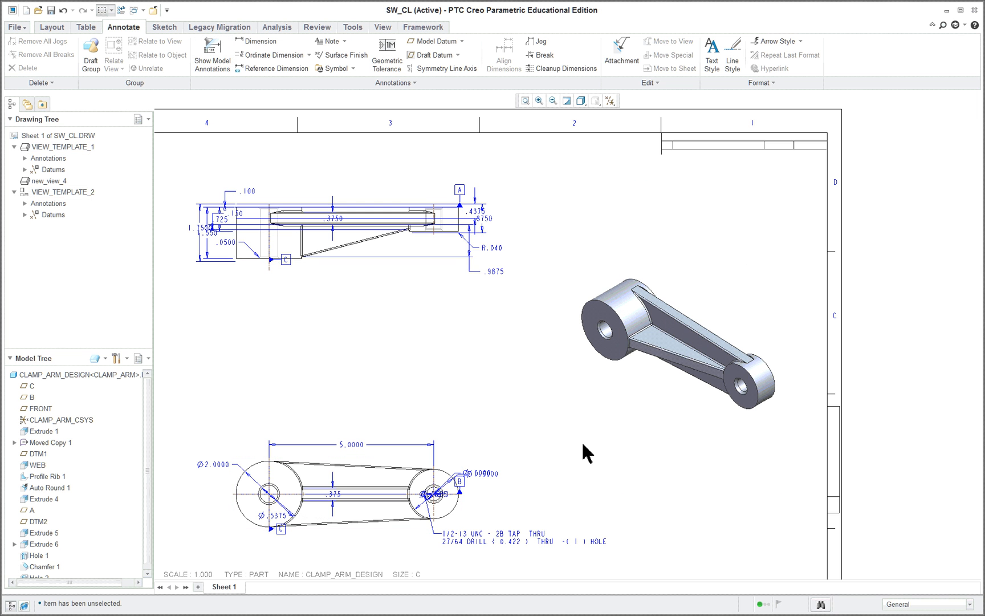
# - Move the Ø2.0000 diameter dimension from the lower clamp arm view to the upper view
pyautogui.scroll(-3)
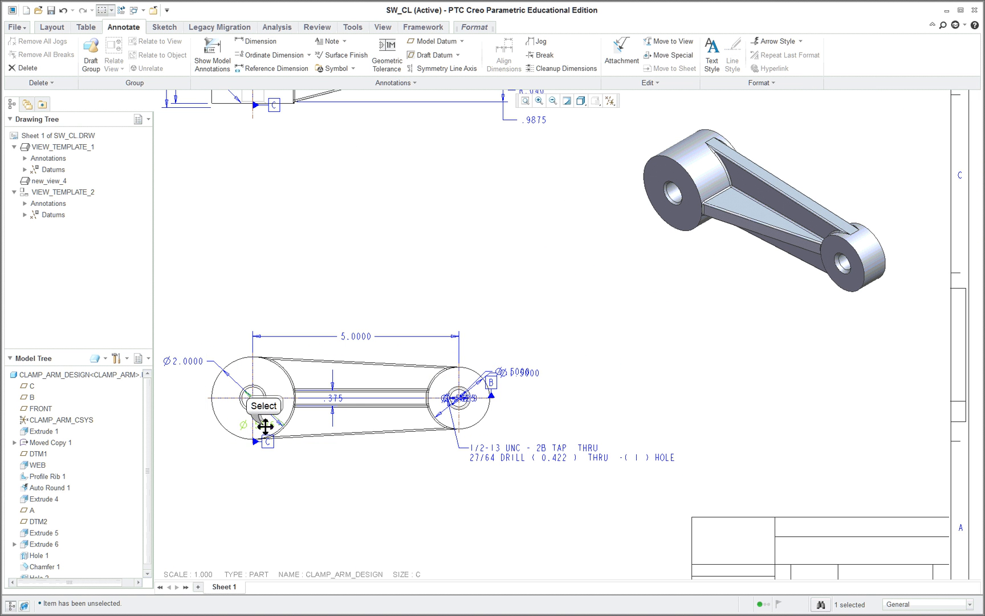
pyautogui.click(250, 405)
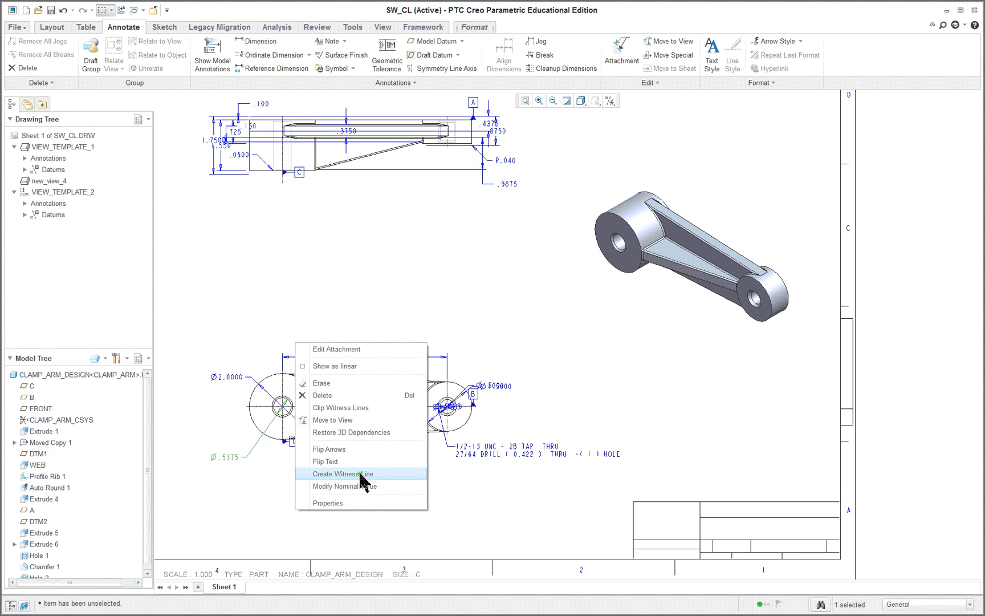
pyautogui.click(343, 473)
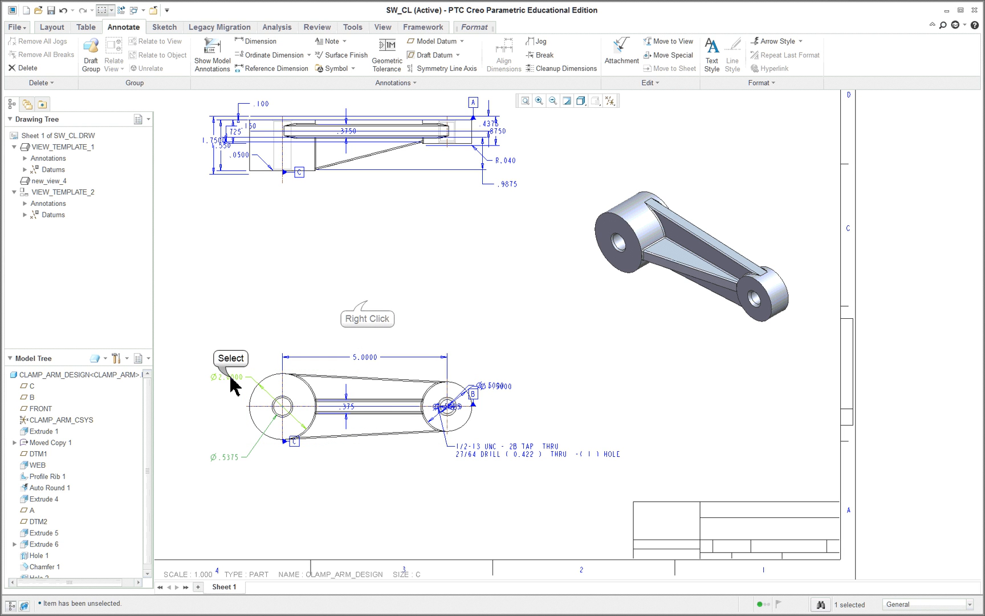
pyautogui.rightClick(349, 331)
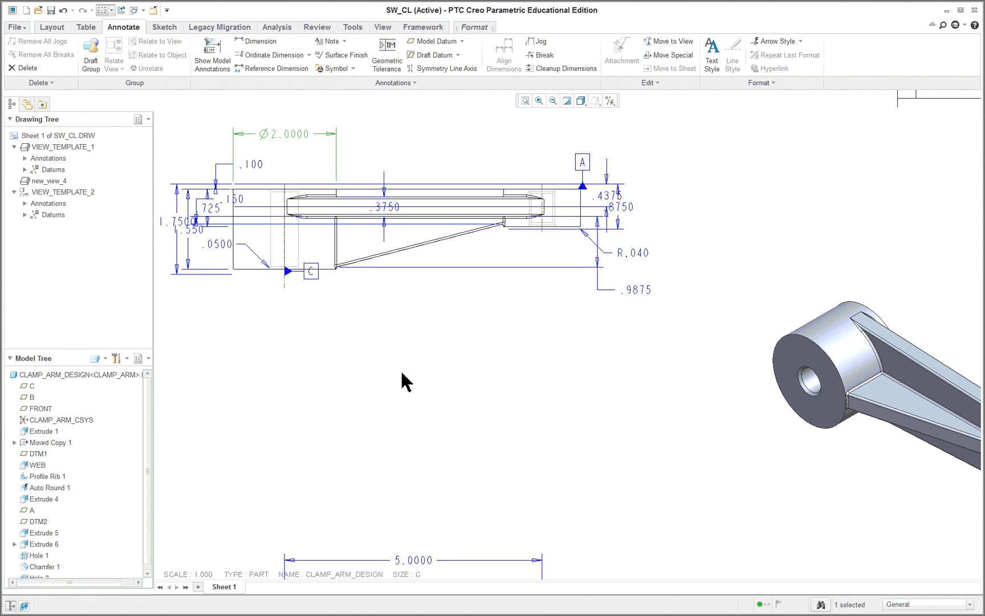
pyautogui.moveTo(497, 374)
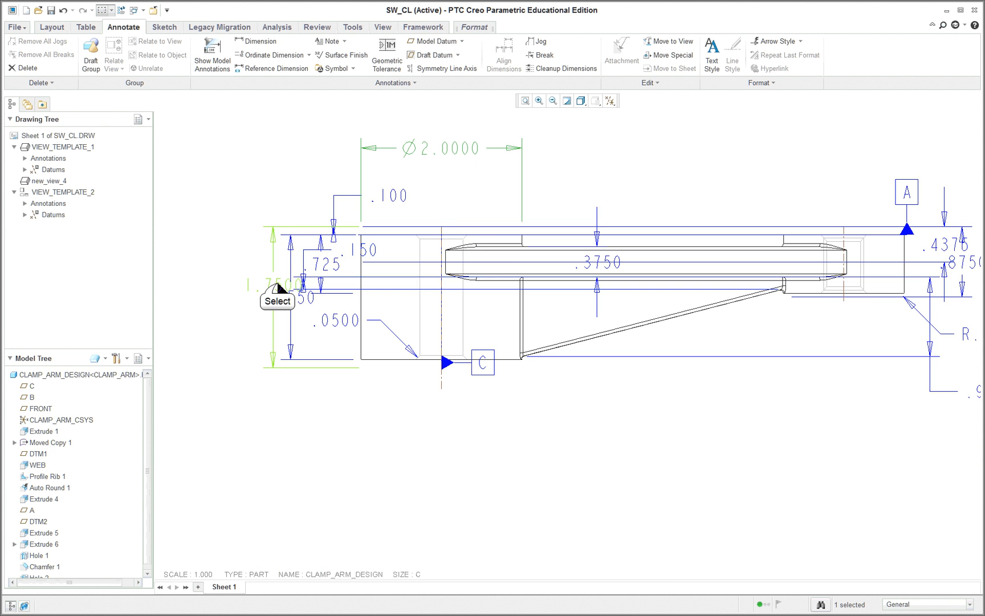
pyautogui.moveTo(500, 220)
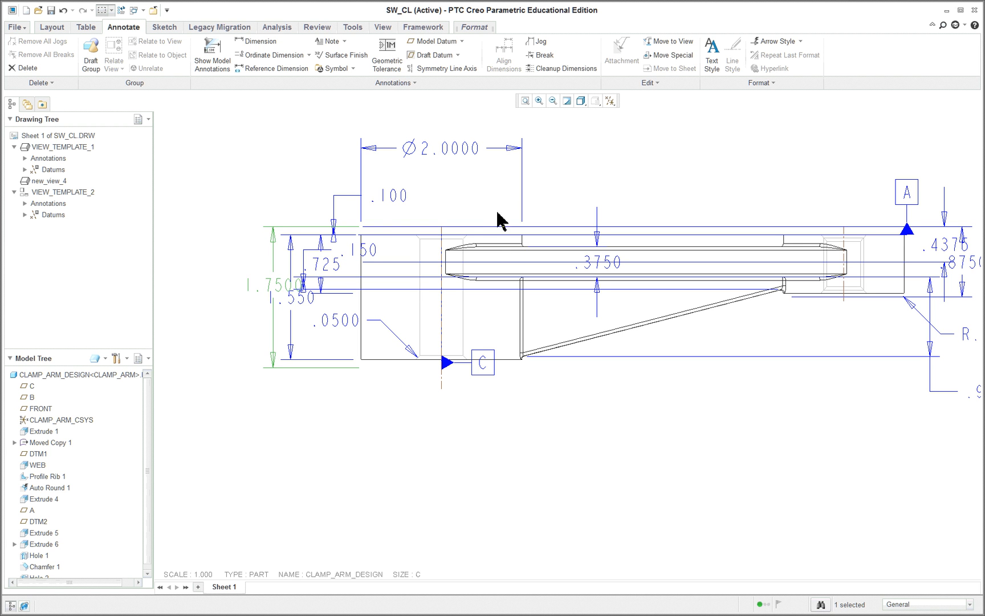
# - Delete the redundant 1.750 height dimension and drag 1.550 and .725 clear of the part
pyautogui.rightClick(302, 205)
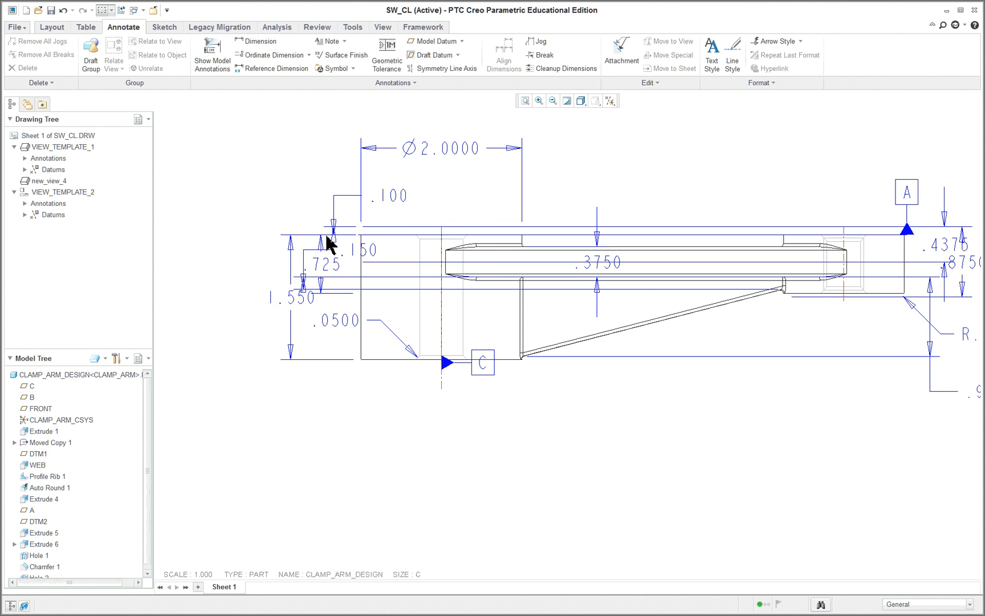
pyautogui.click(336, 322)
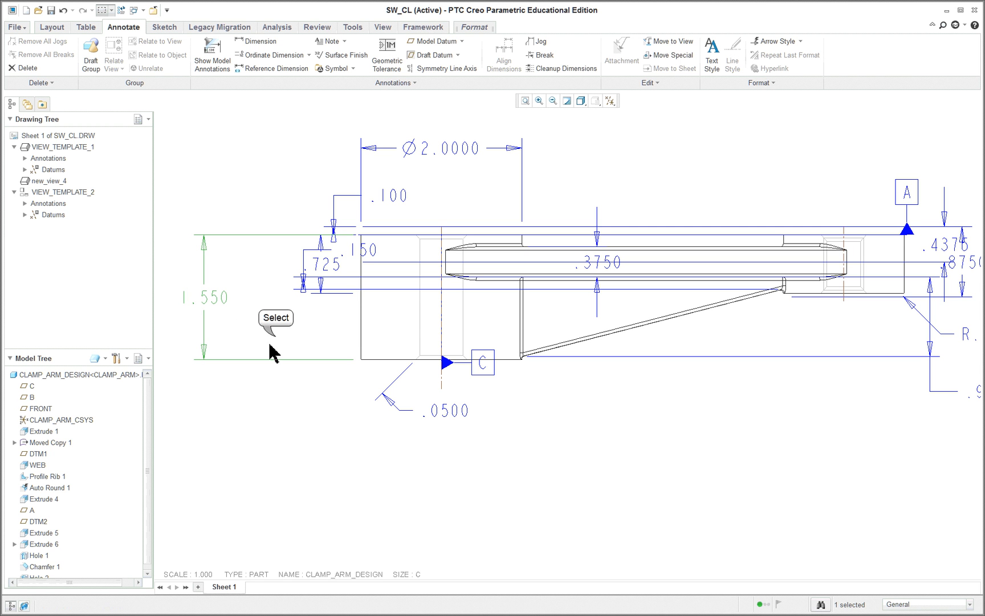
pyautogui.click(367, 315)
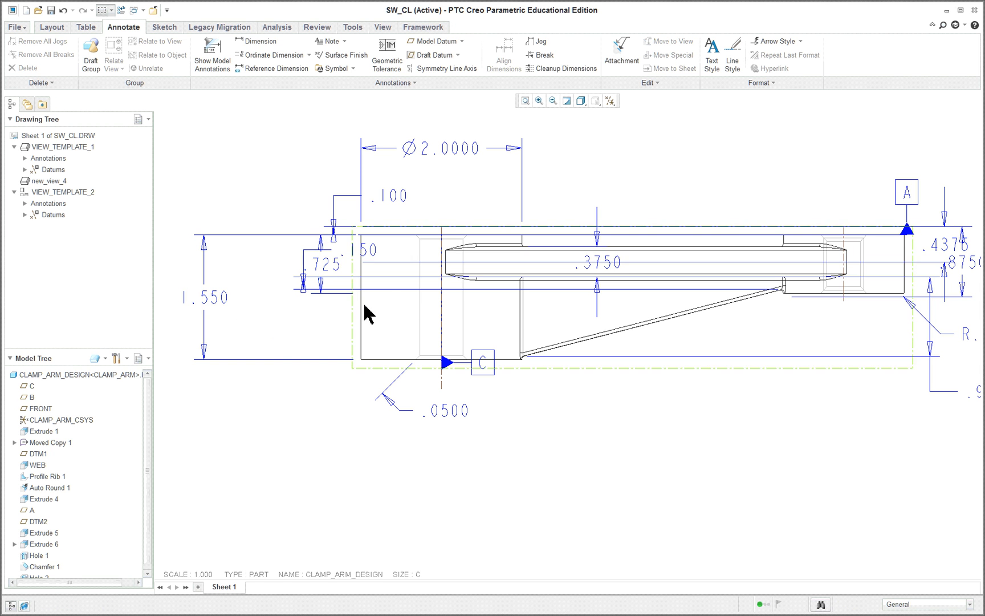
pyautogui.click(321, 262)
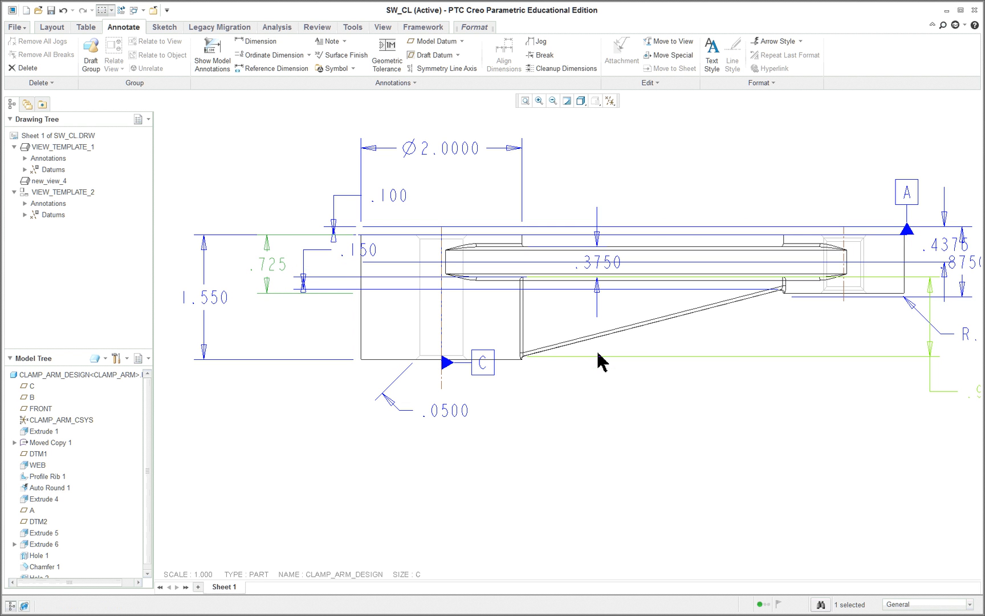
pyautogui.scroll(-3)
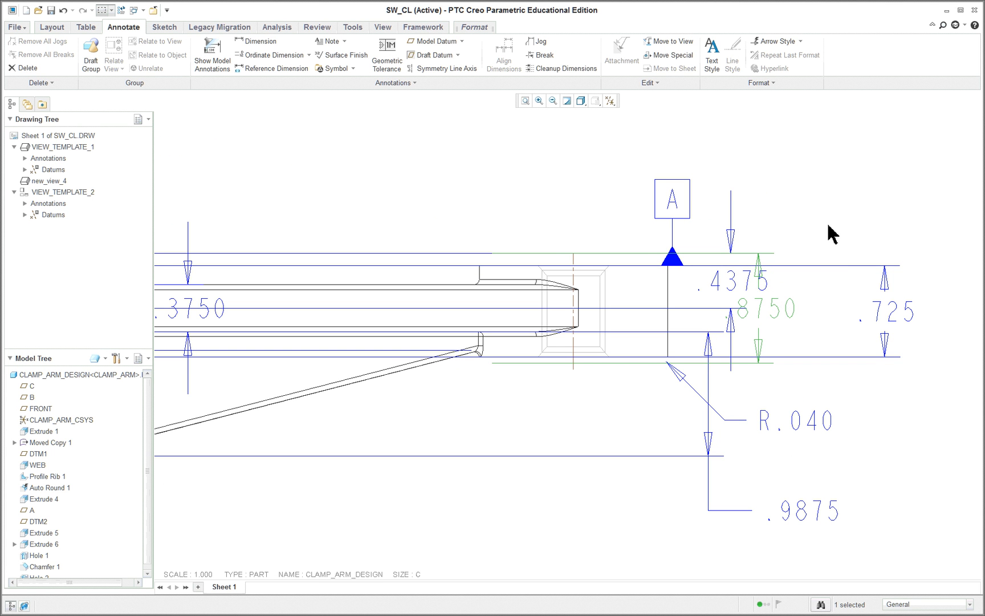
pyautogui.moveTo(731, 296)
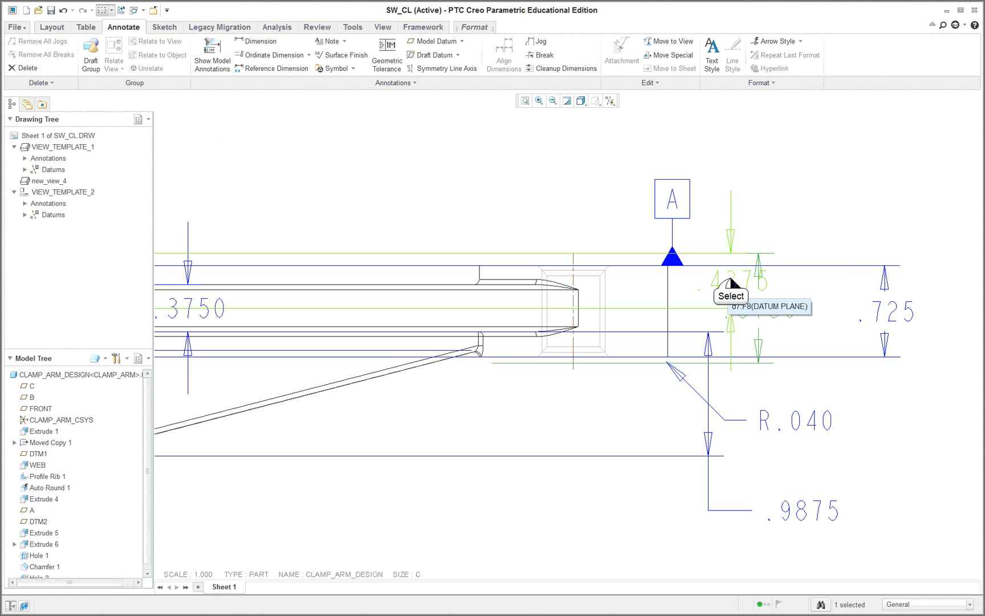
# - Delete the .4375 and .8750 dimensions from the top view
pyautogui.click(8, 602)
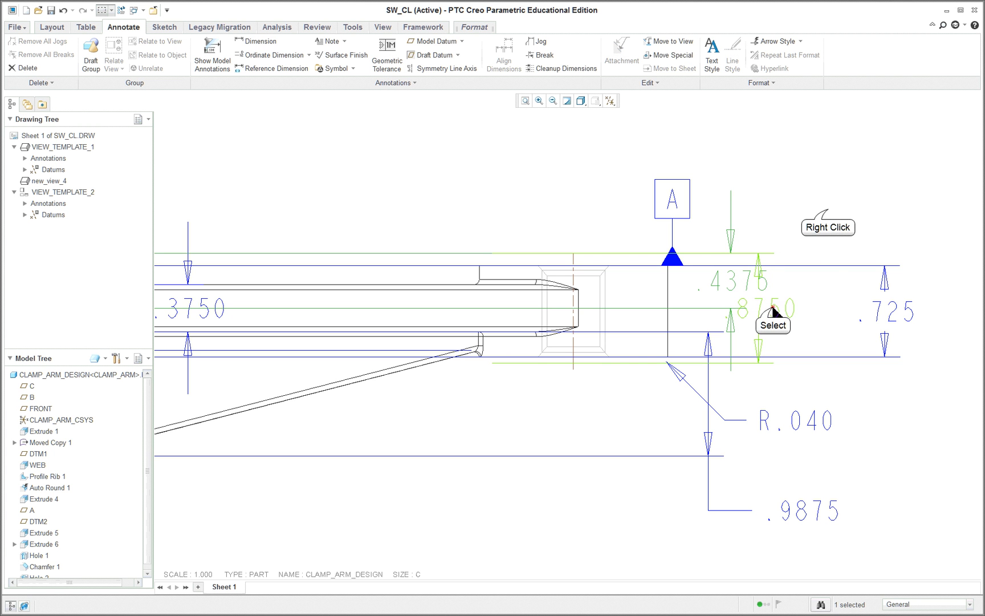
pyautogui.rightClick(773, 311)
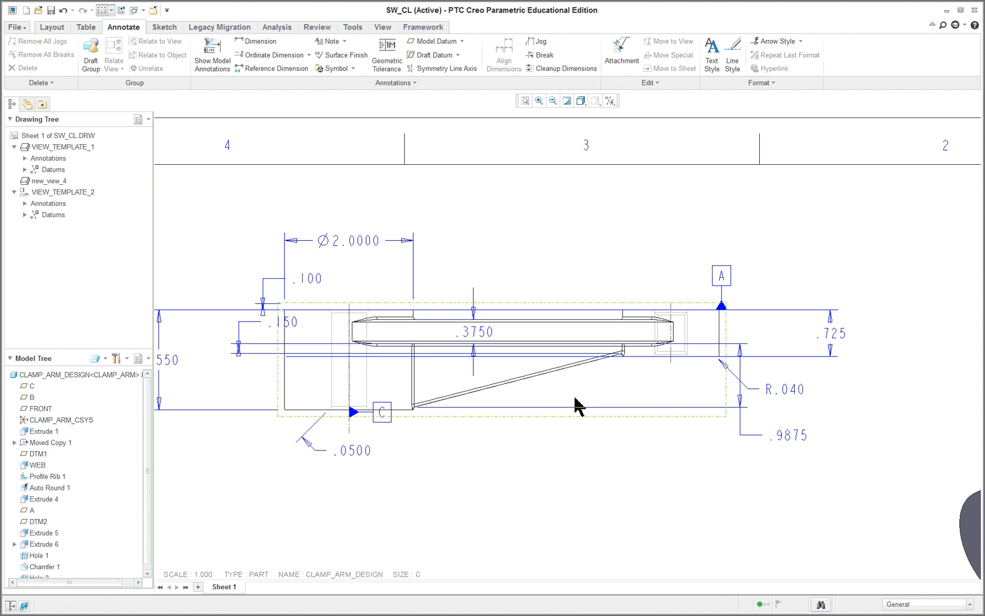
pyautogui.moveTo(790, 392)
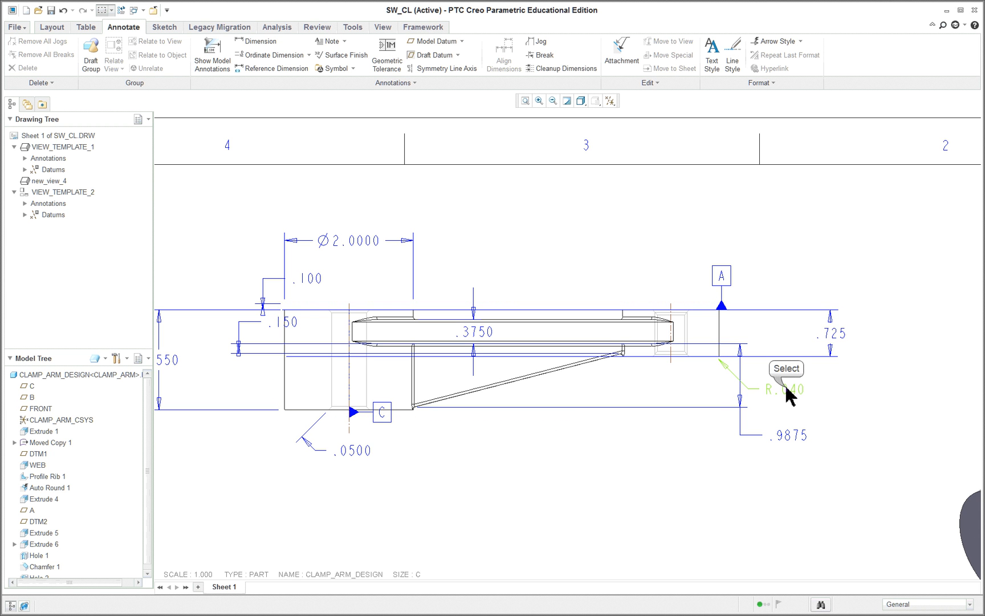
# - Delete the R.040 radius and .100 dimensions from the top view
pyautogui.click(786, 388)
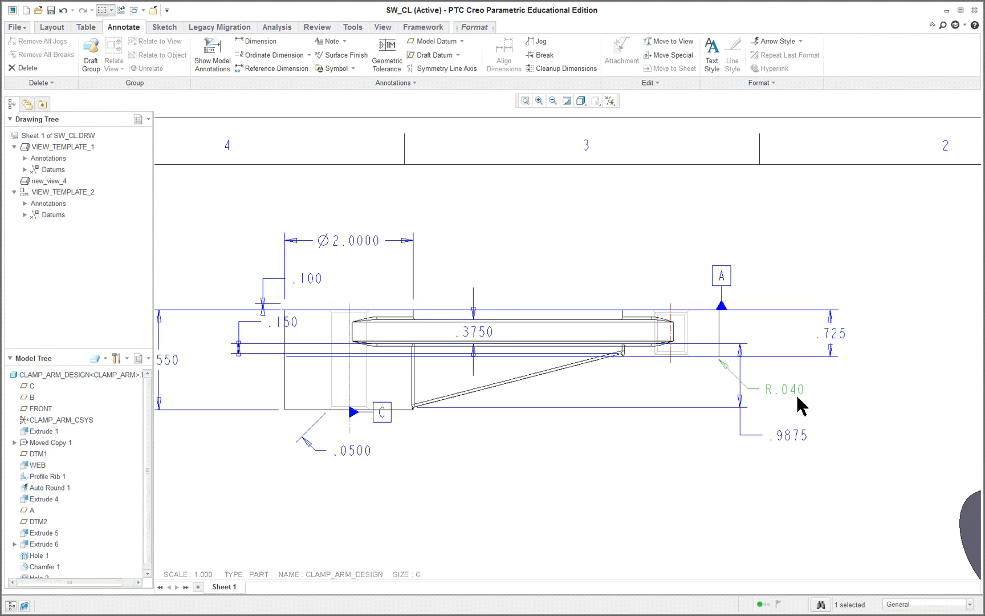
pyautogui.click(447, 491)
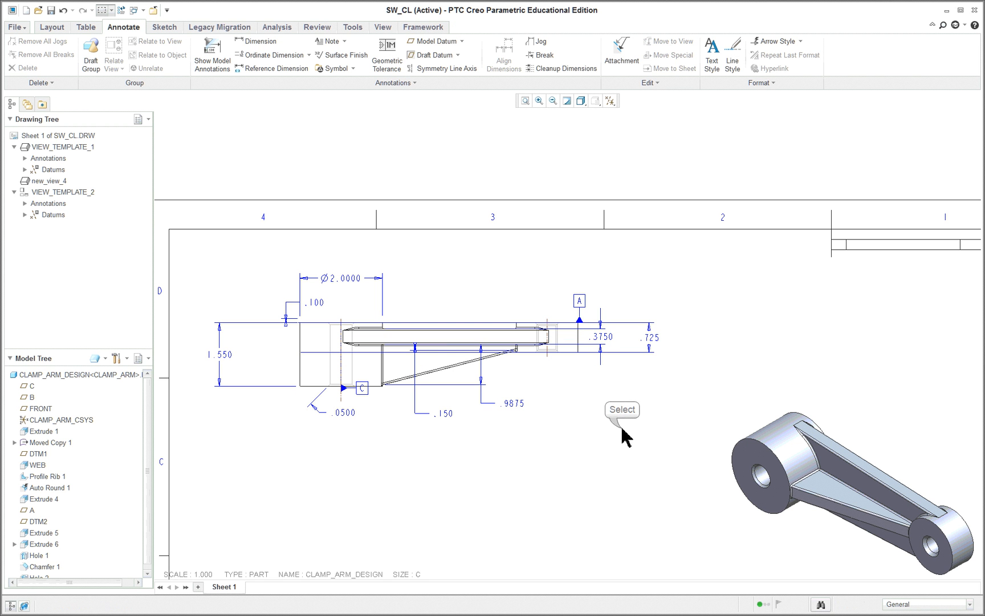
pyautogui.moveTo(301, 308)
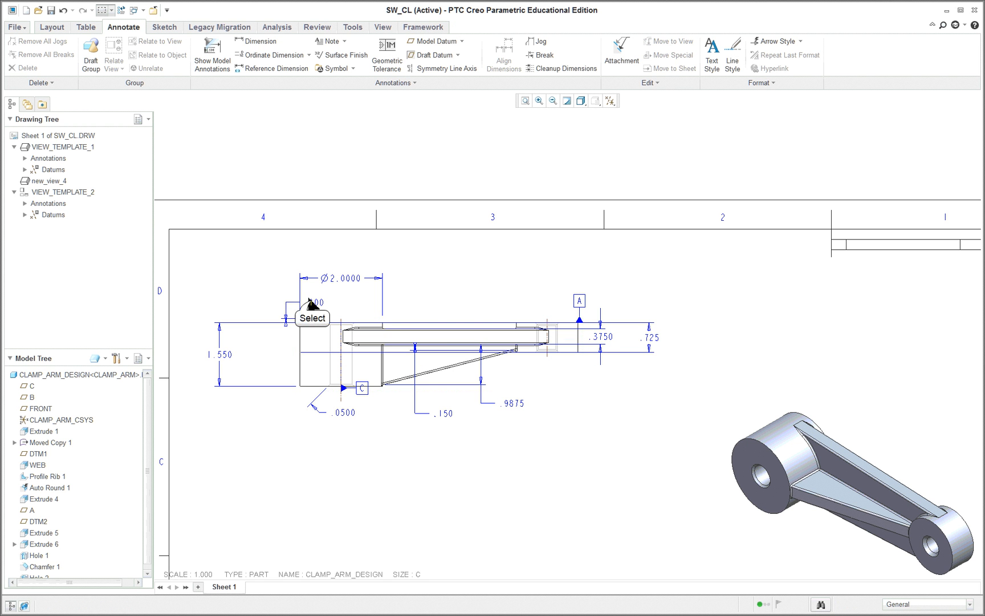
pyautogui.click(304, 312)
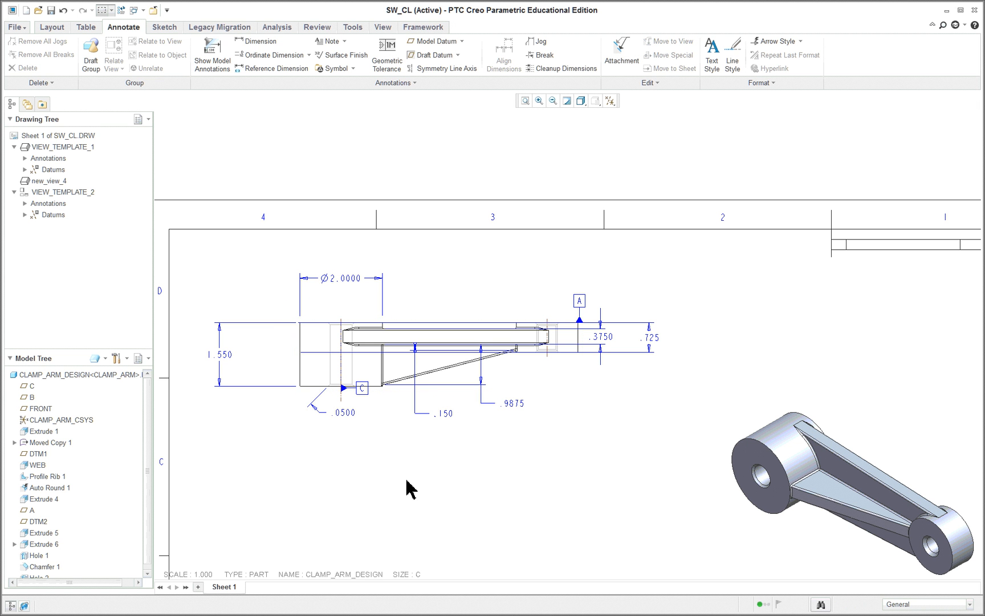
pyautogui.moveTo(565, 481)
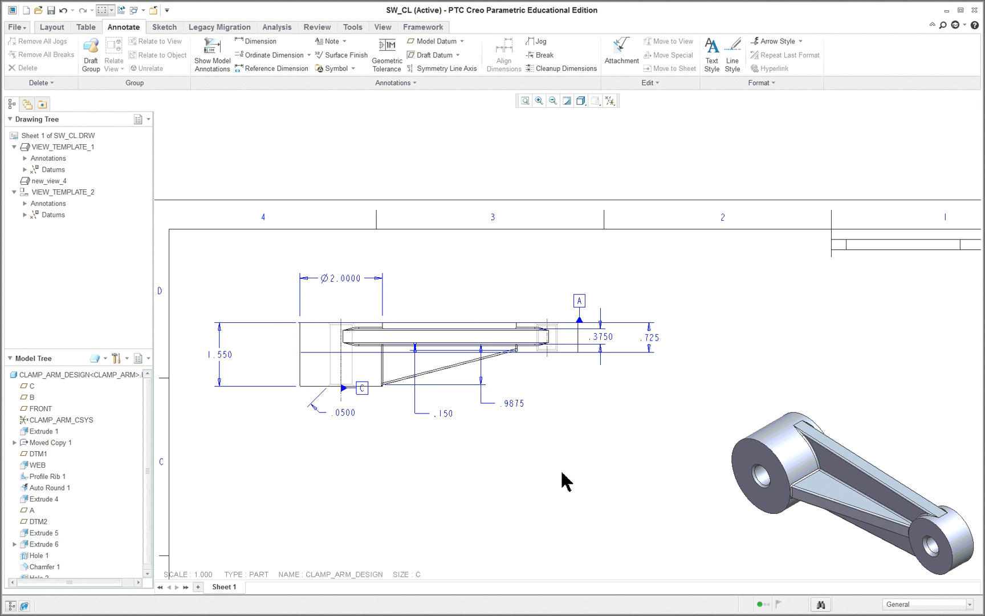
pyautogui.click(371, 340)
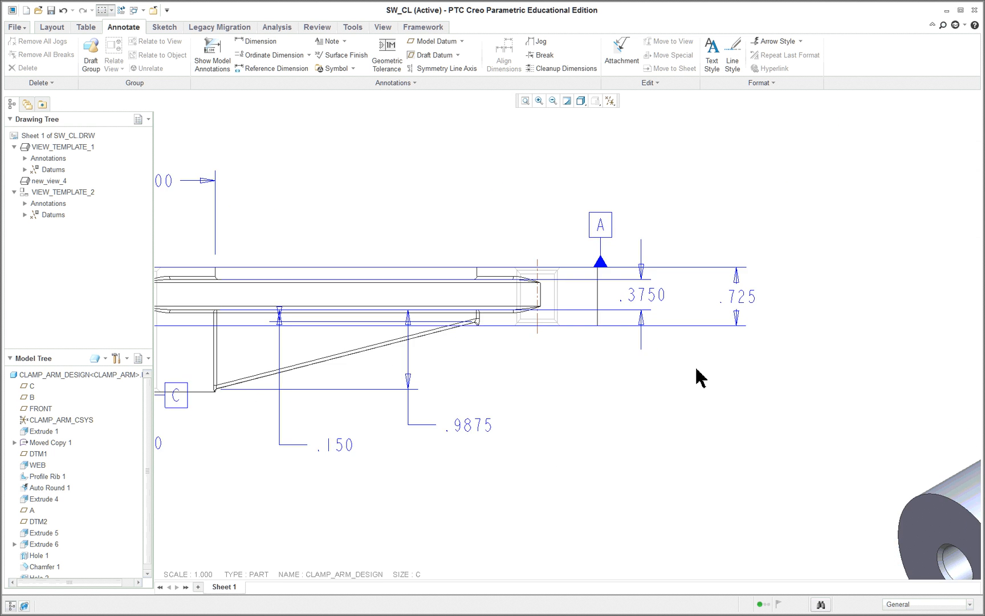
# - Reposition the remaining dimensions and move datum tag C below the part
pyautogui.click(740, 296)
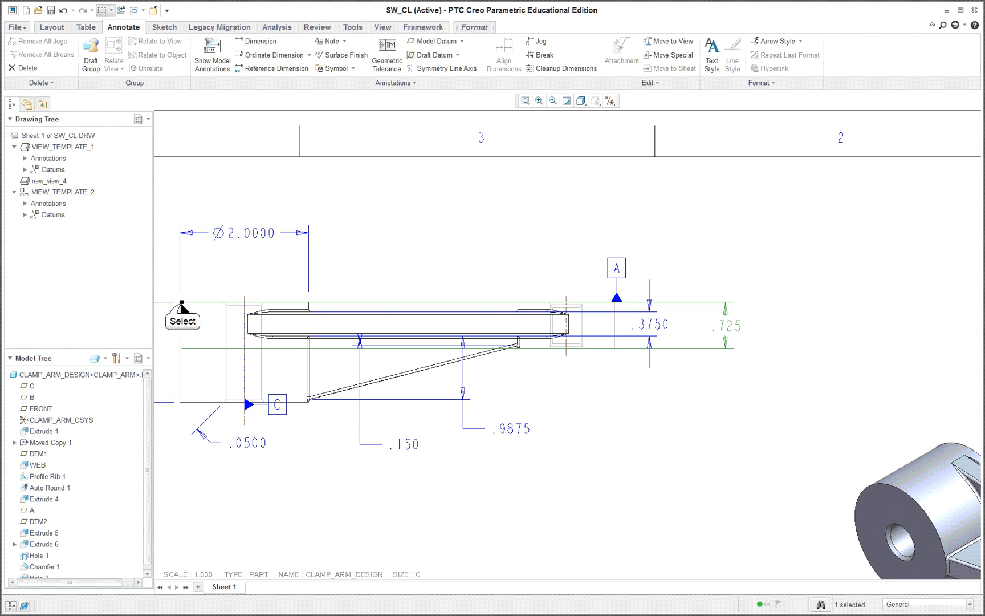
pyautogui.moveTo(623, 305)
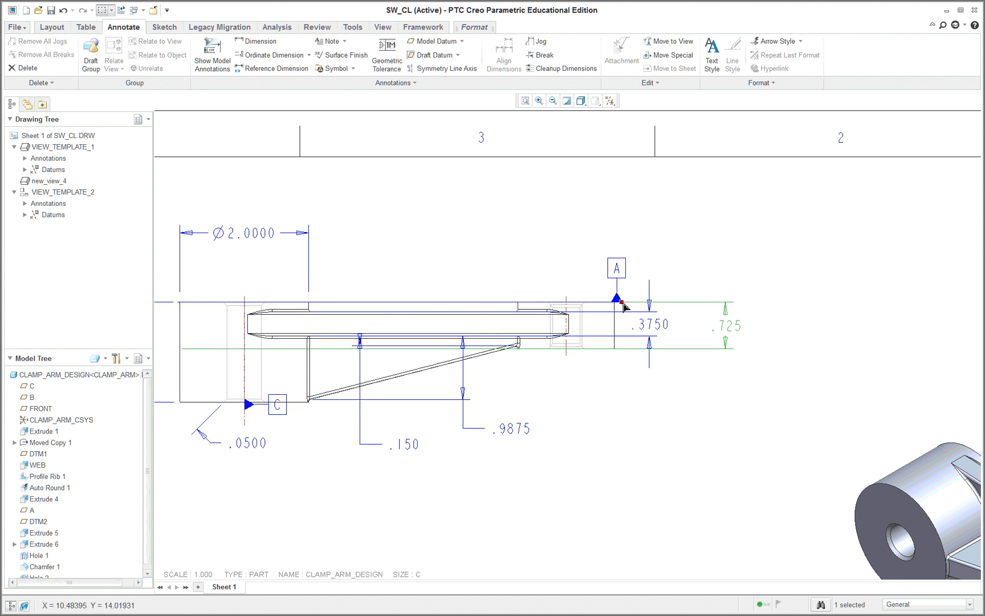
pyautogui.moveTo(623, 307)
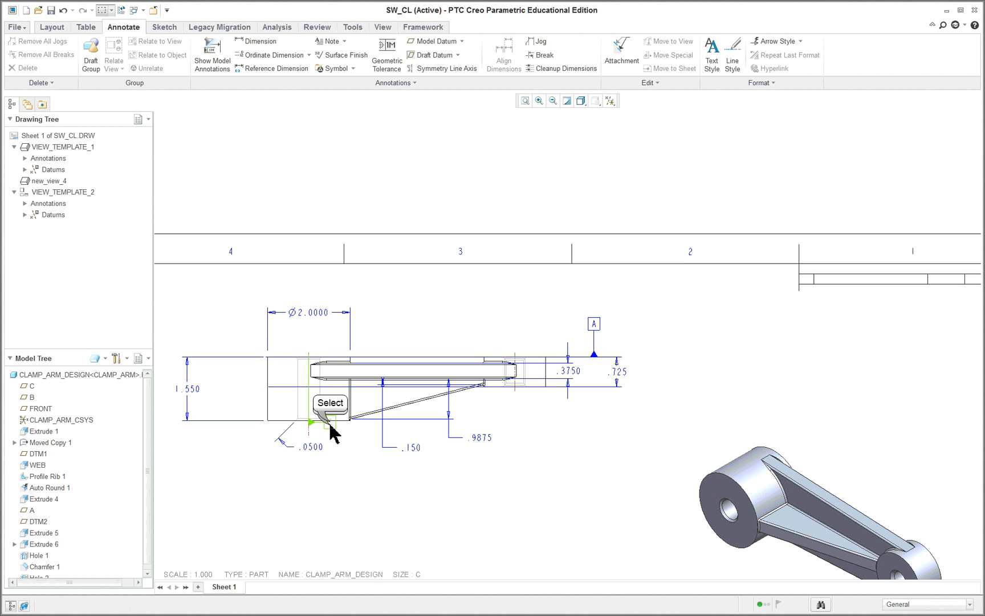
pyautogui.click(328, 422)
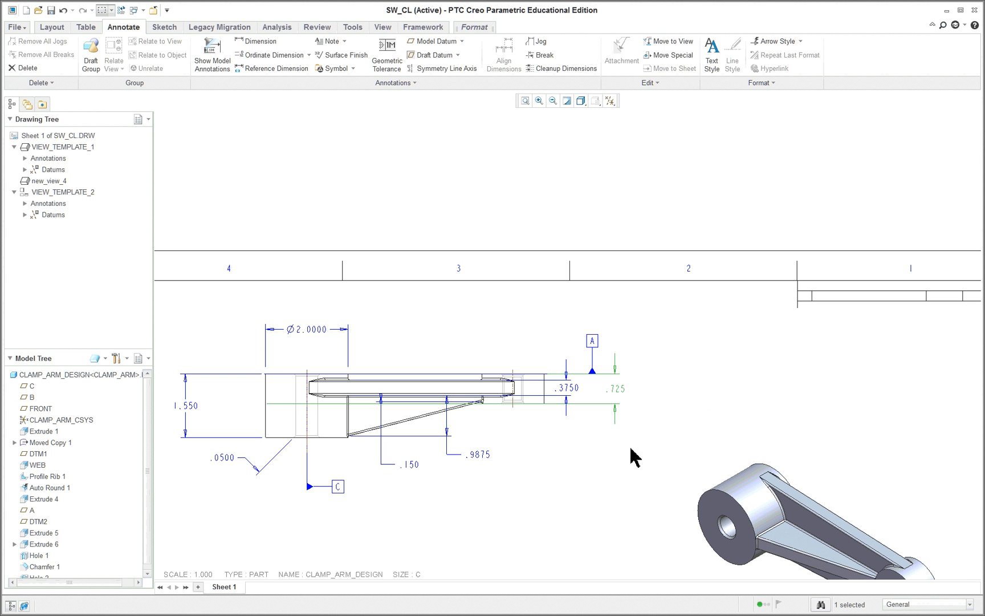
pyautogui.moveTo(608, 352)
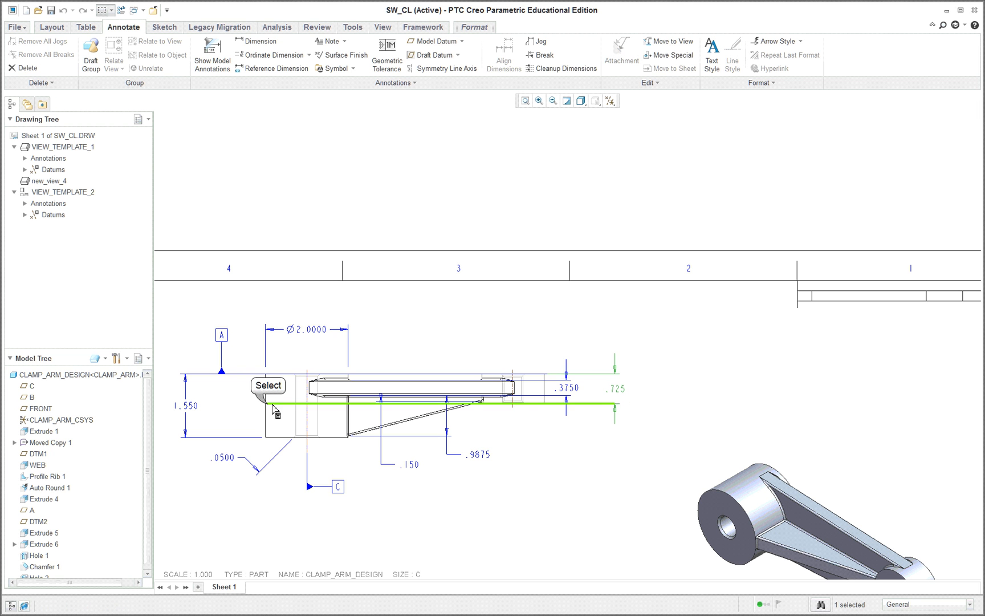
pyautogui.moveTo(549, 409)
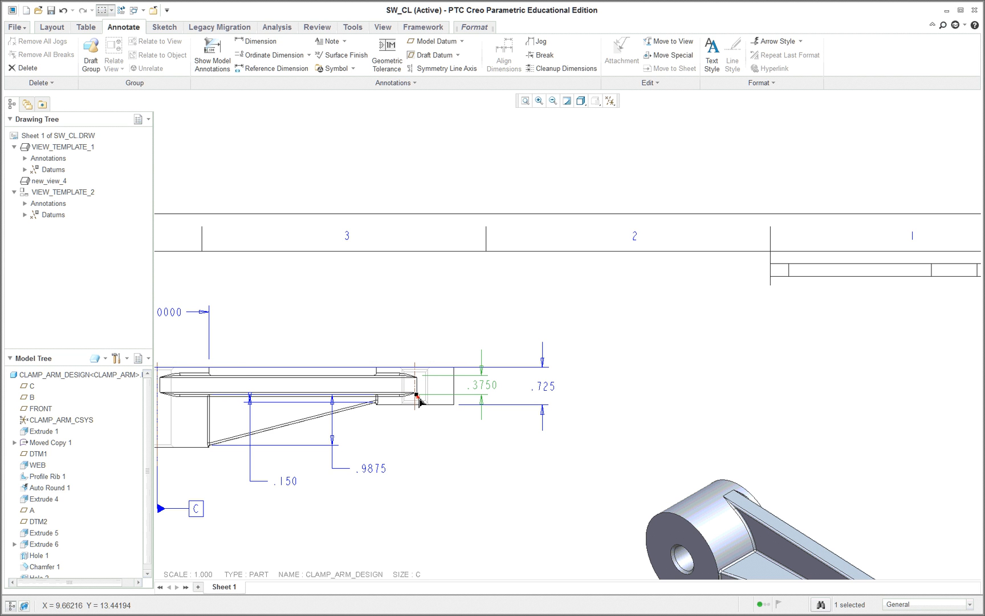
pyautogui.moveTo(421, 399)
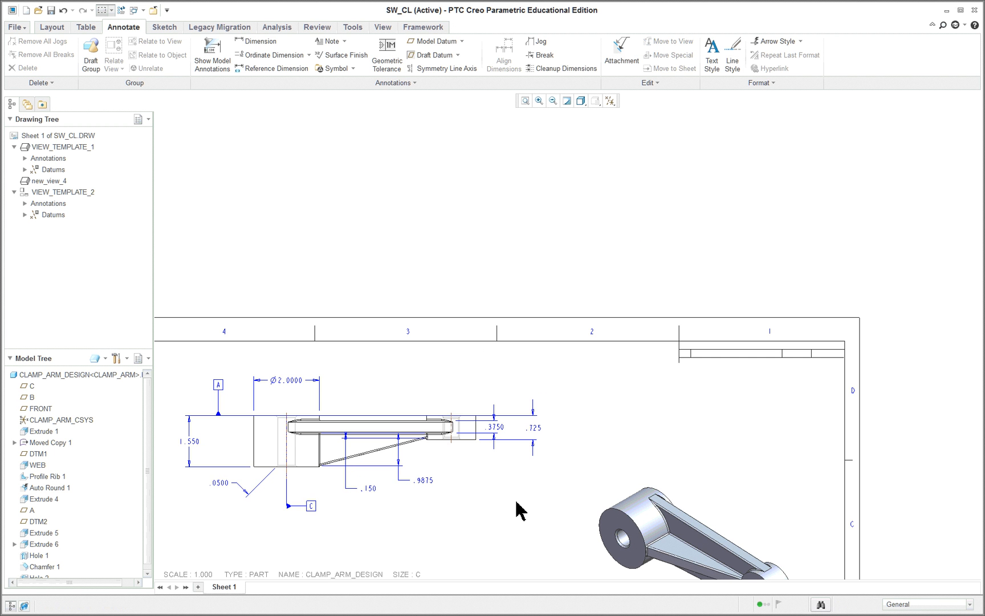
pyautogui.moveTo(211, 546)
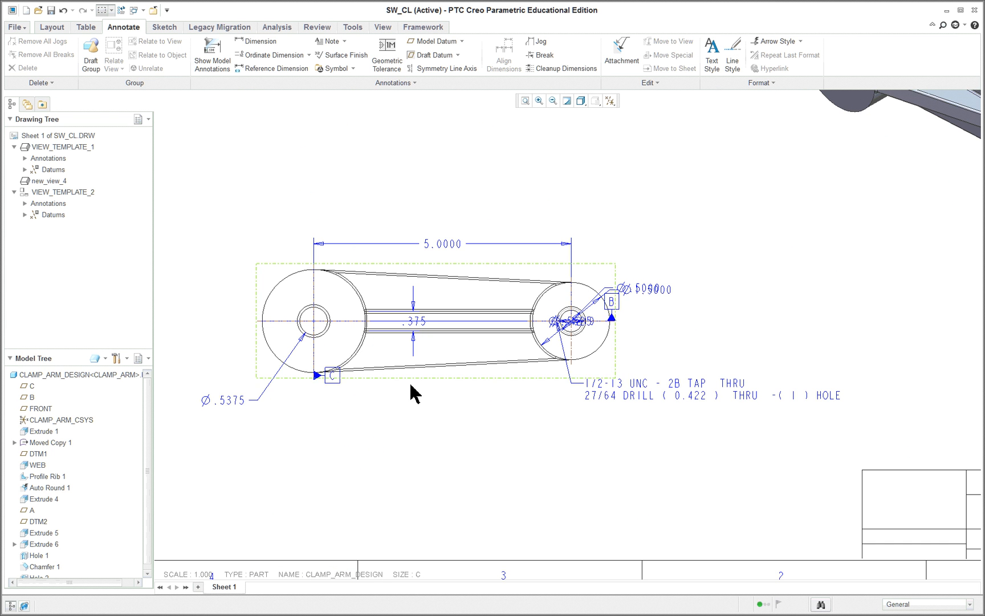
# - Delete the extra Ø.5000, both Ø.5625 and Ø.4219 diameters on the right hole
pyautogui.click(414, 321)
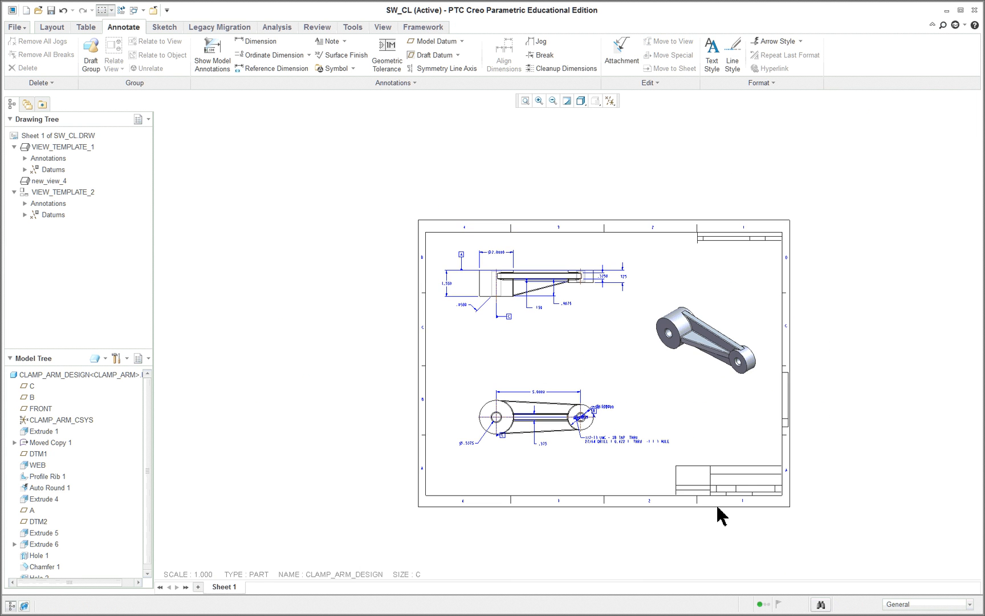
pyautogui.scroll(3)
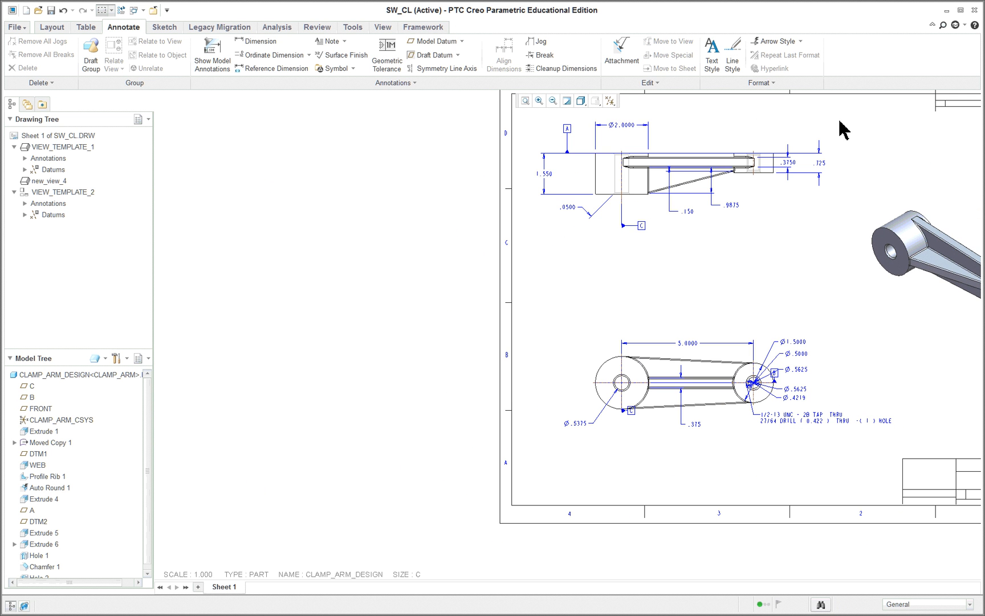
pyautogui.scroll(3)
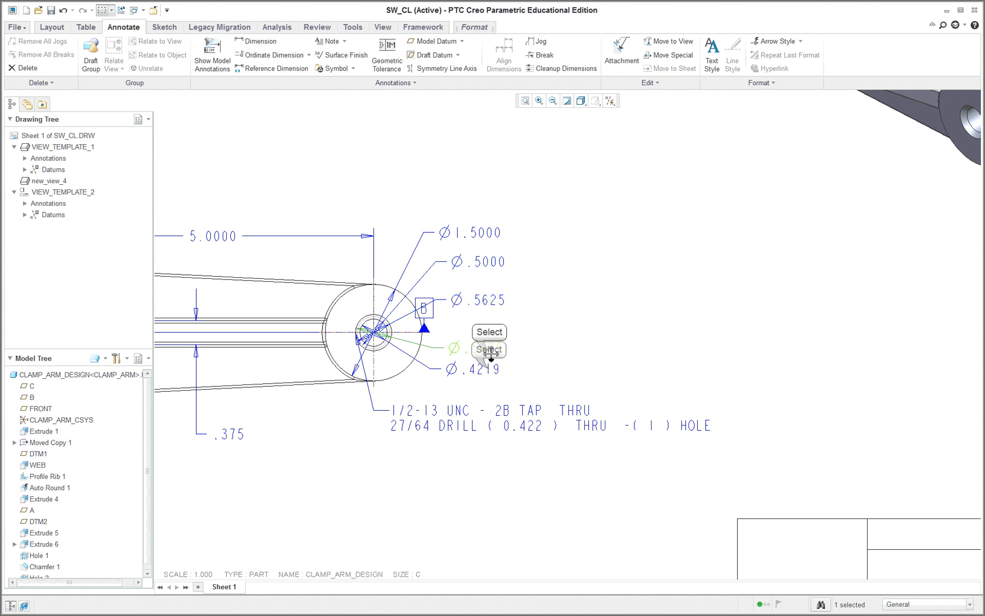
pyautogui.moveTo(487, 359)
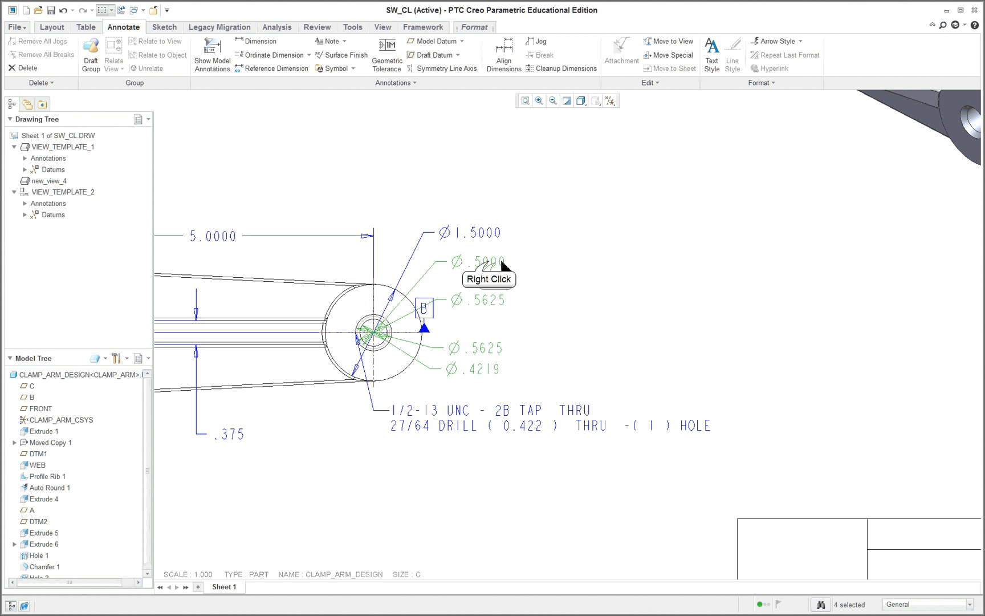
pyautogui.rightClick(496, 270)
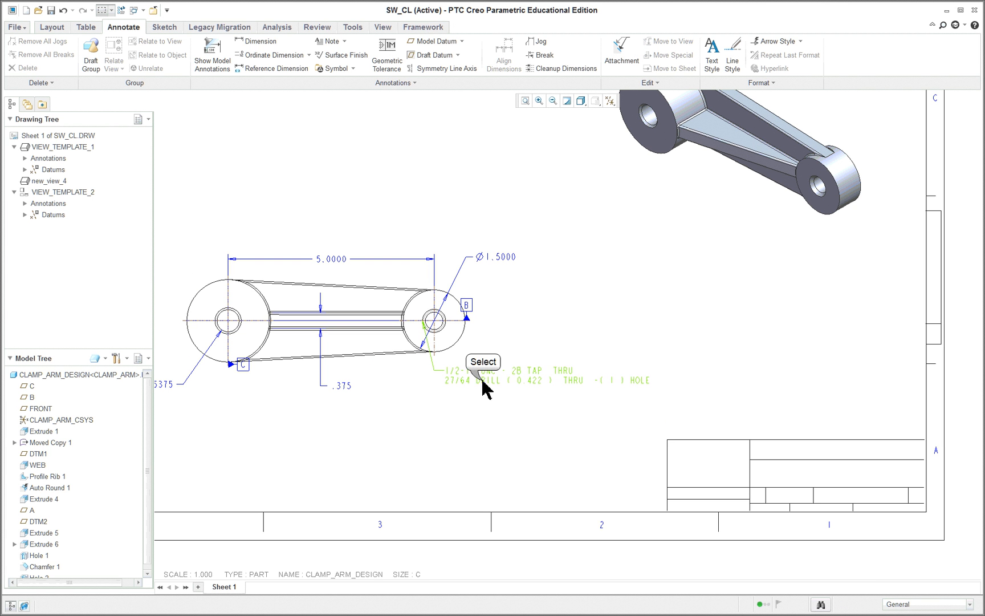
# - Trim the hole note to '1/2-13 UNC - 2B TAP' by removing &THREAD_DEPTH, the DRILL line and &VAR_THREAD
pyautogui.click(521, 374)
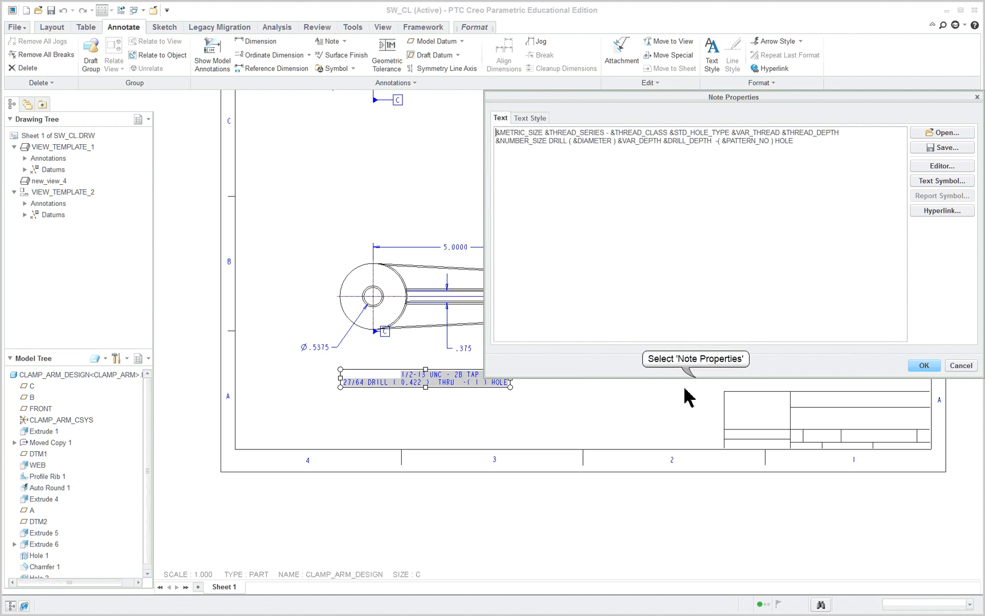
pyautogui.moveTo(738, 102)
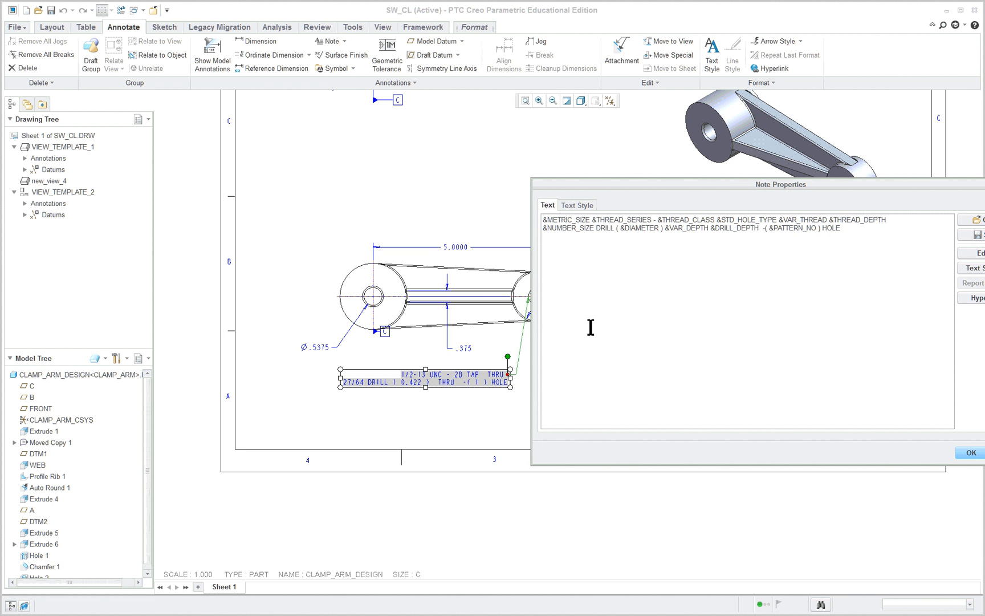
pyautogui.moveTo(866, 248)
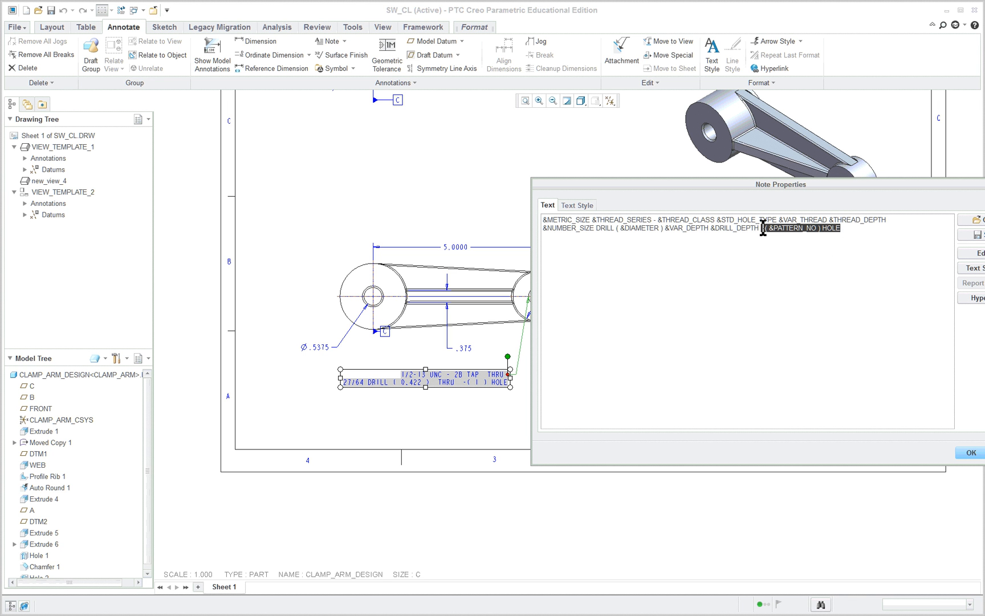
pyautogui.press('Delete')
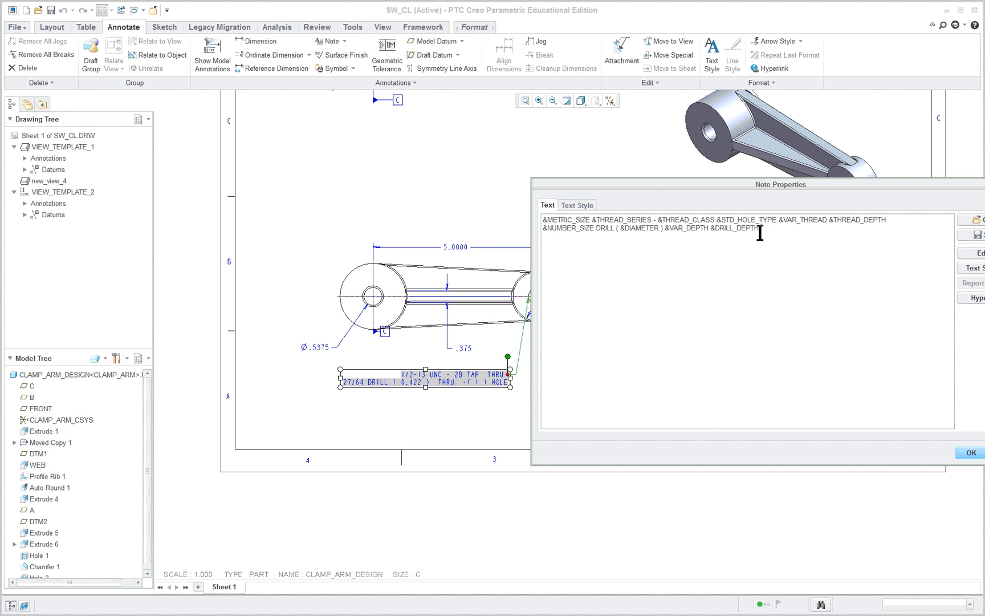
pyautogui.moveTo(694, 221)
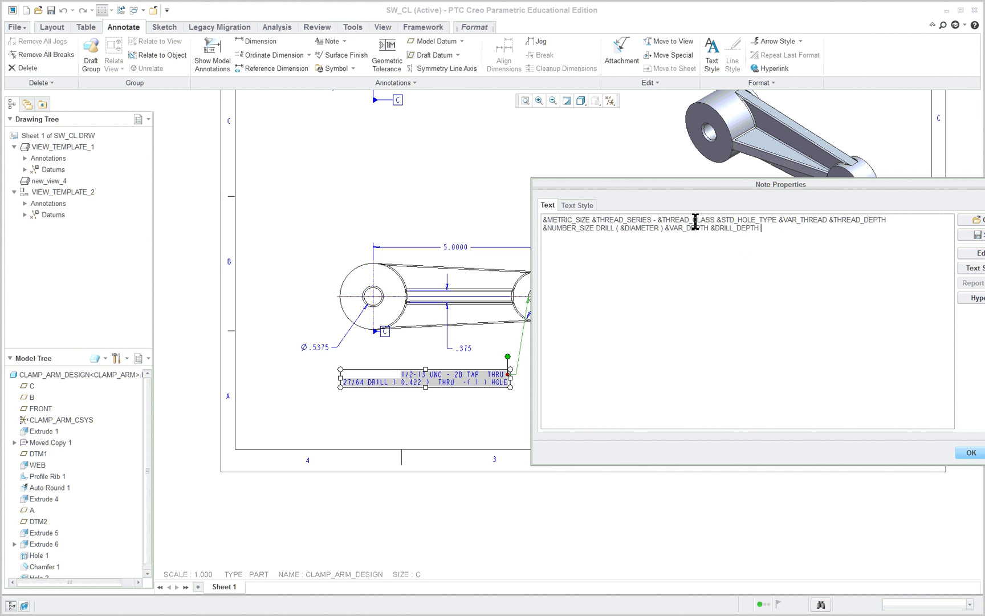
pyautogui.moveTo(782, 220)
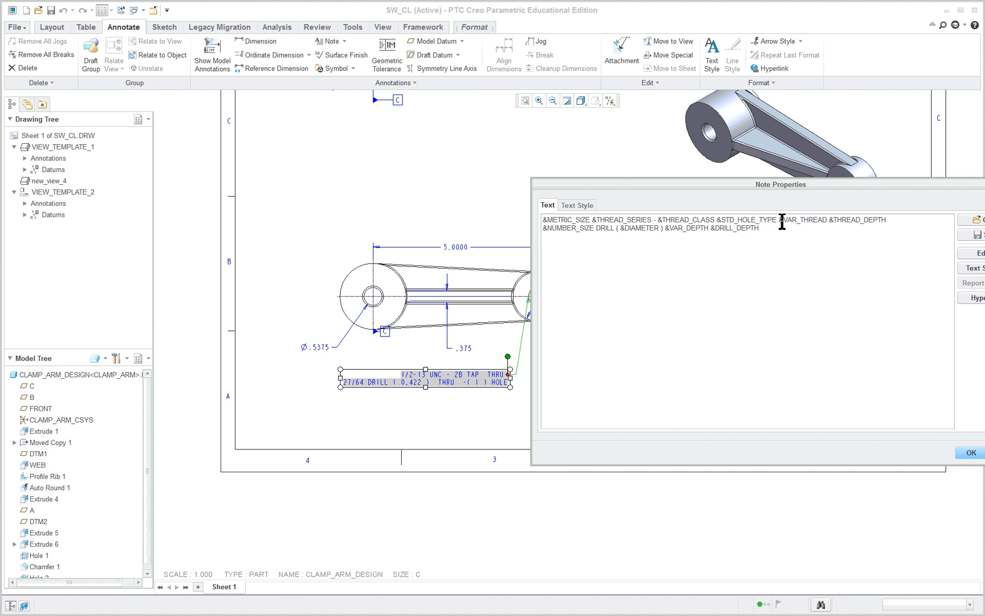
pyautogui.moveTo(877, 224)
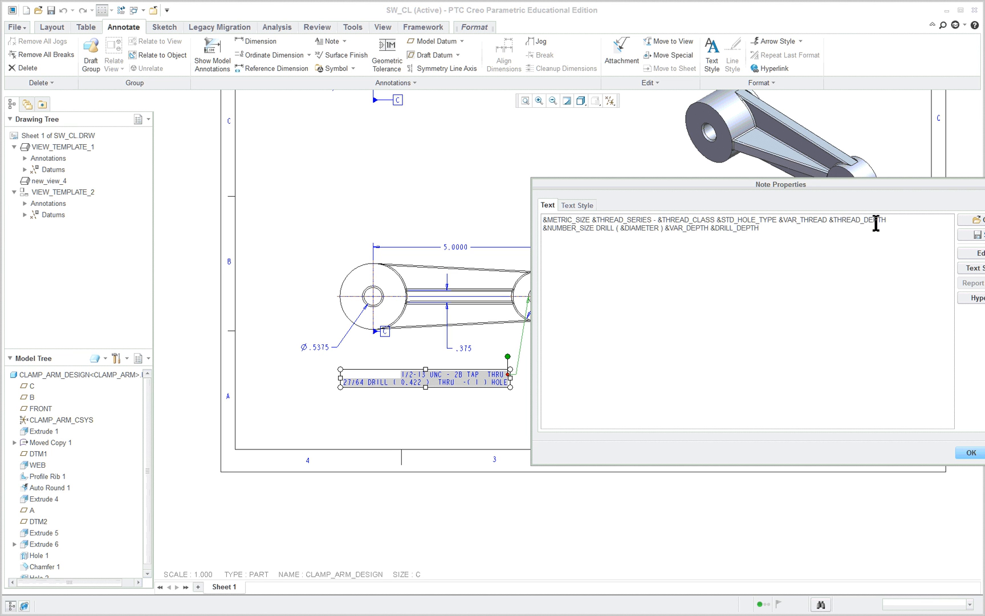
pyautogui.moveTo(851, 223)
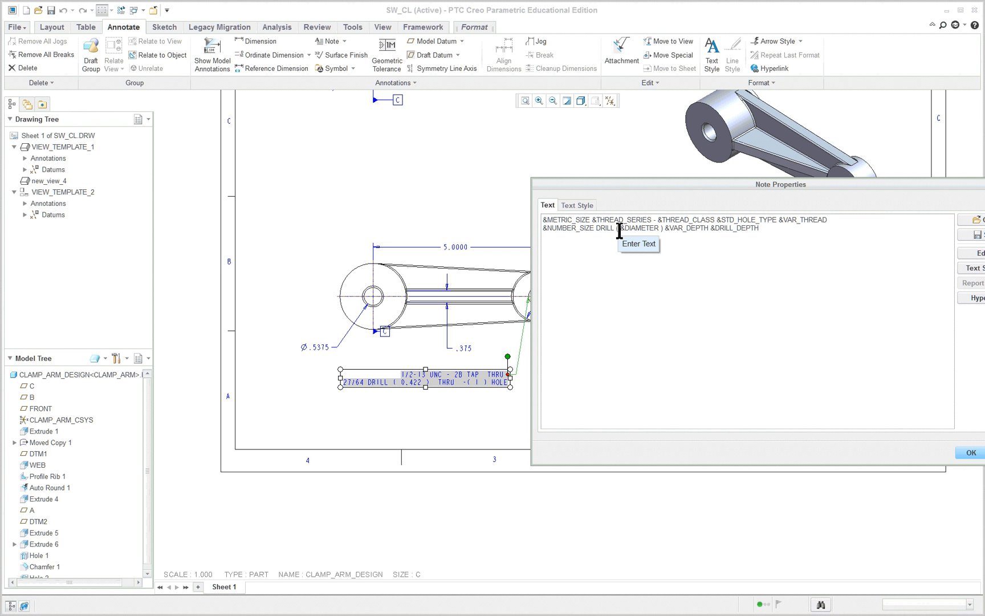
pyautogui.moveTo(609, 325)
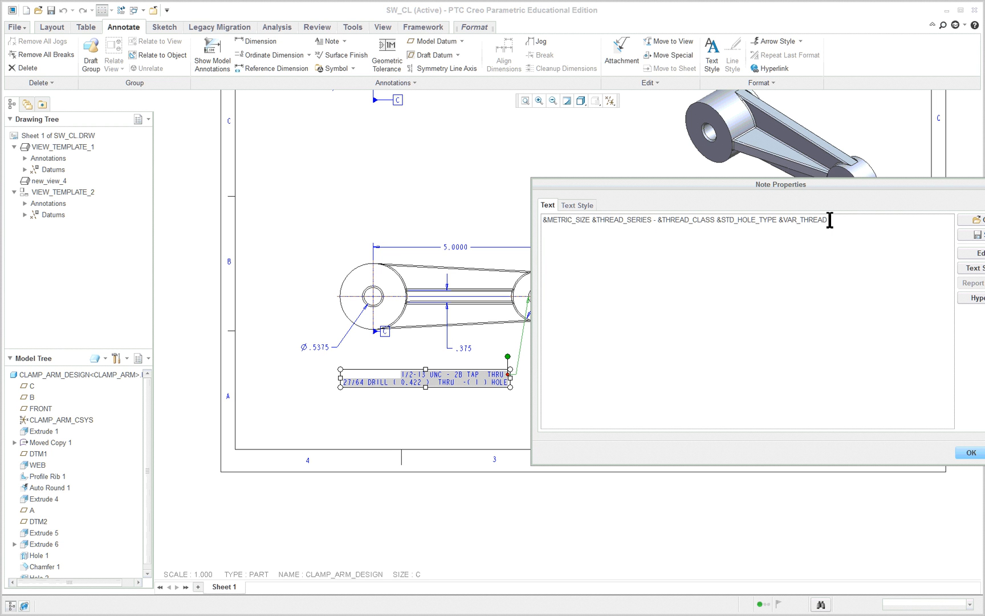
pyautogui.moveTo(829, 221)
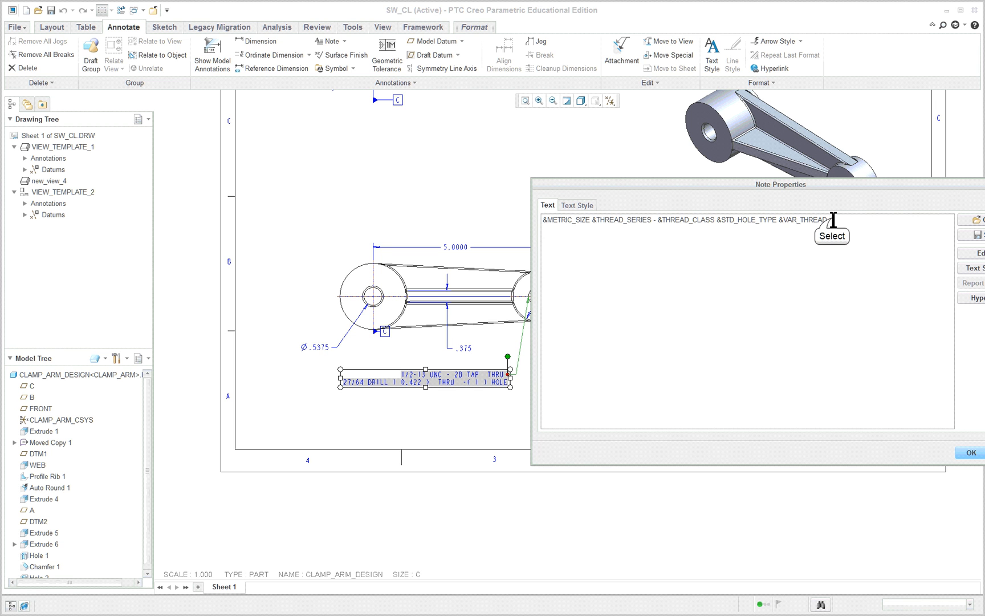
pyautogui.doubleClick(804, 220)
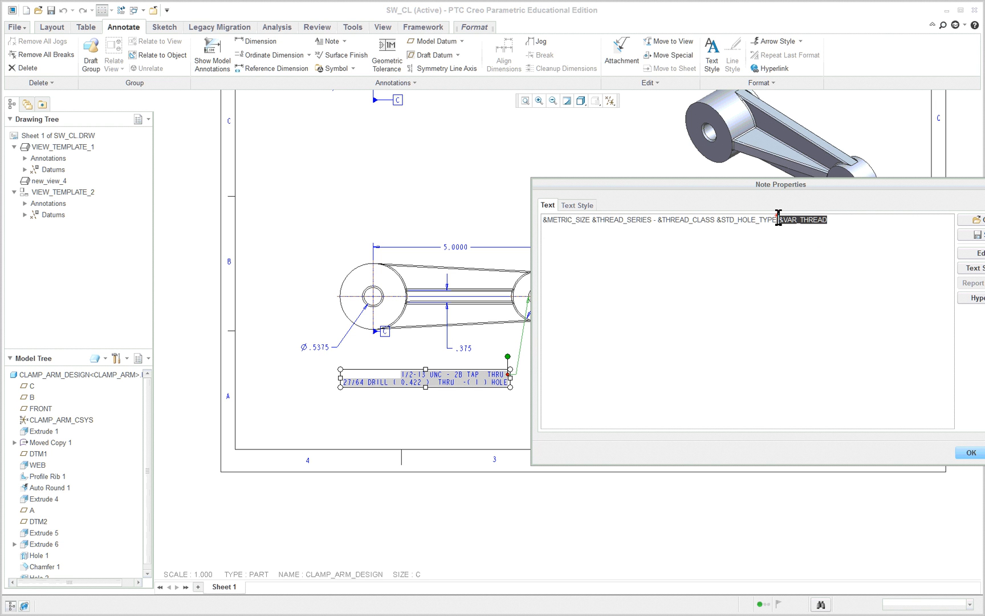
pyautogui.press('Delete')
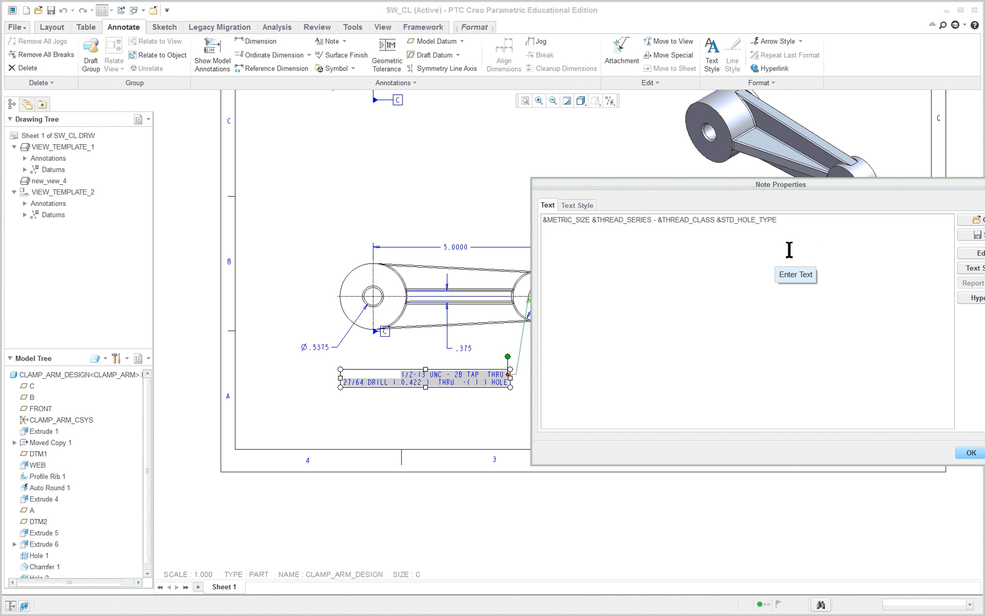
pyautogui.moveTo(974, 451)
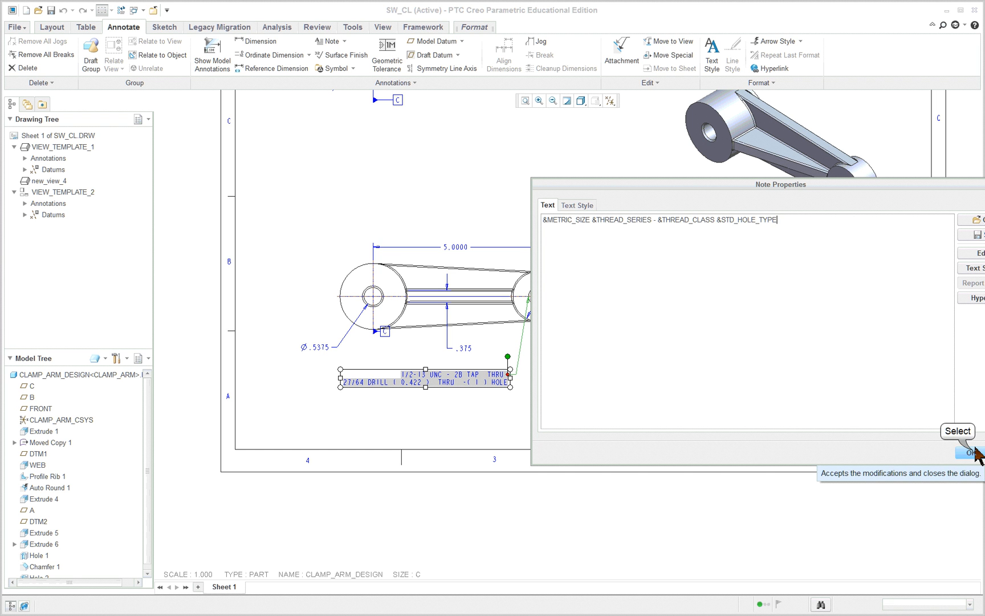
pyautogui.click(973, 452)
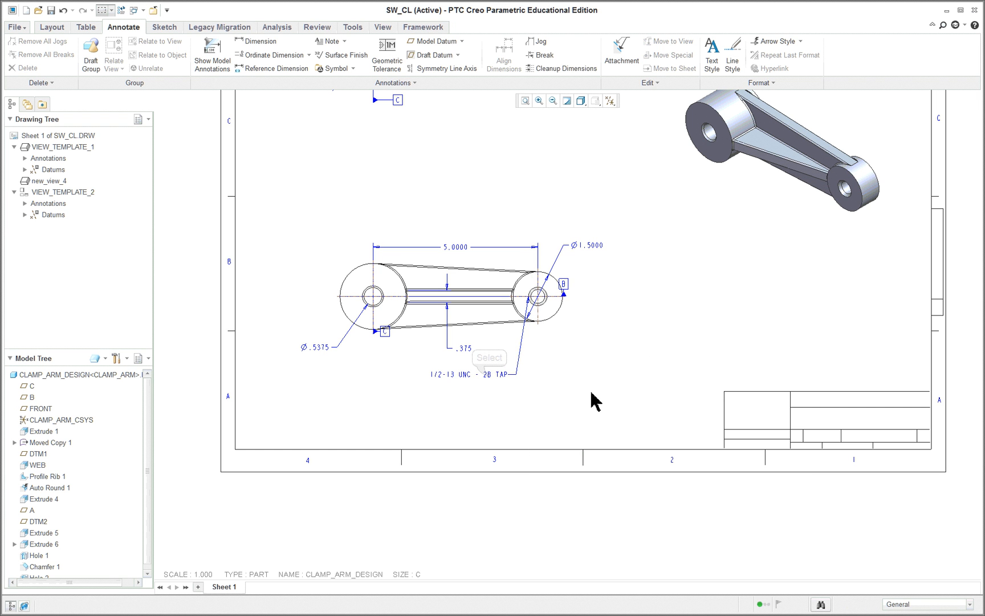
# - Edit the note value to '1/2-13 UNC-2B', removing &STD_HOLE_TYPE and the spaces around the dash
pyautogui.click(478, 374)
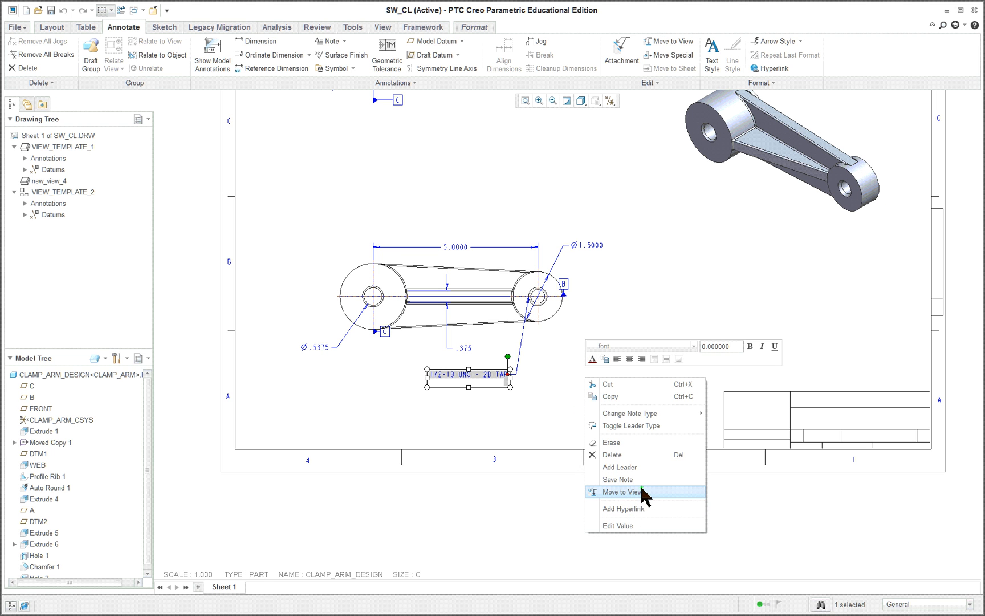
pyautogui.moveTo(639, 525)
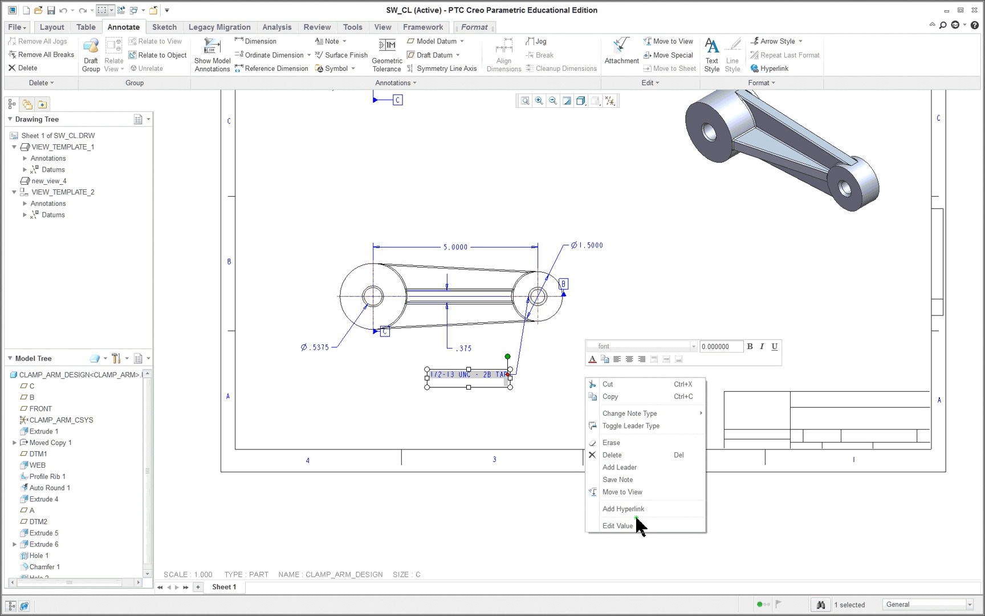
pyautogui.click(618, 525)
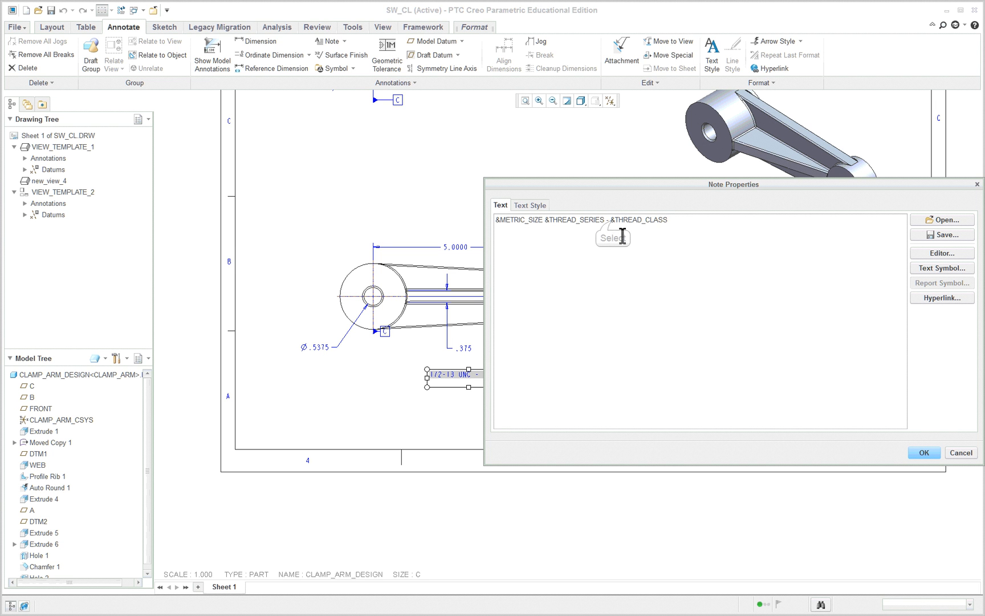
pyautogui.moveTo(611, 226)
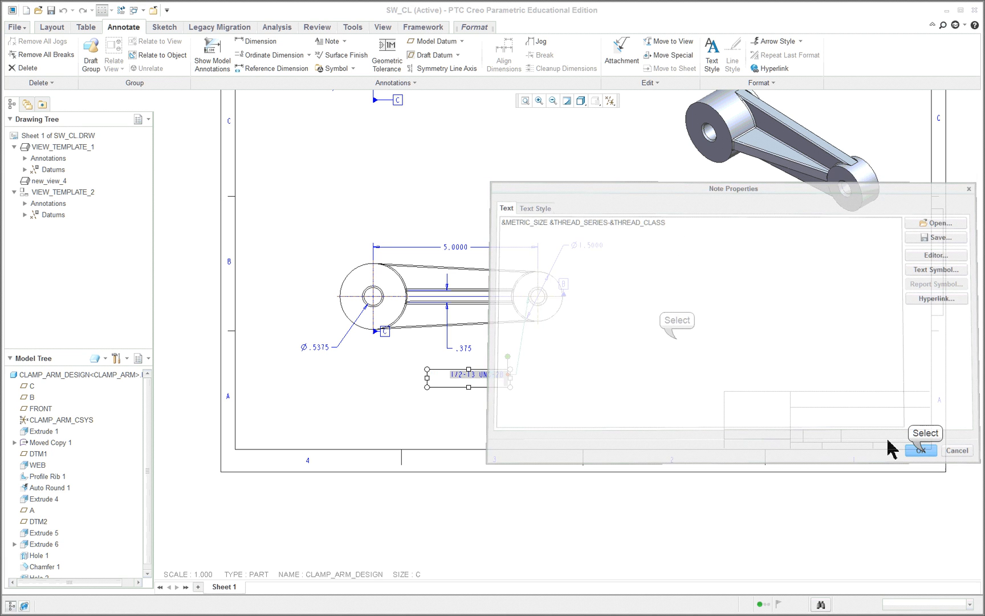
pyautogui.click(920, 450)
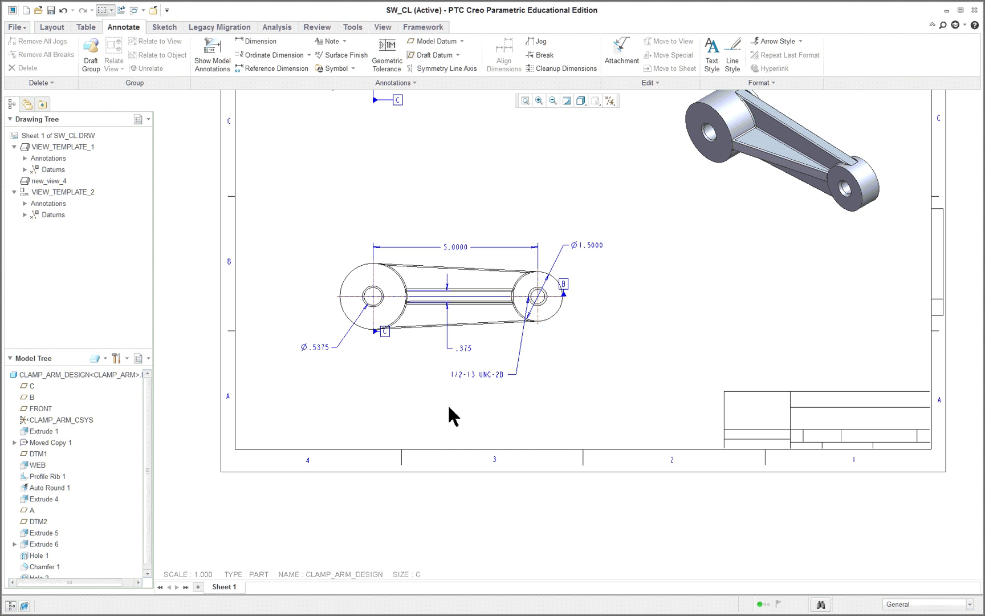
pyautogui.moveTo(544, 392)
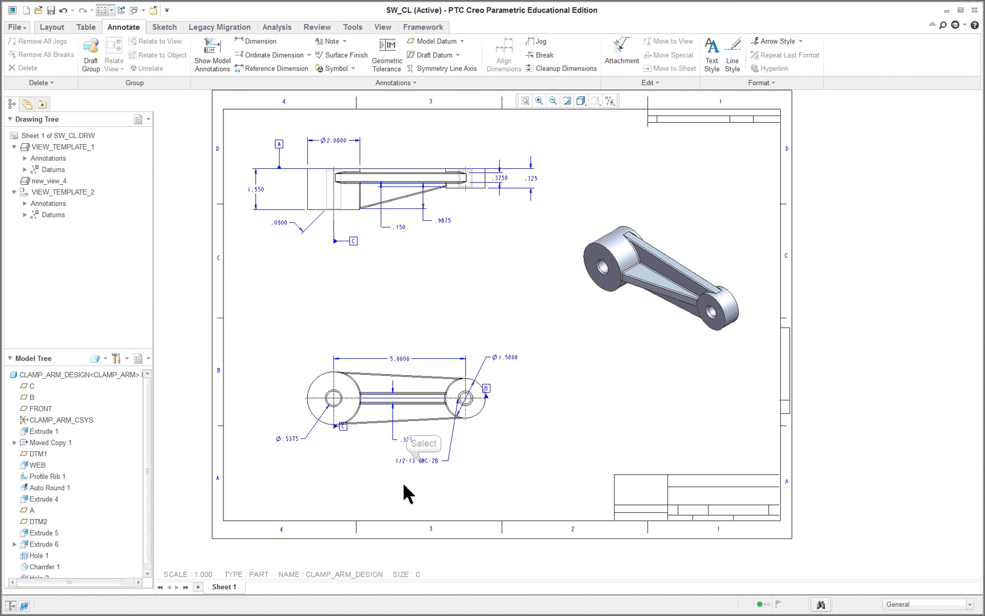
# - Drag the 1/2-13 UNC-2B note above the lower view, leader still on the right hole
pyautogui.click(418, 461)
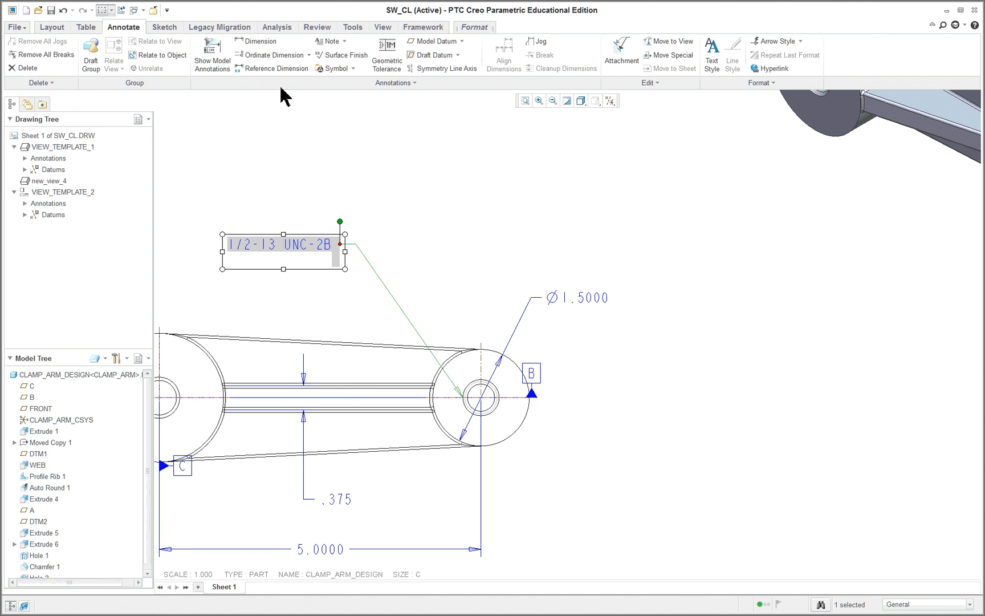
pyautogui.moveTo(373, 212)
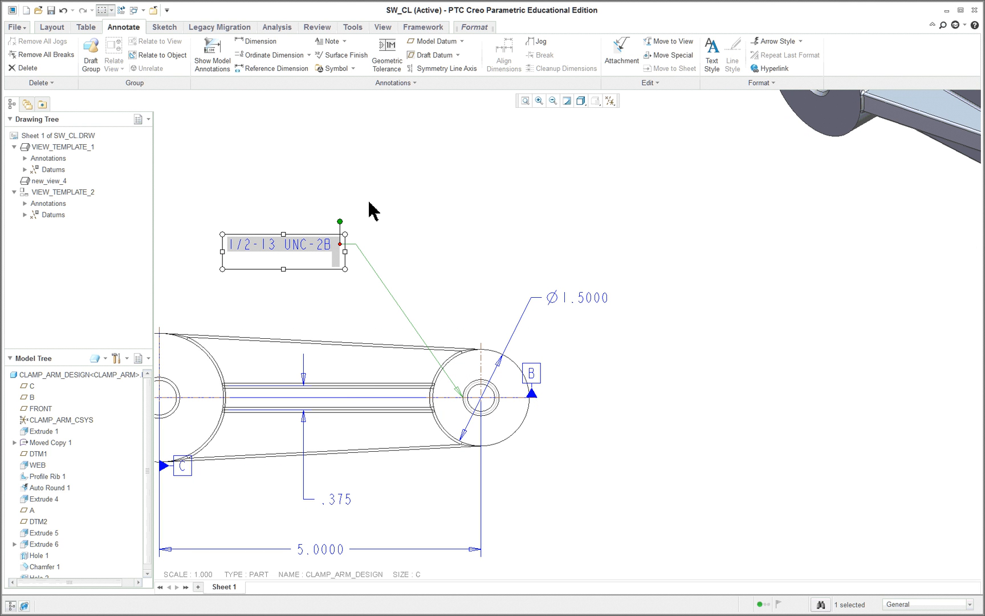
pyautogui.moveTo(459, 404)
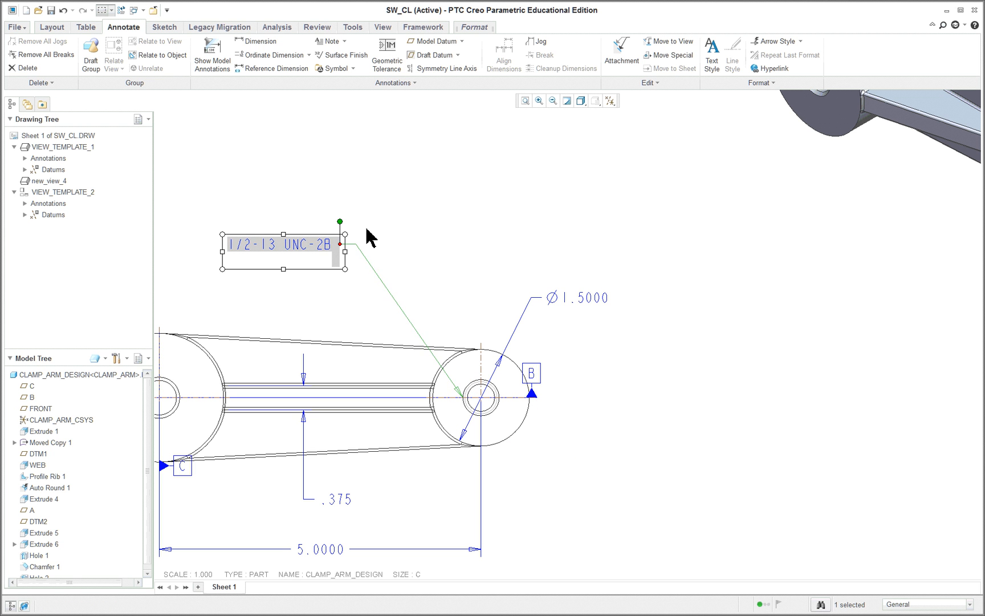
pyautogui.moveTo(274, 84)
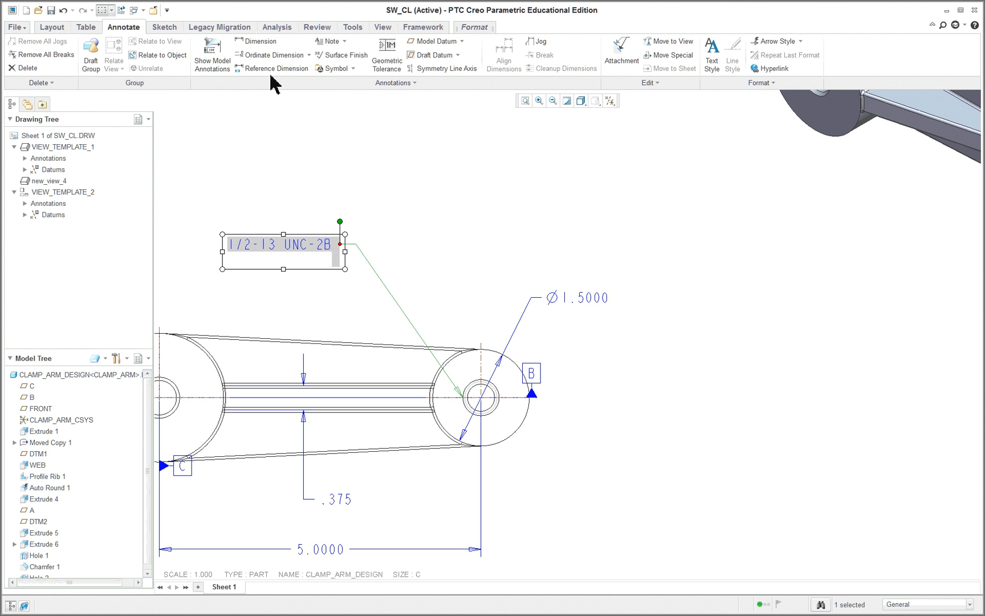
pyautogui.moveTo(276, 69)
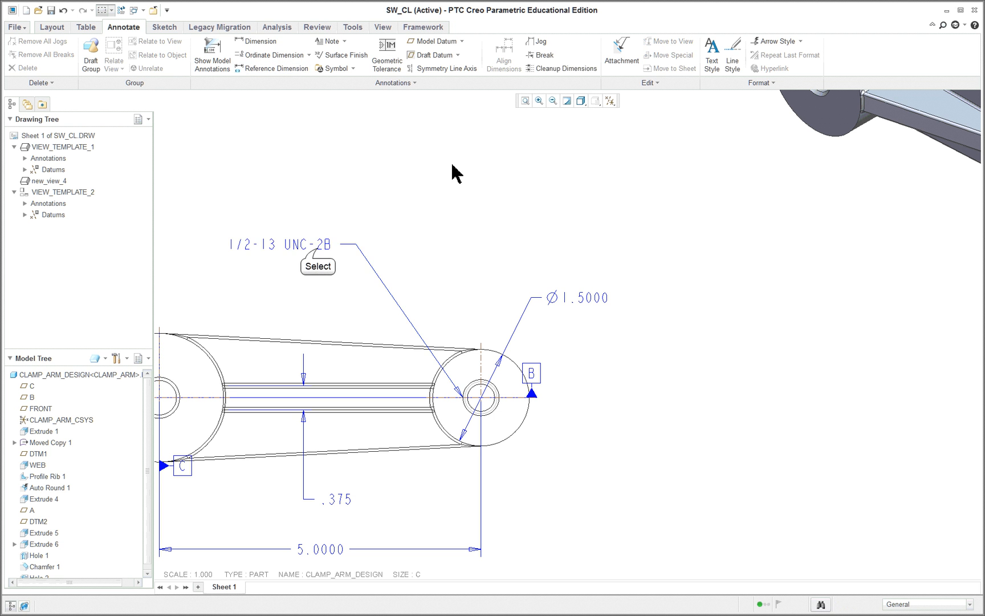
pyautogui.click(273, 246)
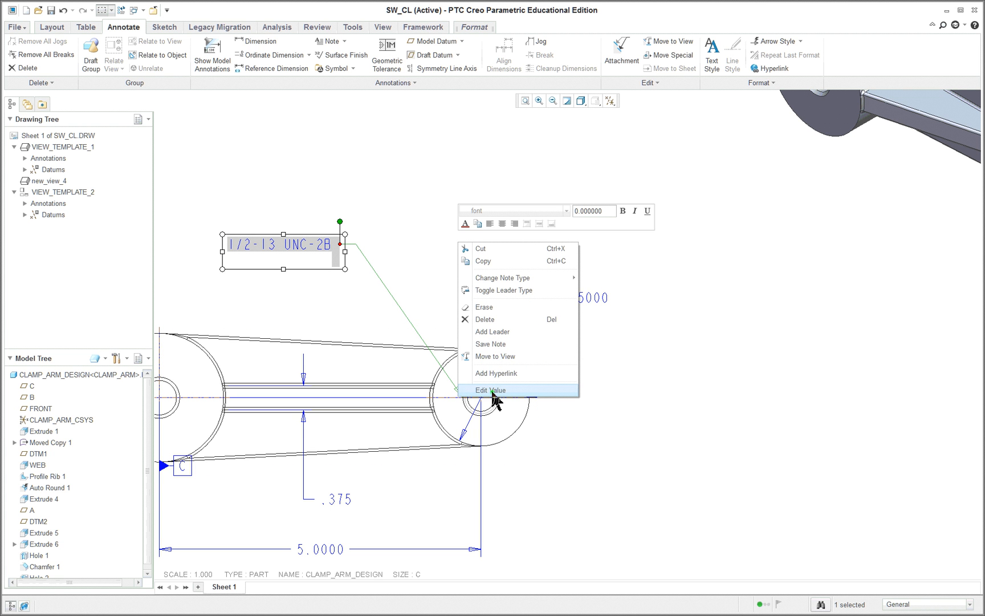
pyautogui.moveTo(496, 321)
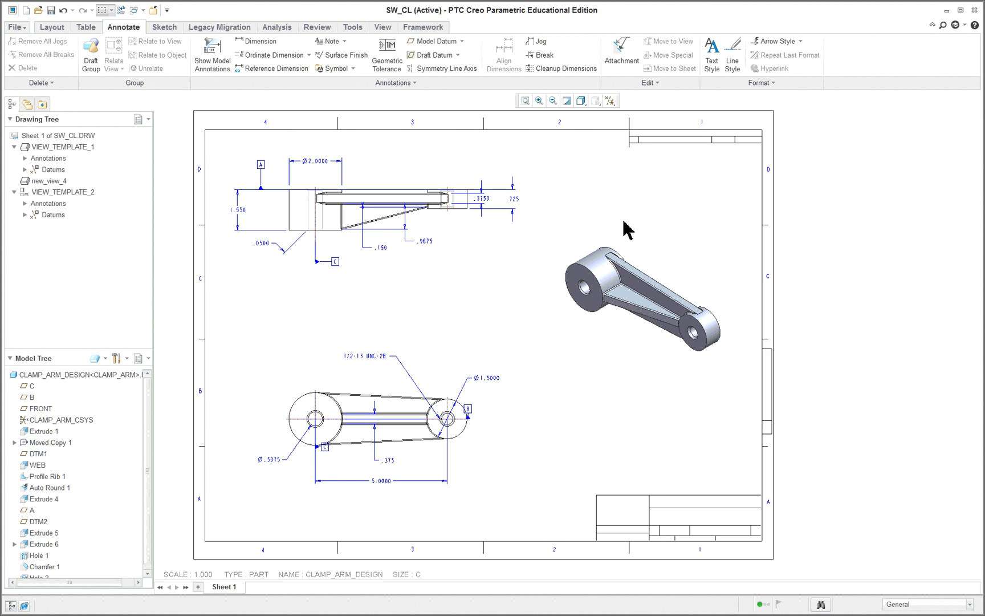
pyautogui.moveTo(375, 290)
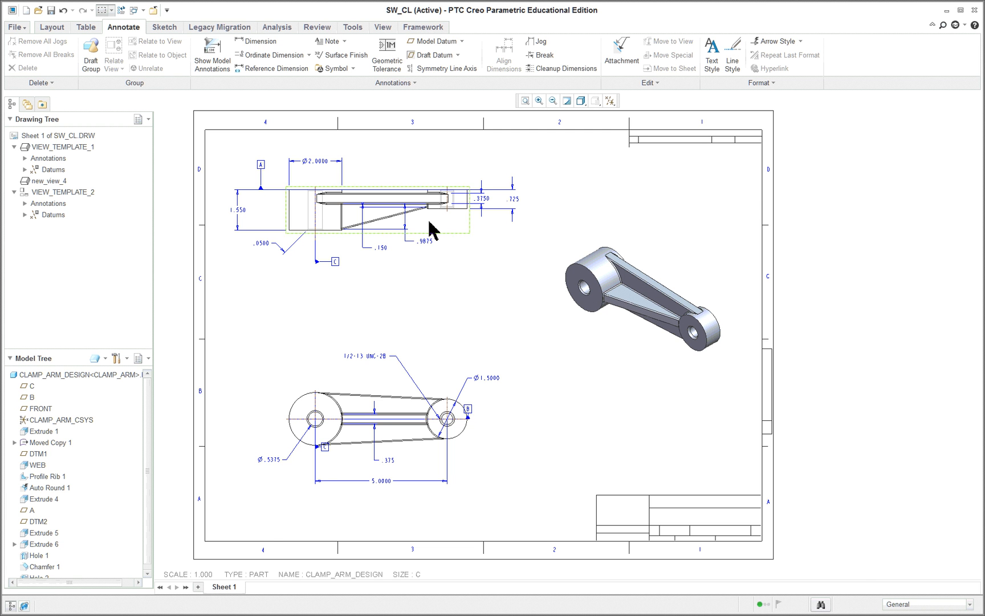
pyautogui.click(552, 207)
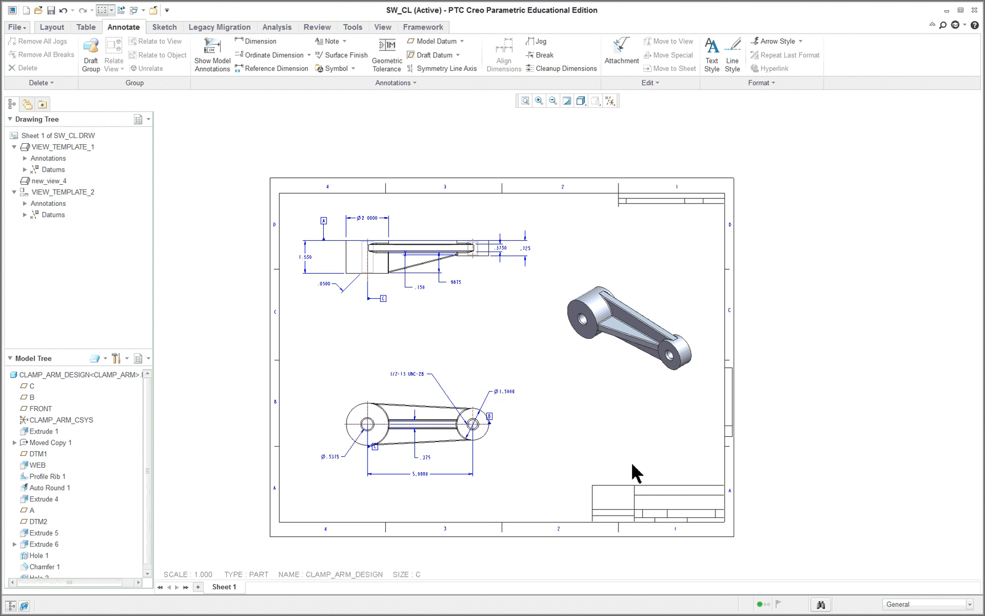
pyautogui.moveTo(608, 463)
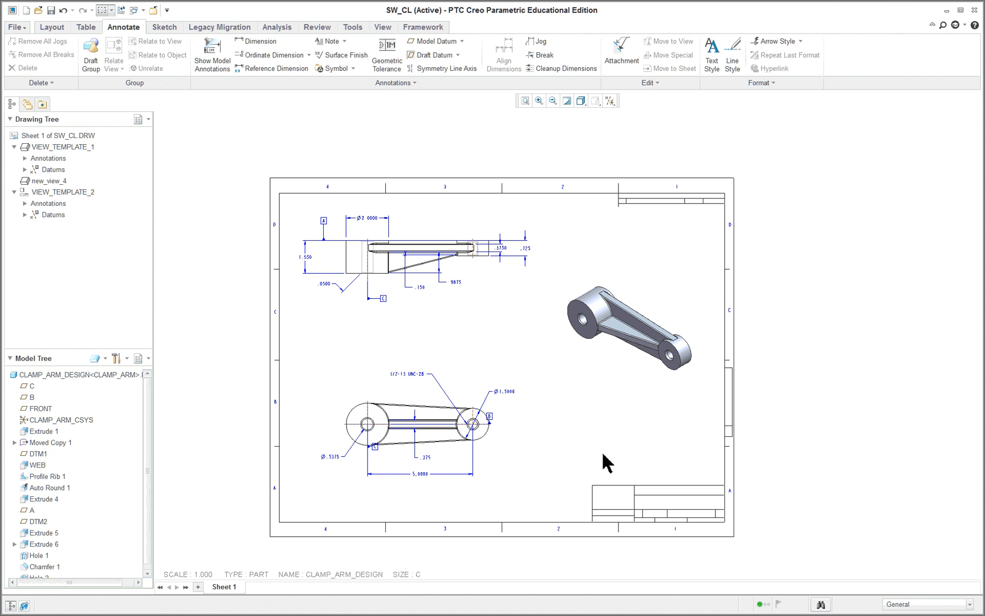
pyautogui.moveTo(563, 436)
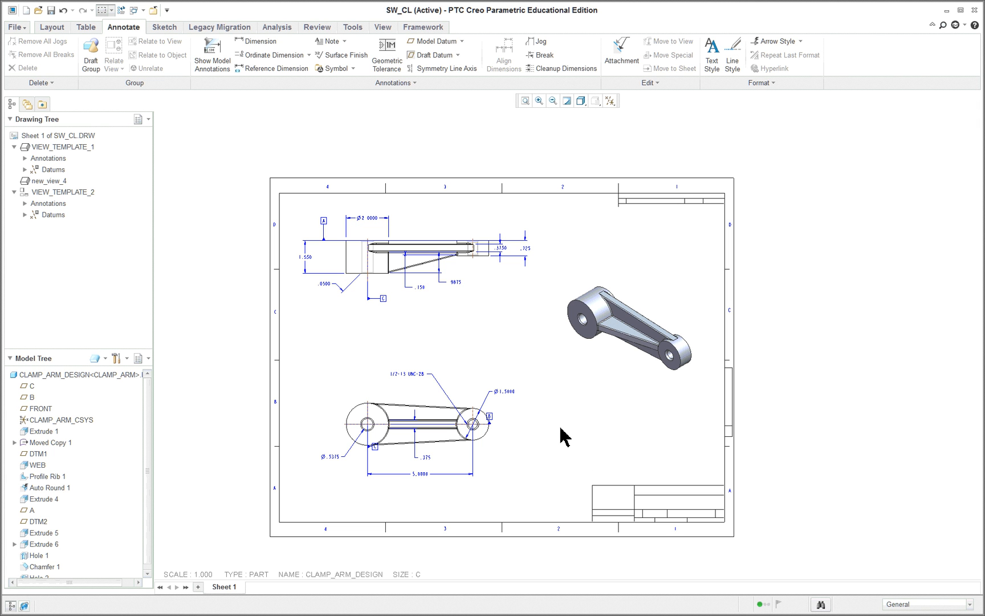